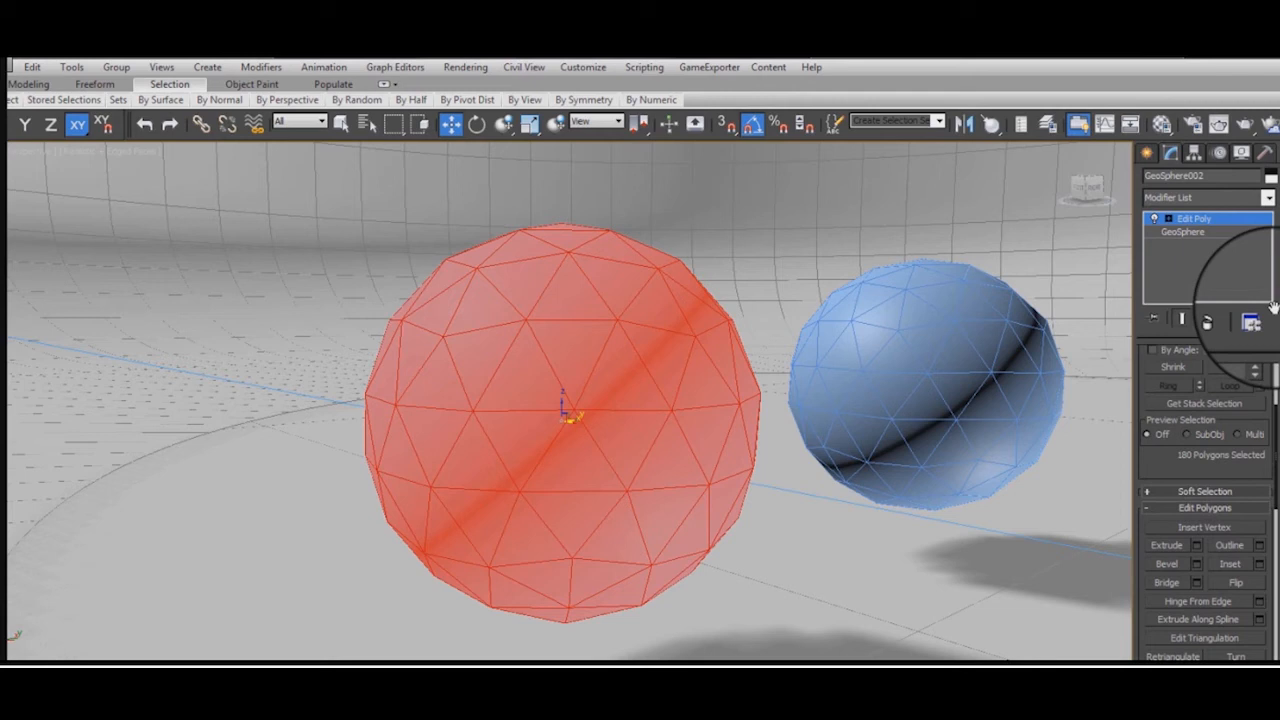
Step: Inset the geosphere's faces By Polygon and apply it, then add the next modifier for the lattice
{"action": "right_click", "coordinate": [564, 414]}
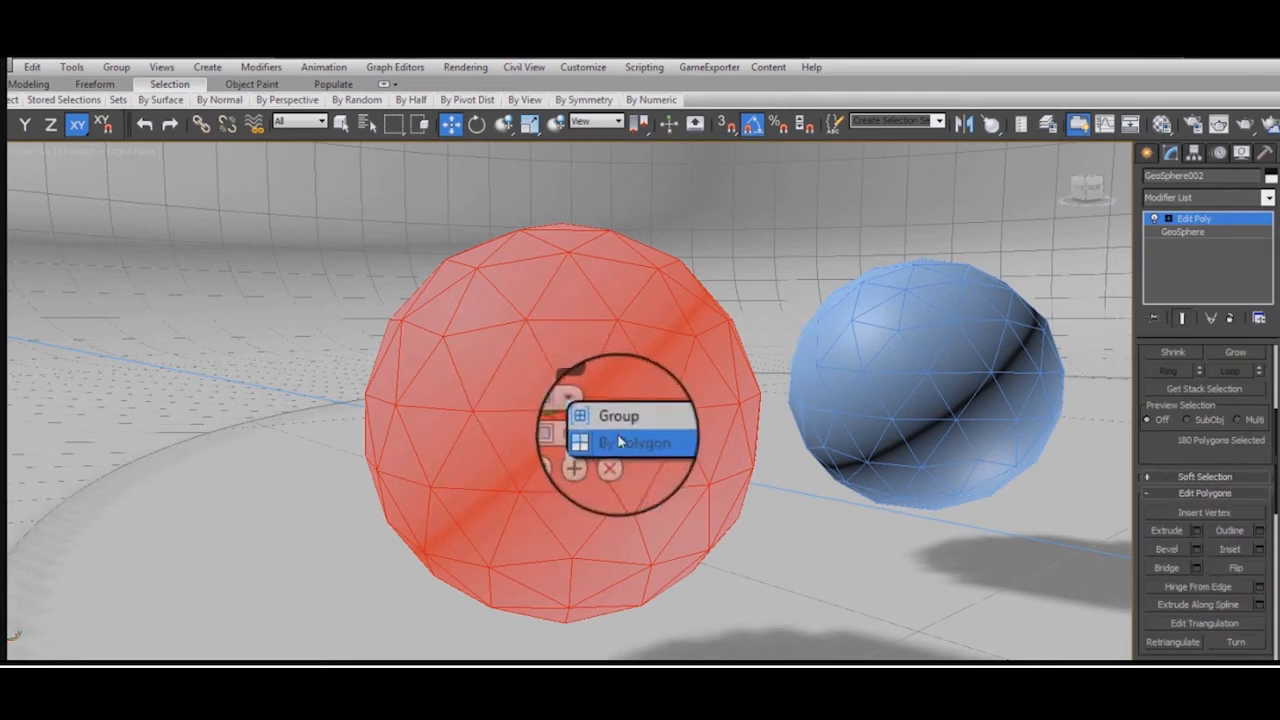
{"action": "left_click", "coordinate": [636, 442]}
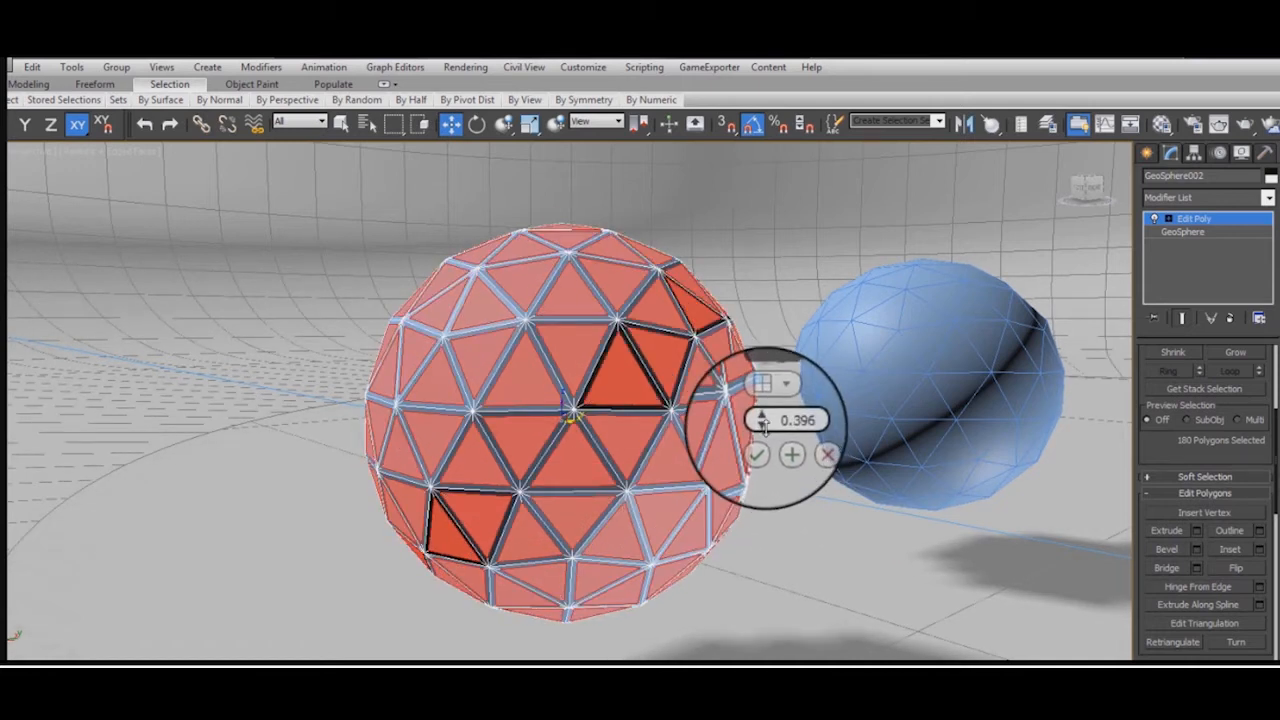
{"action": "left_click", "coordinate": [1268, 198]}
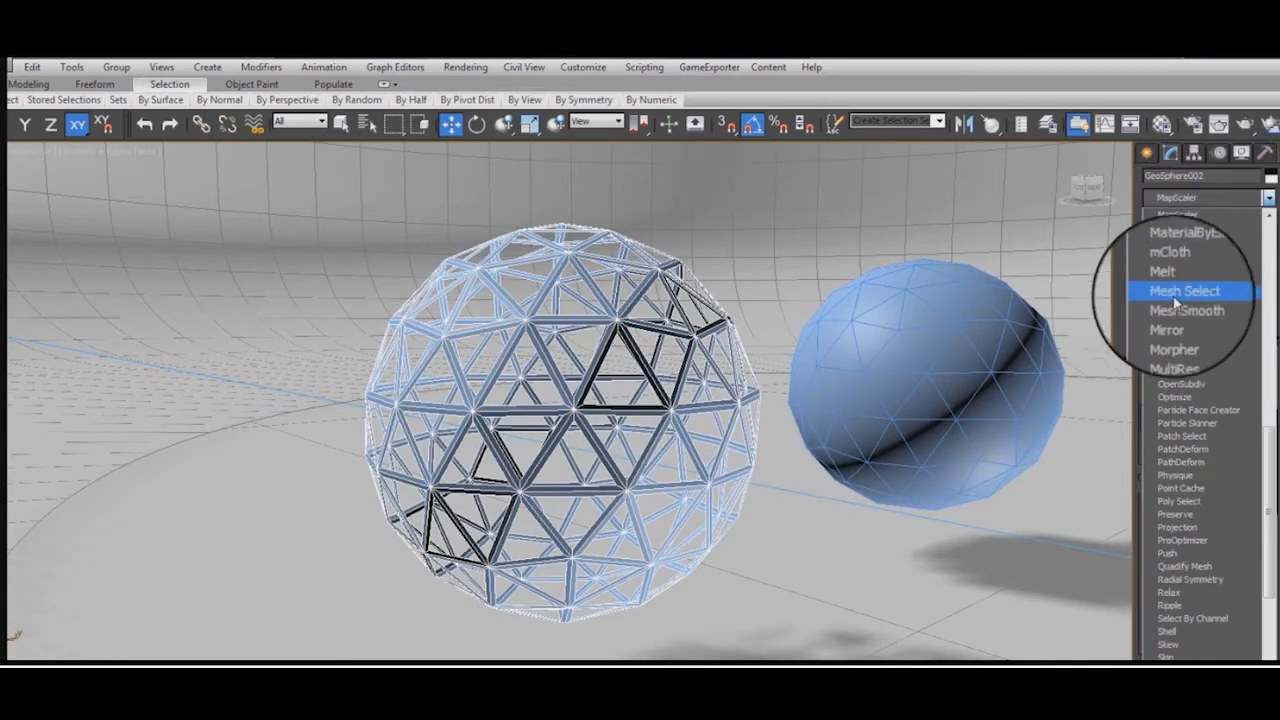
{"action": "left_click", "coordinate": [1186, 310]}
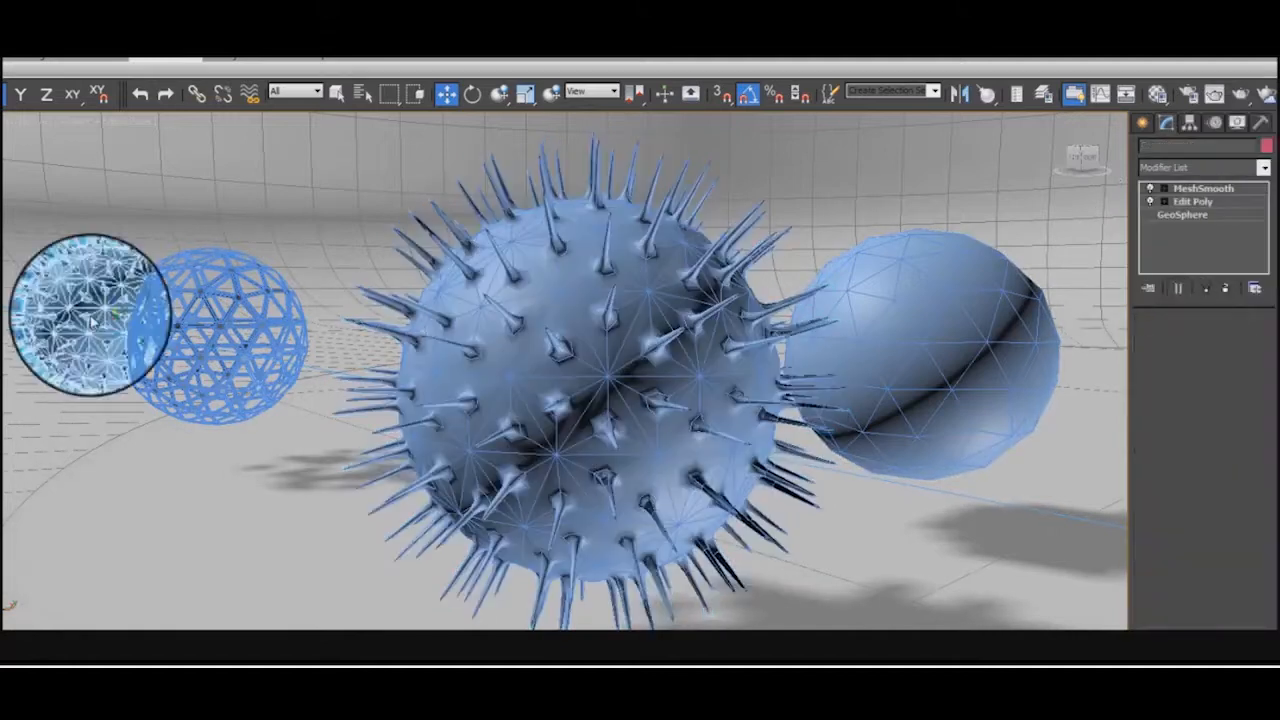
Step: Add a further modifier to the spiky geosphere to sharpen and densify its spikes
{"action": "left_click", "coordinate": [1200, 168]}
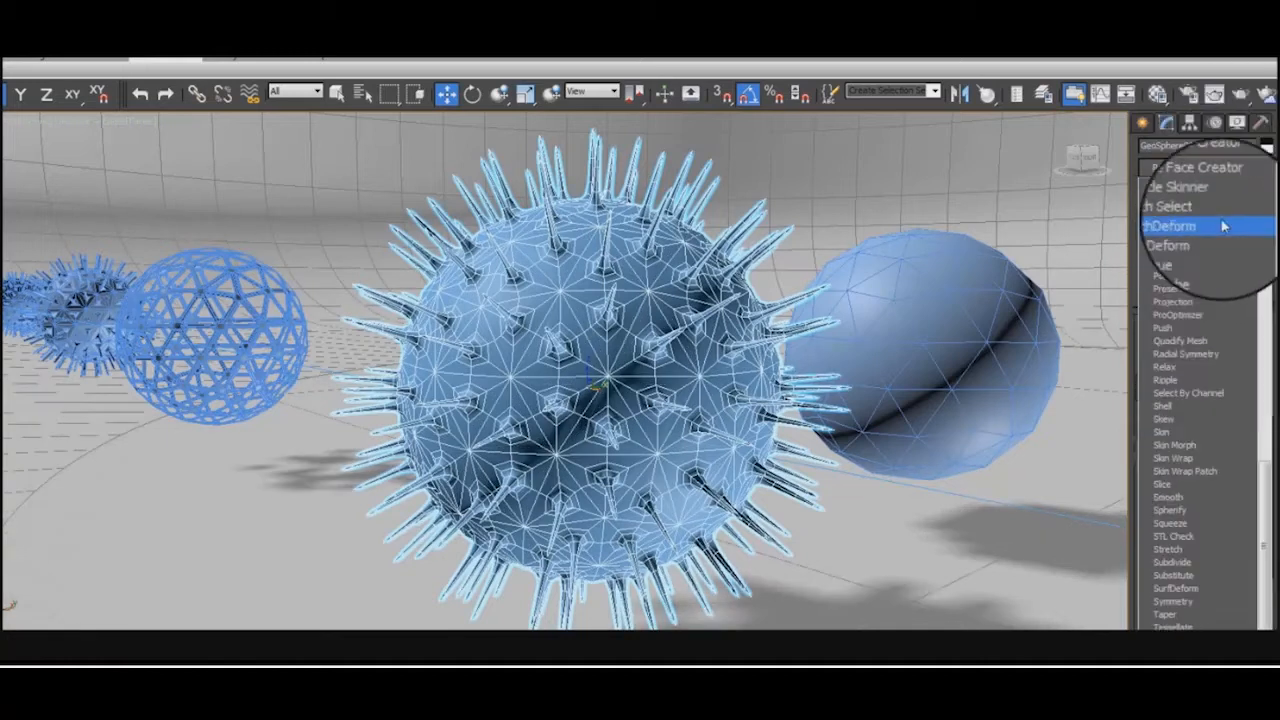
{"action": "left_click", "coordinate": [1176, 314]}
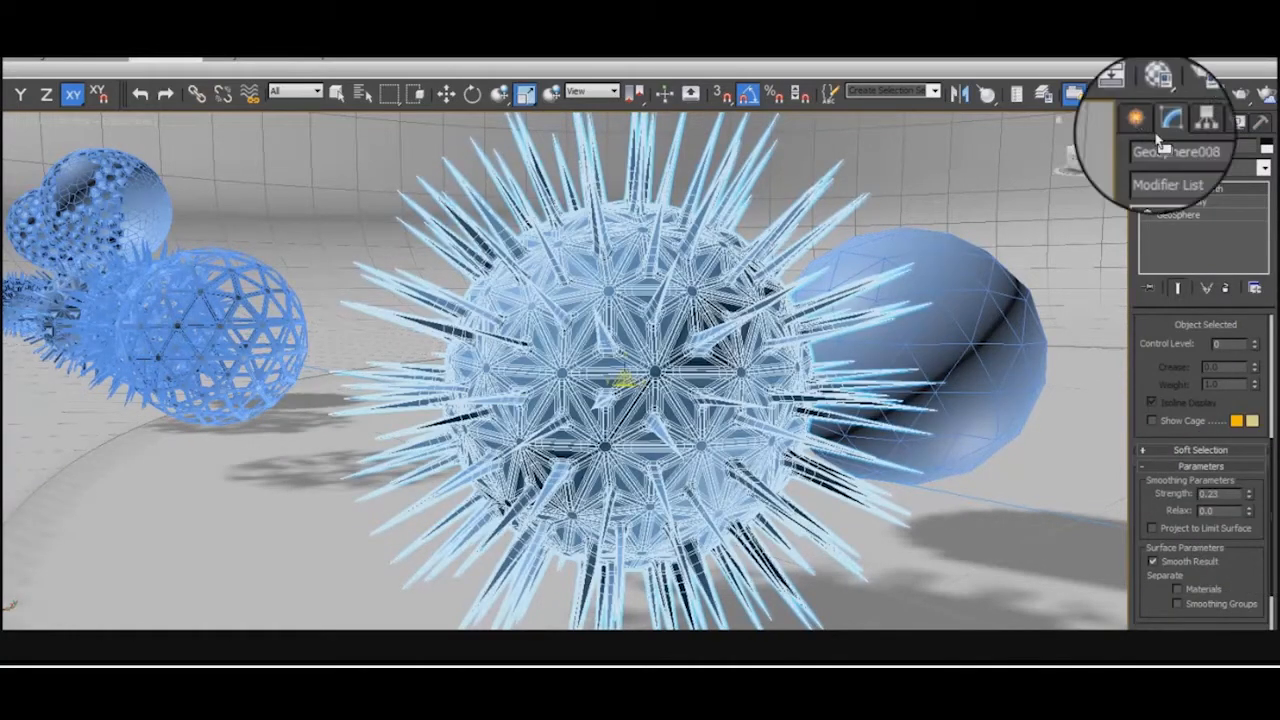
Step: Calculate the ProOptimizer reduction on the sphere, add the next modifier and change its subdivision method
{"action": "left_click", "coordinate": [1128, 114]}
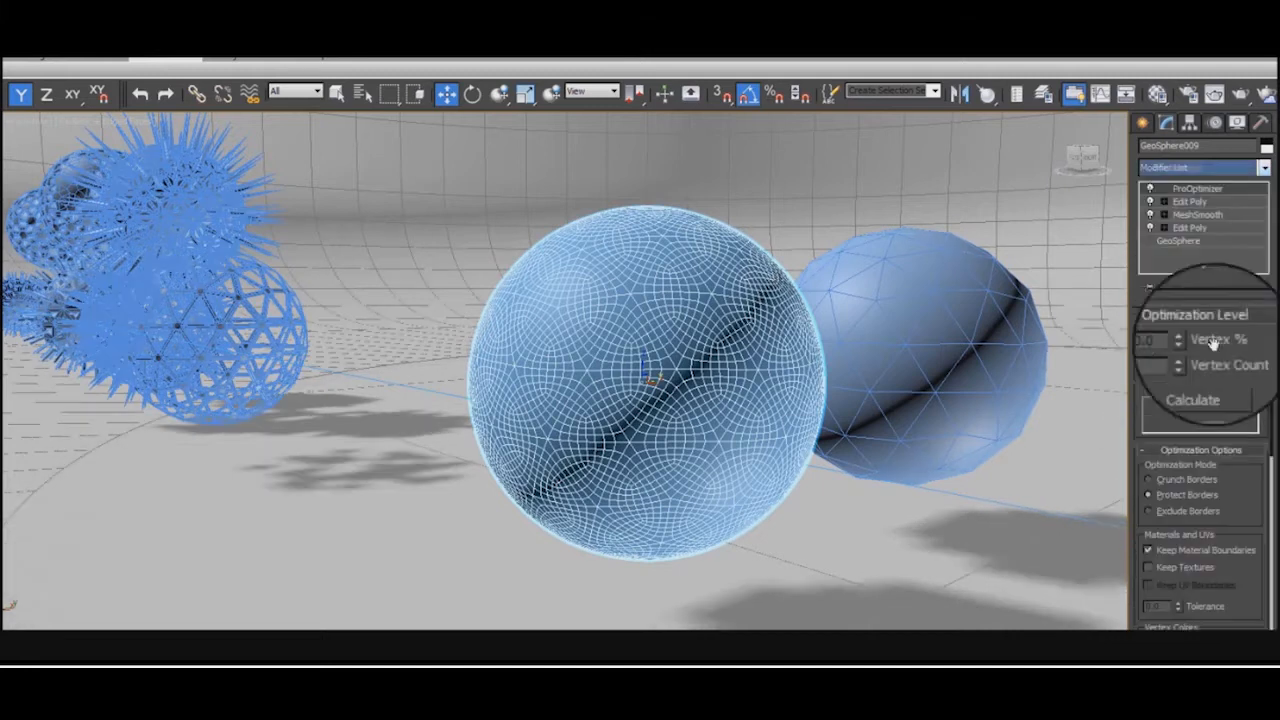
{"action": "left_click", "coordinate": [1192, 400]}
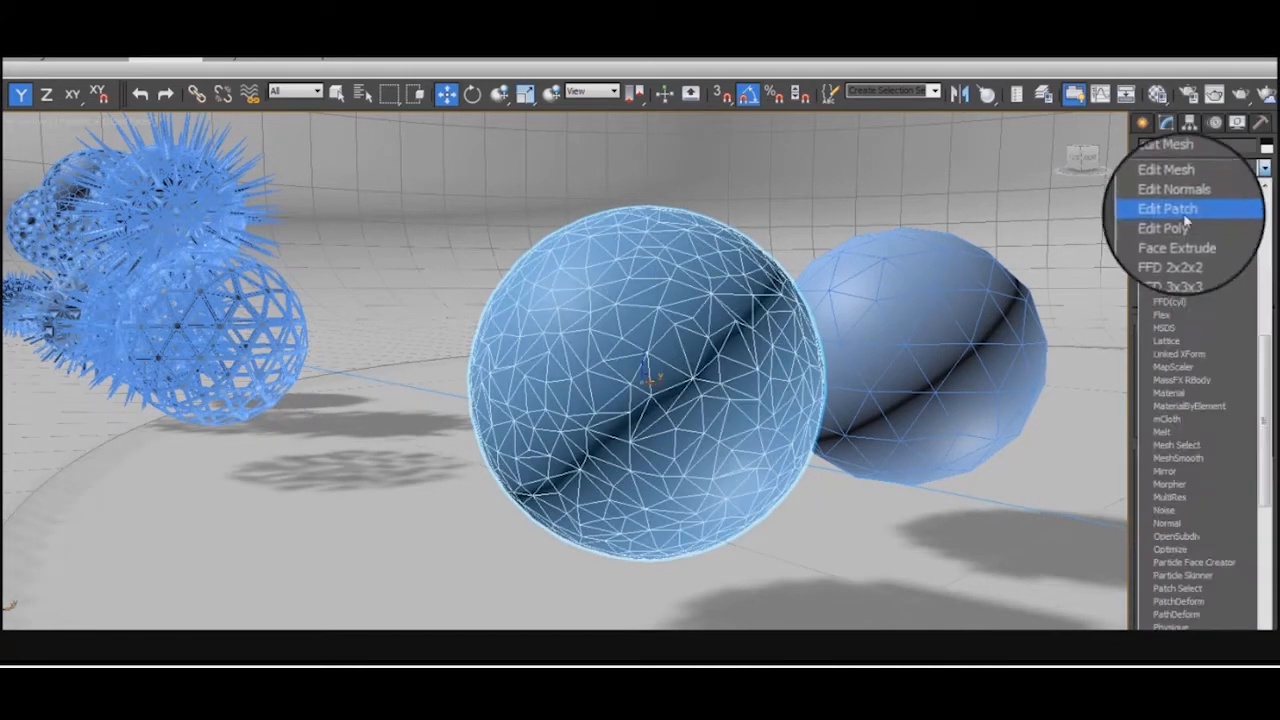
{"action": "left_click", "coordinate": [1168, 228]}
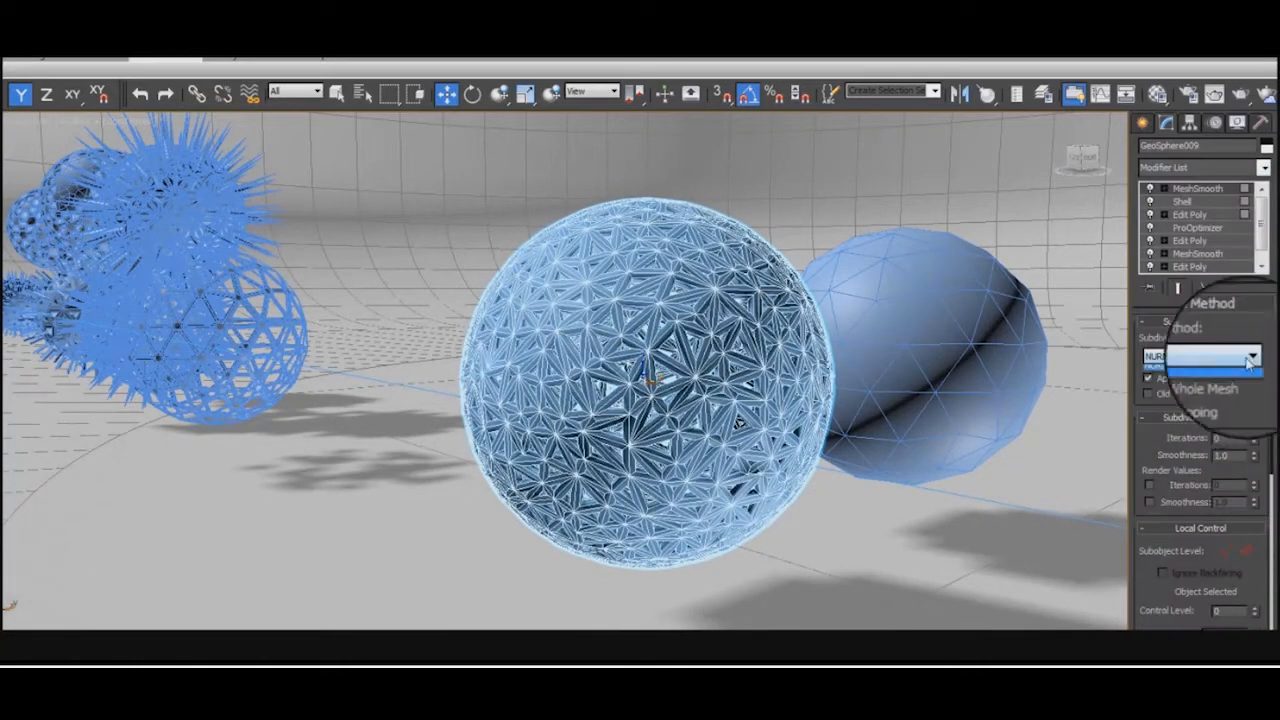
{"action": "left_click", "coordinate": [1200, 370]}
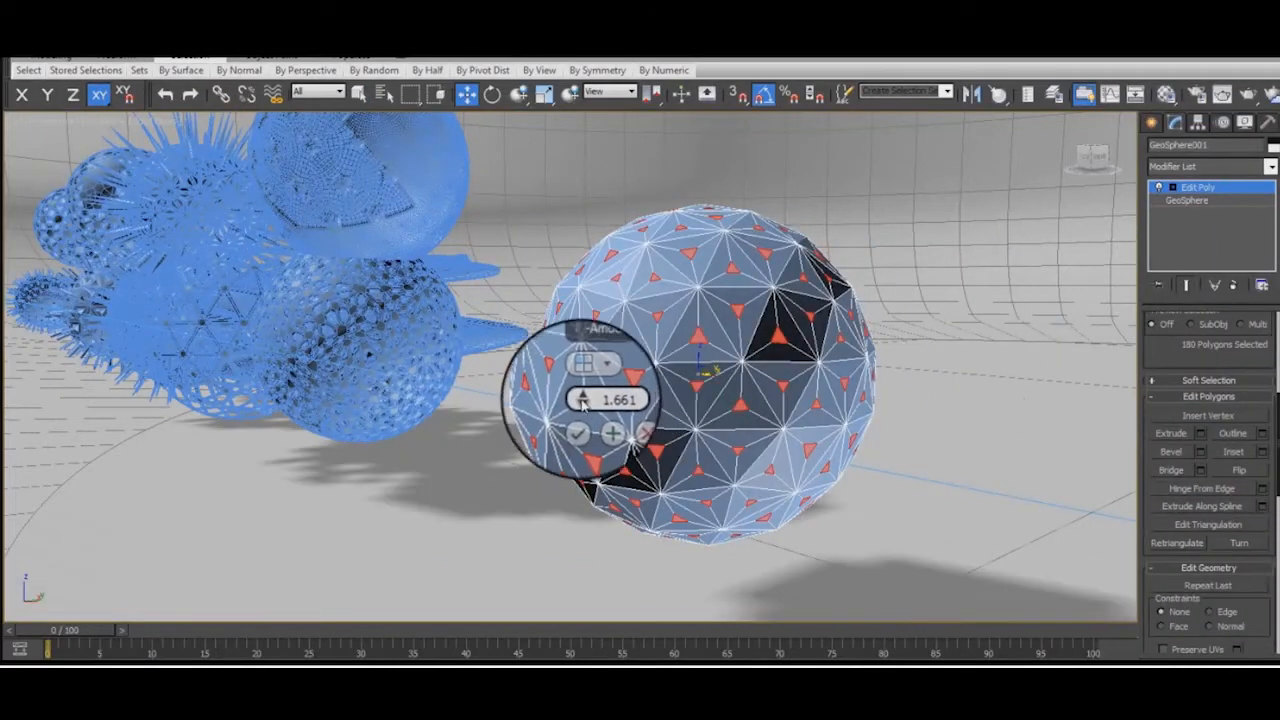
Step: Apply the inset to the selected faces and extrude them into twisted blades
{"action": "left_click", "coordinate": [576, 432]}
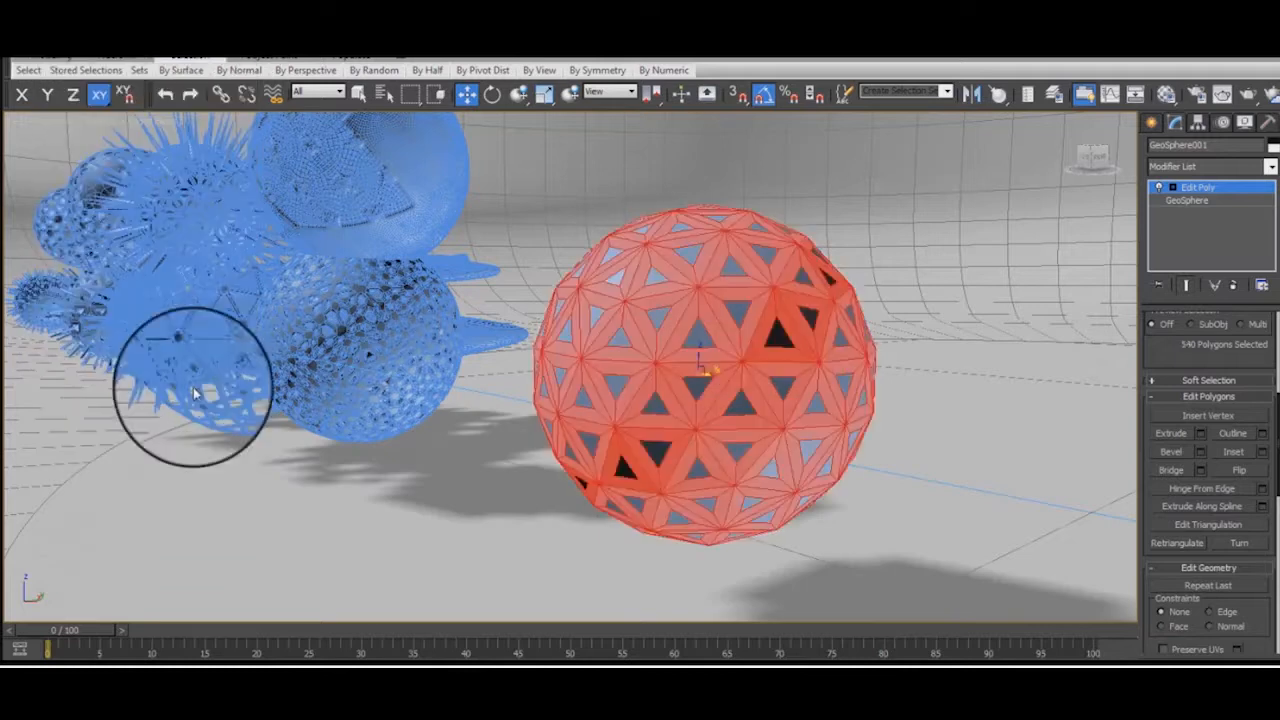
{"action": "left_click", "coordinate": [1170, 432]}
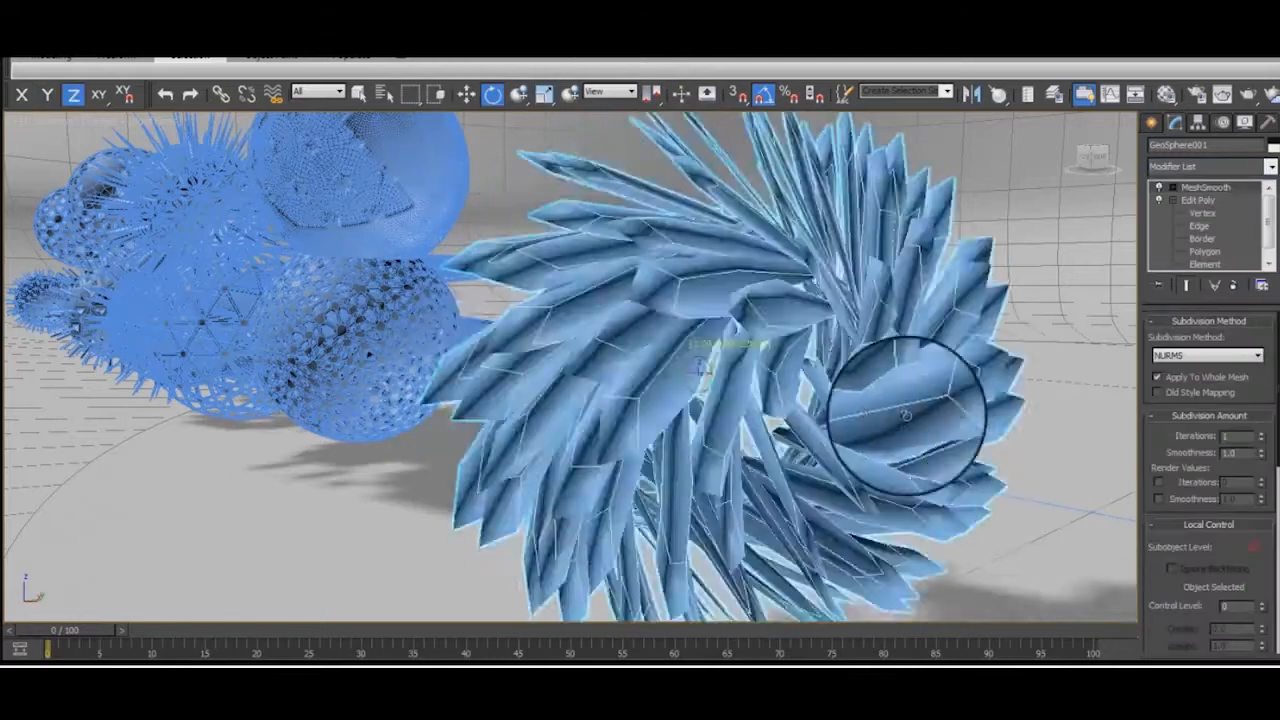
Step: Calculate ProOptimizer on the bladed shape, inset all its faces by a dragged amount, then add Shell
{"action": "left_click", "coordinate": [1252, 436]}
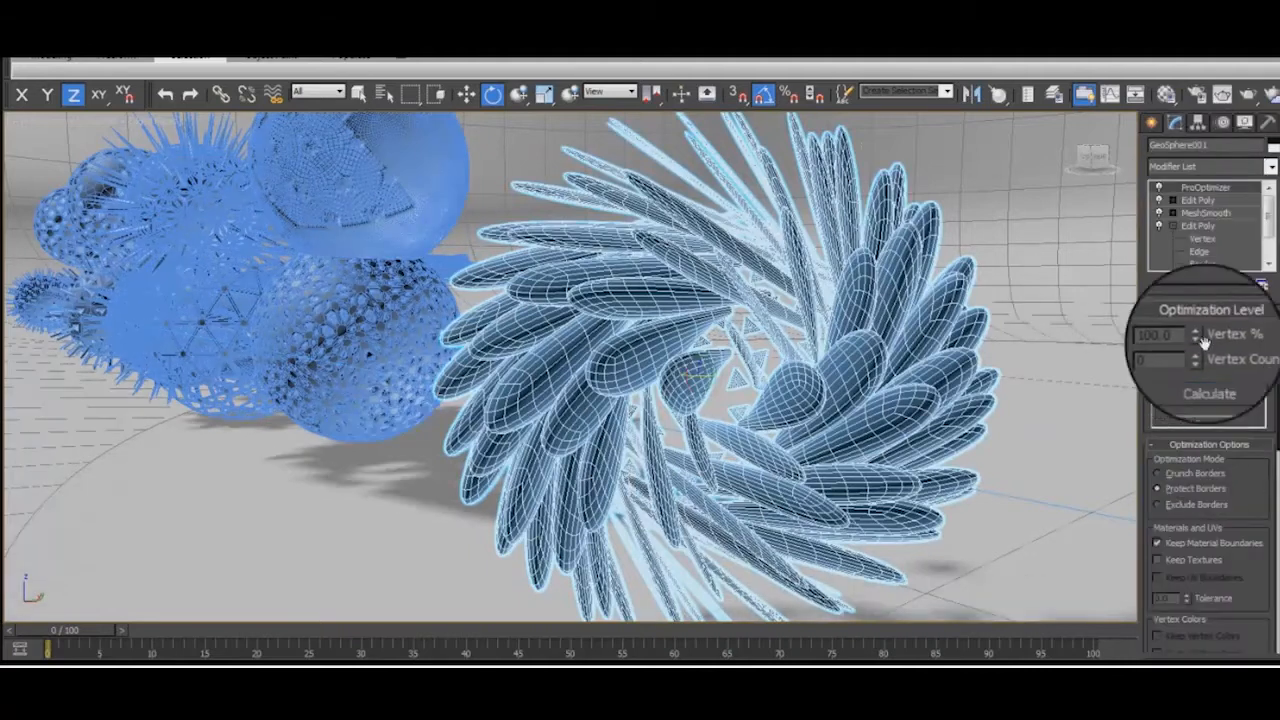
{"action": "left_click", "coordinate": [1208, 392]}
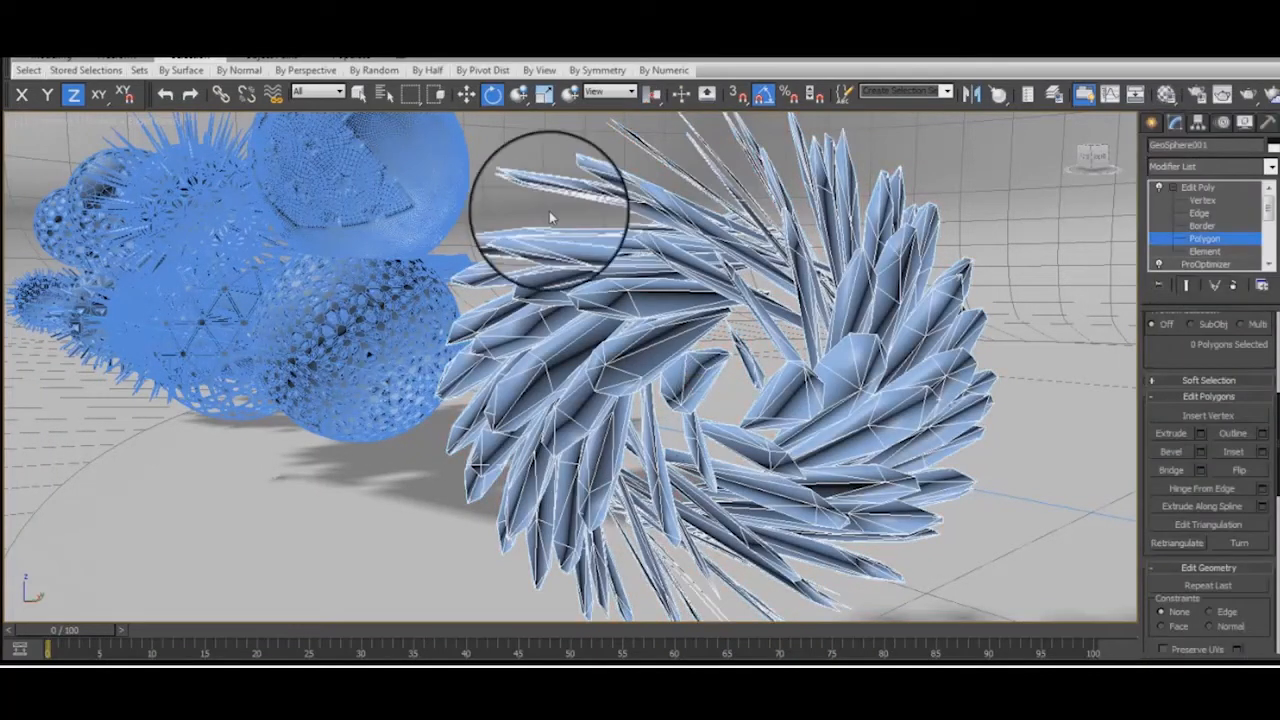
{"action": "right_click", "coordinate": [550, 216]}
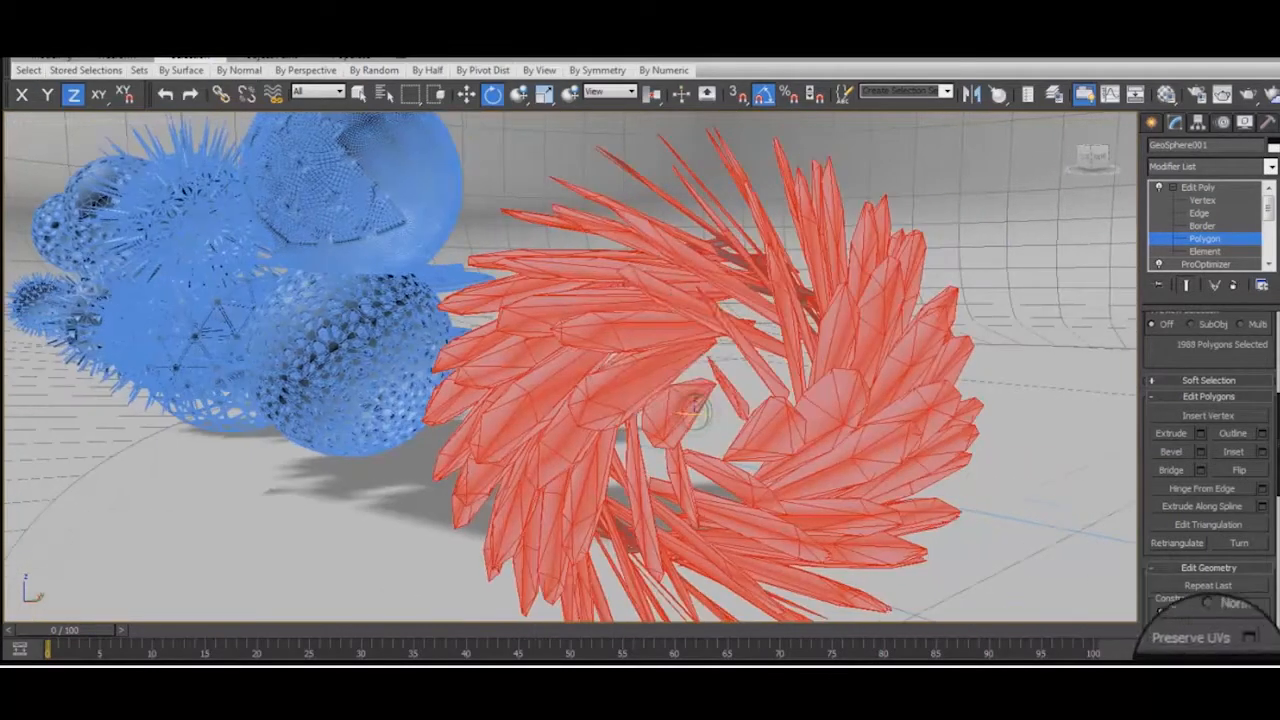
{"action": "left_click", "coordinate": [1232, 452]}
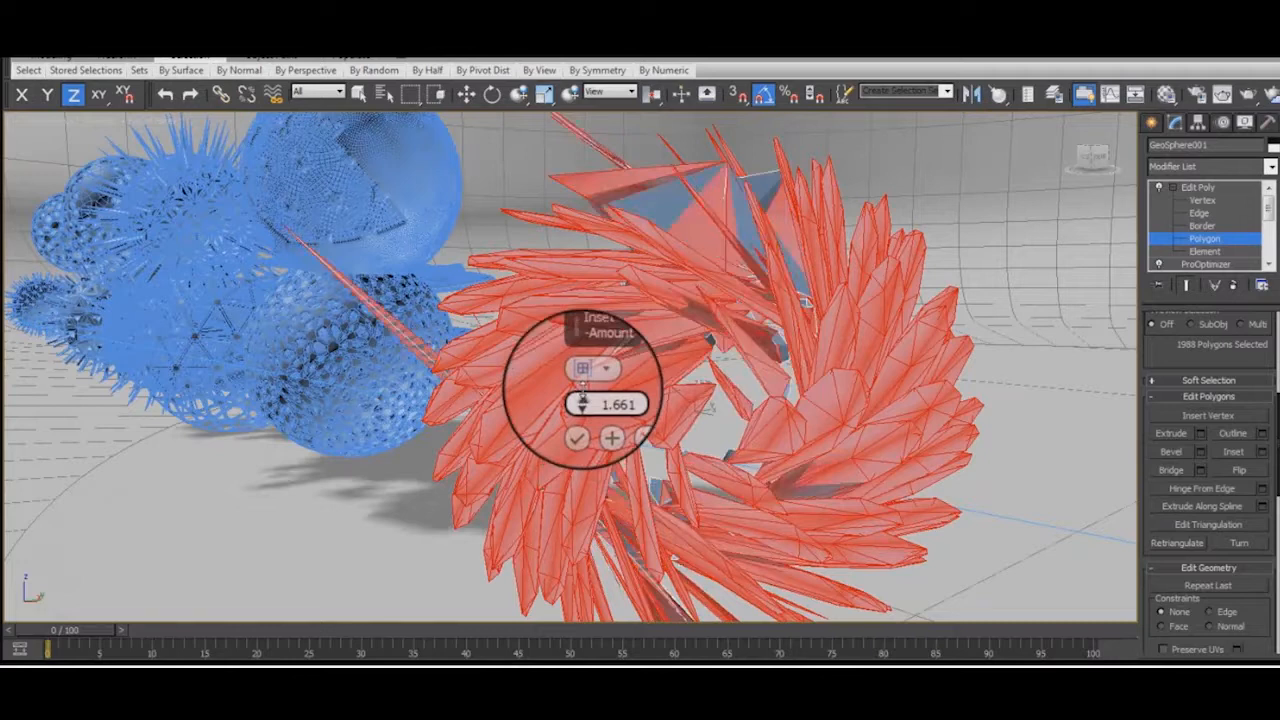
{"action": "left_click_drag", "start_coordinate": [604, 404], "coordinate": [604, 400]}
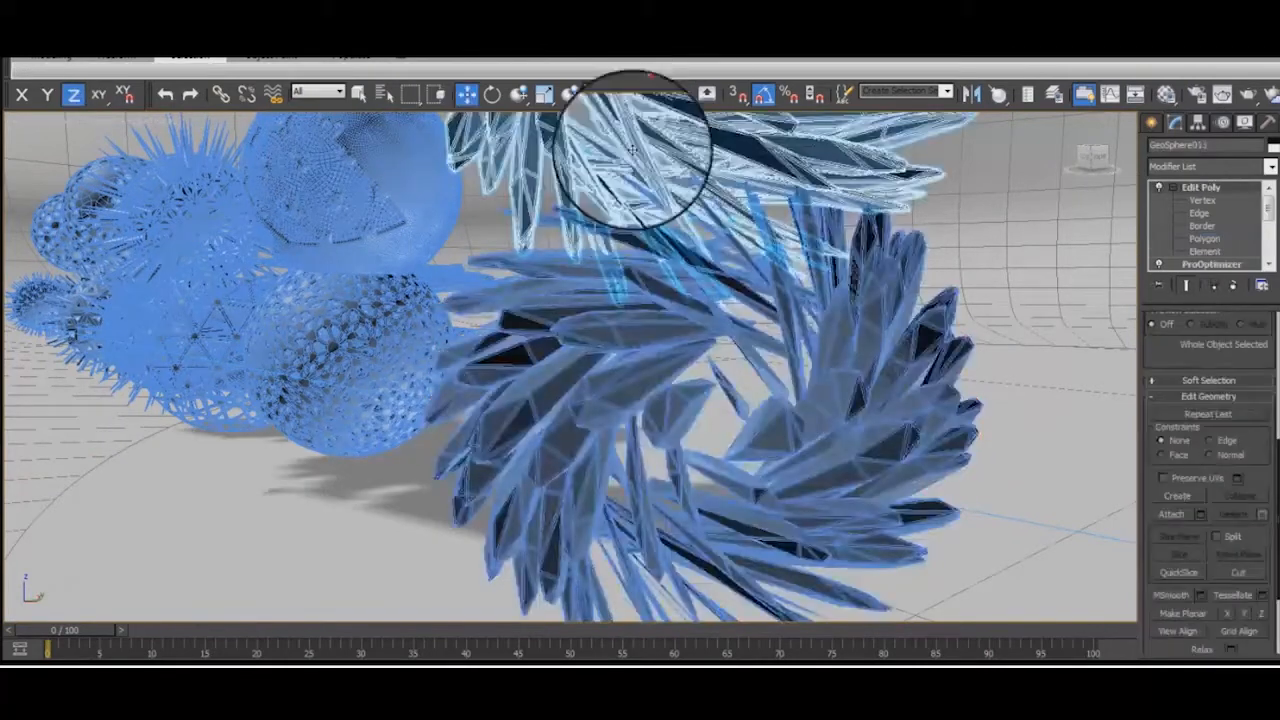
{"action": "left_click", "coordinate": [1204, 238]}
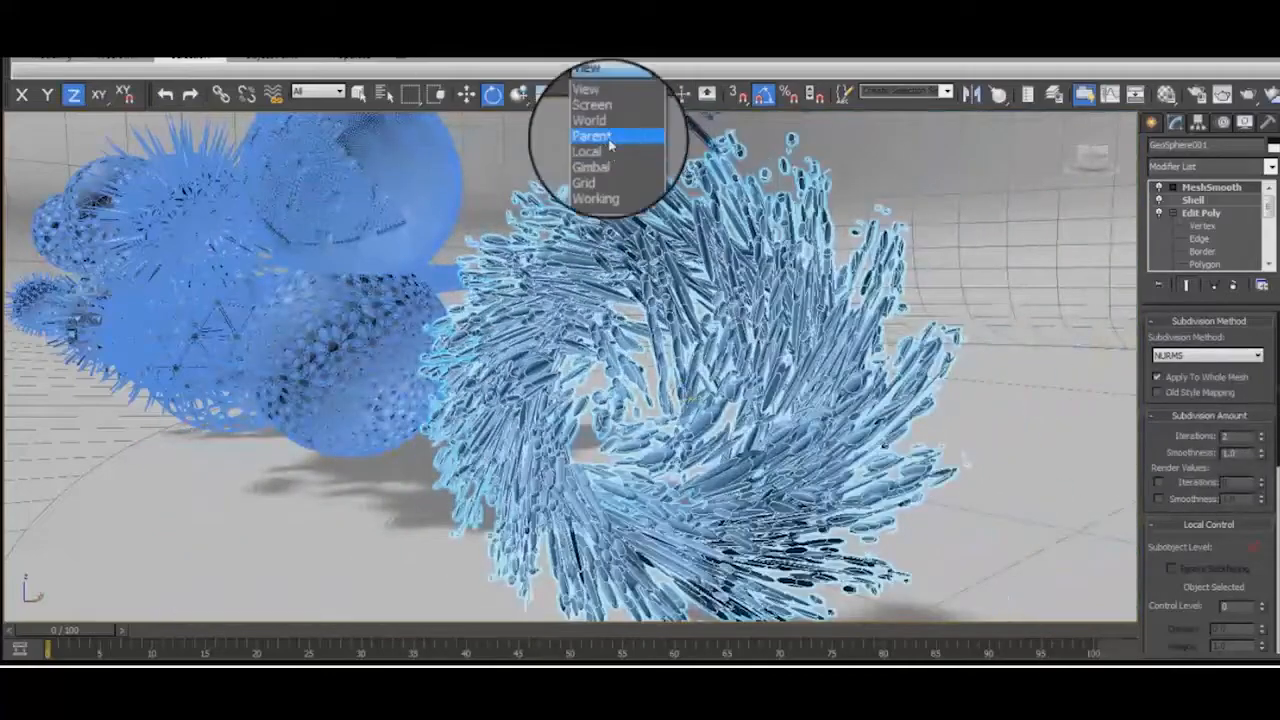
Step: Set the transform reference to Parent and bring up the feathery sphere's modifier stack menu
{"action": "left_click", "coordinate": [588, 152]}
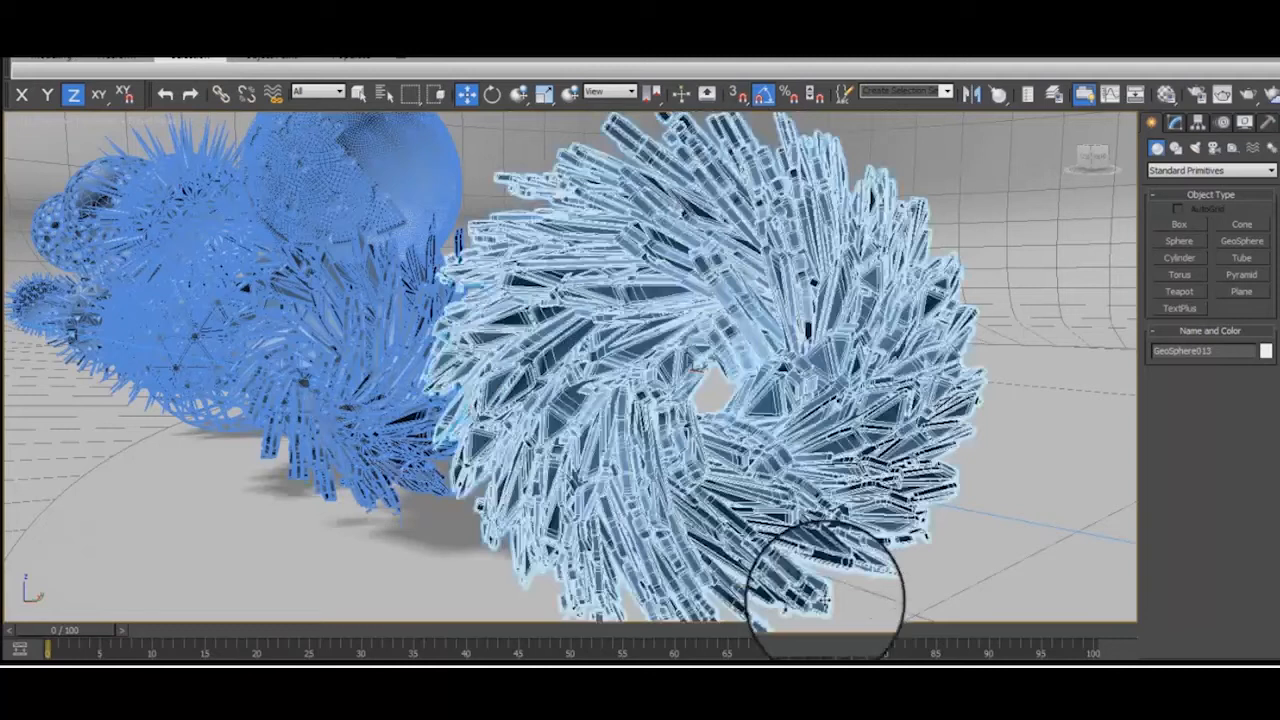
{"action": "left_click", "coordinate": [1204, 166]}
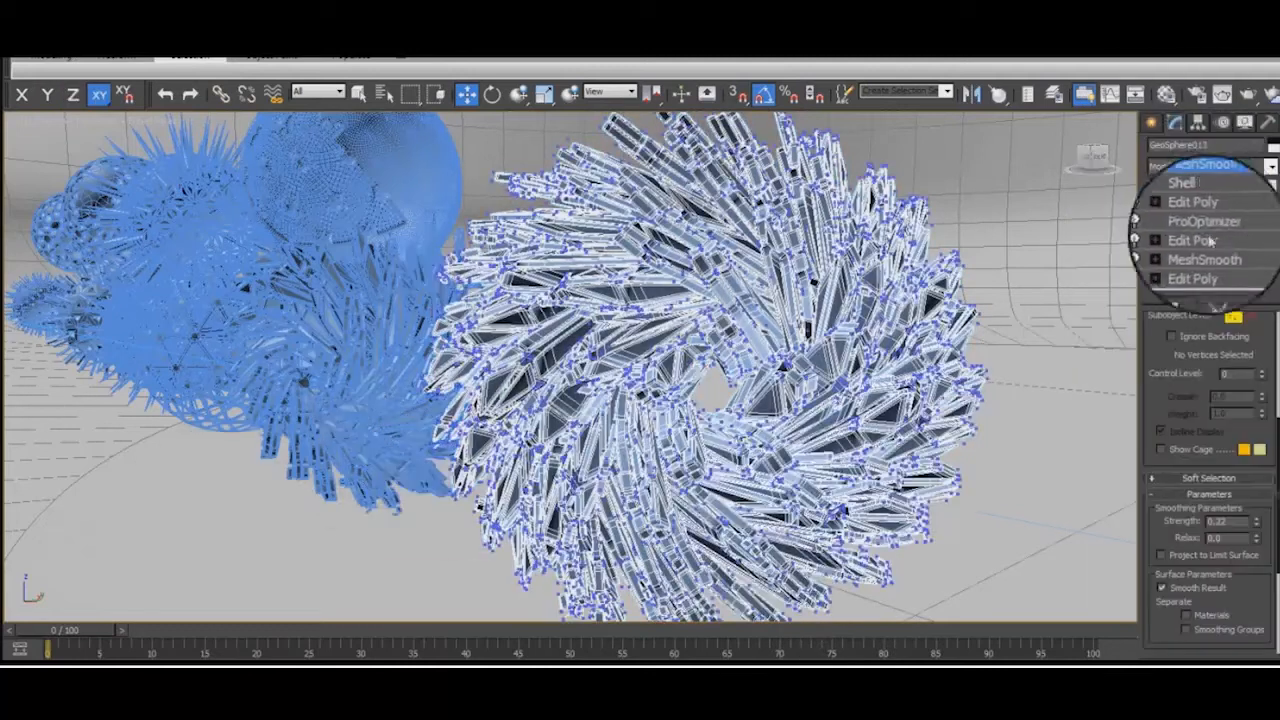
{"action": "right_click", "coordinate": [1204, 184]}
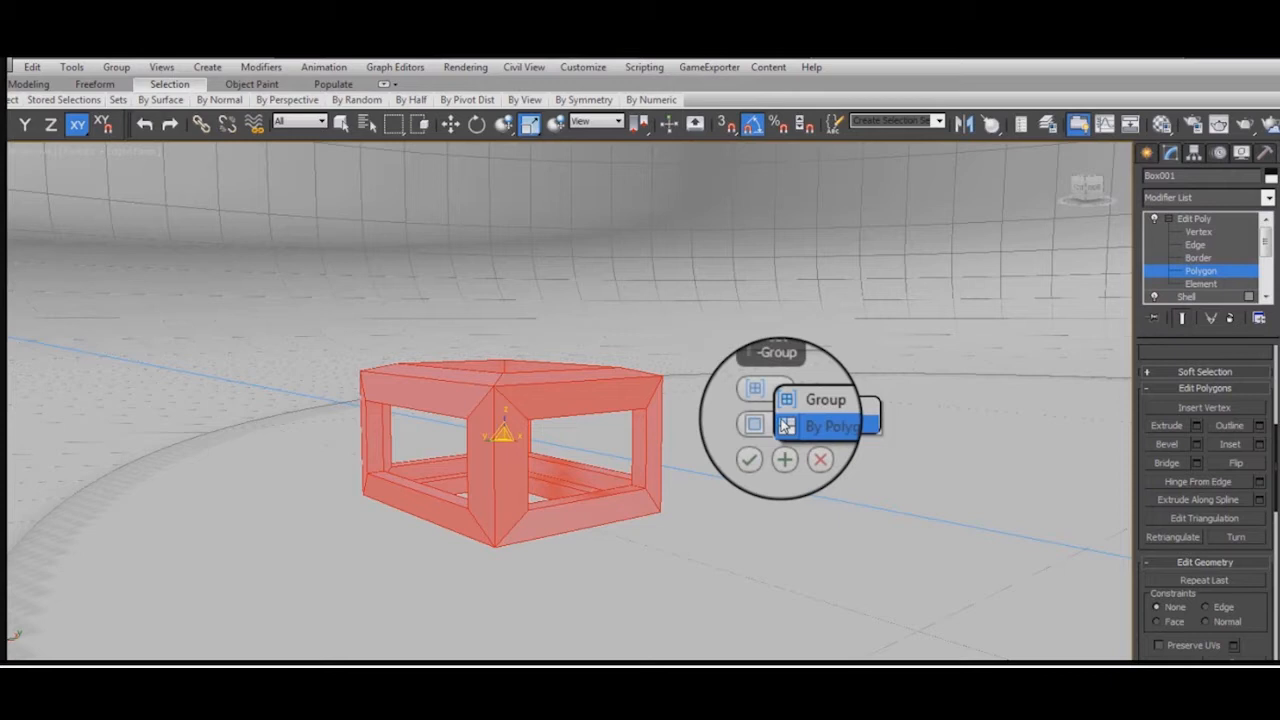
Step: Inset the box's faces By Polygon, adjust its smoothing and calculate the reduced mesh
{"action": "left_click", "coordinate": [830, 426]}
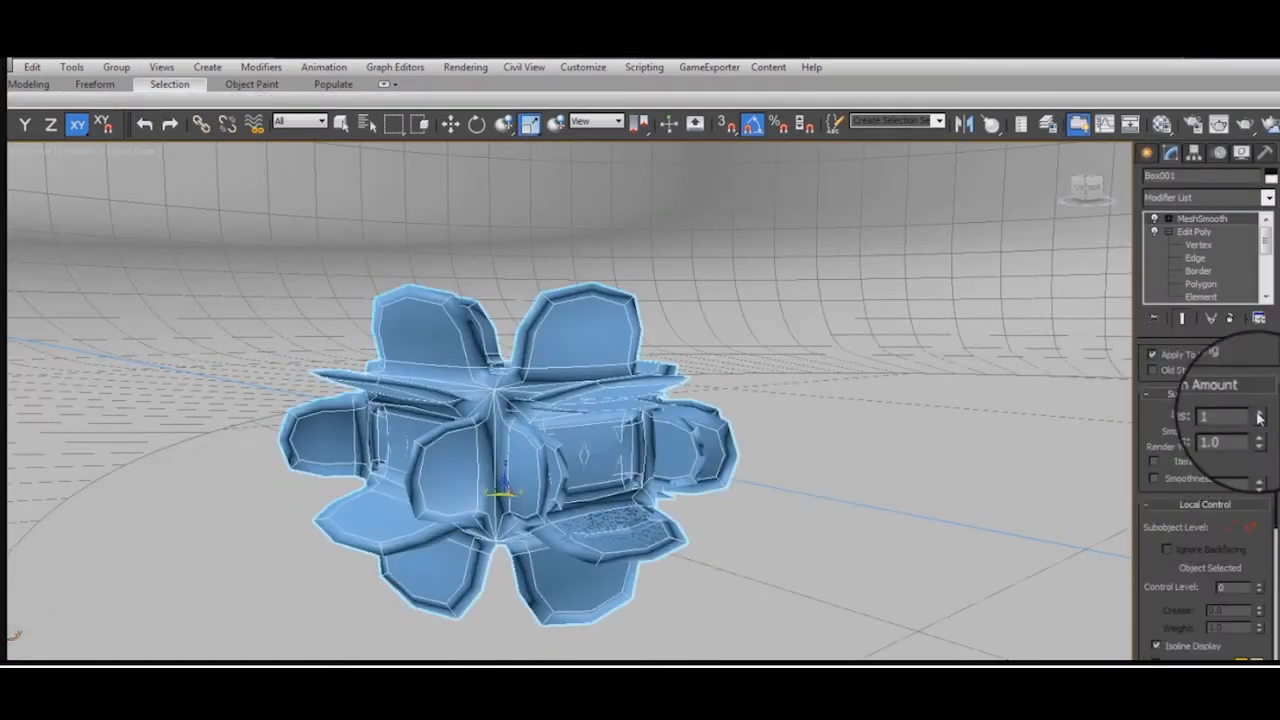
{"action": "left_click", "coordinate": [1204, 198]}
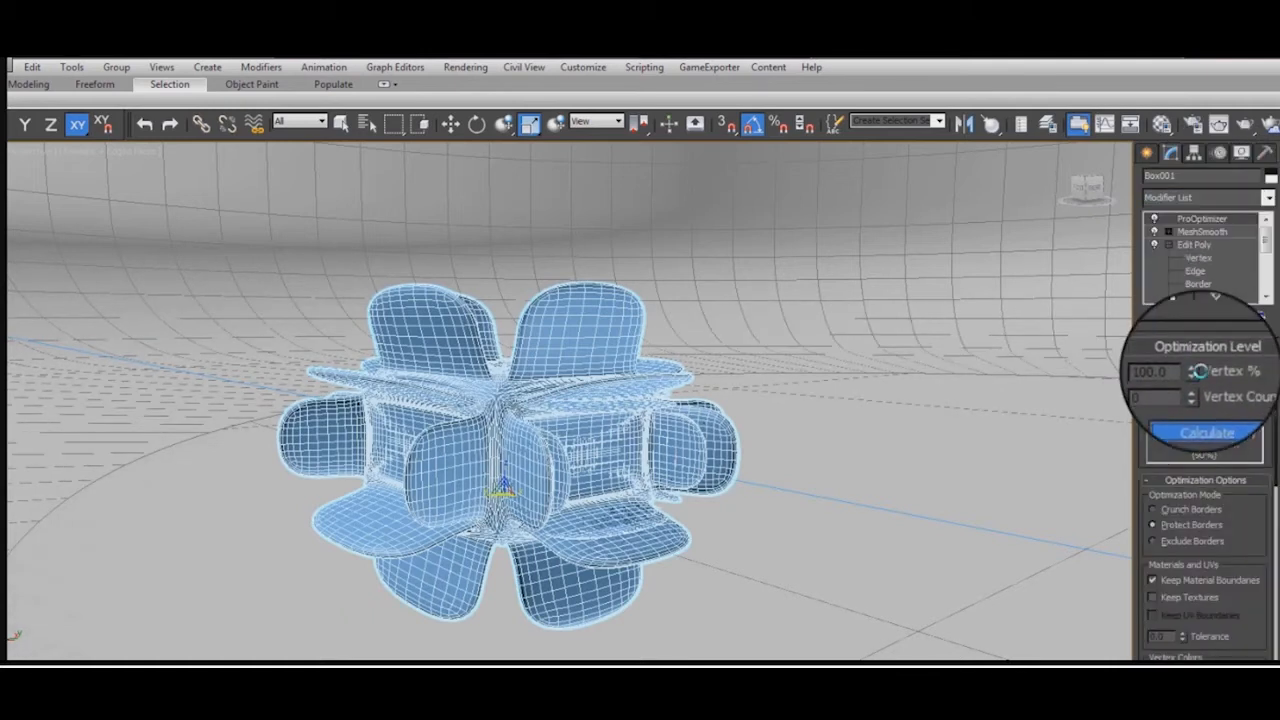
{"action": "left_click", "coordinate": [1204, 432]}
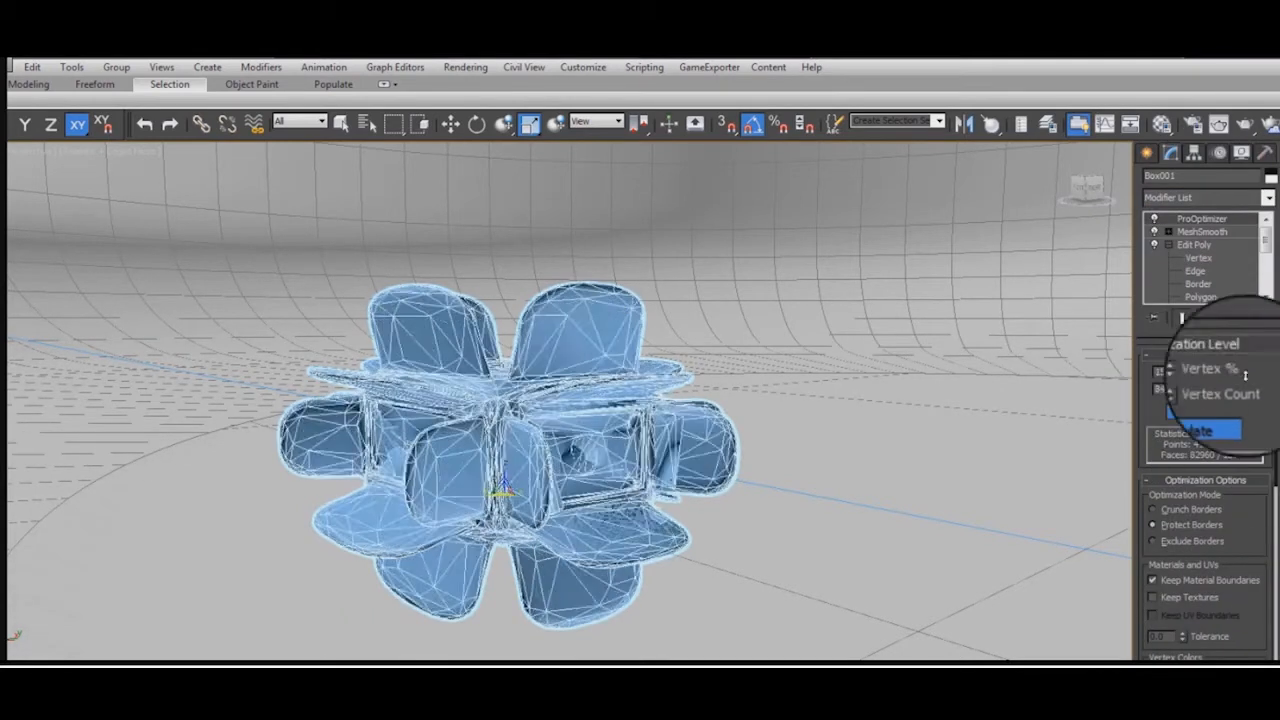
{"action": "left_click", "coordinate": [1204, 412]}
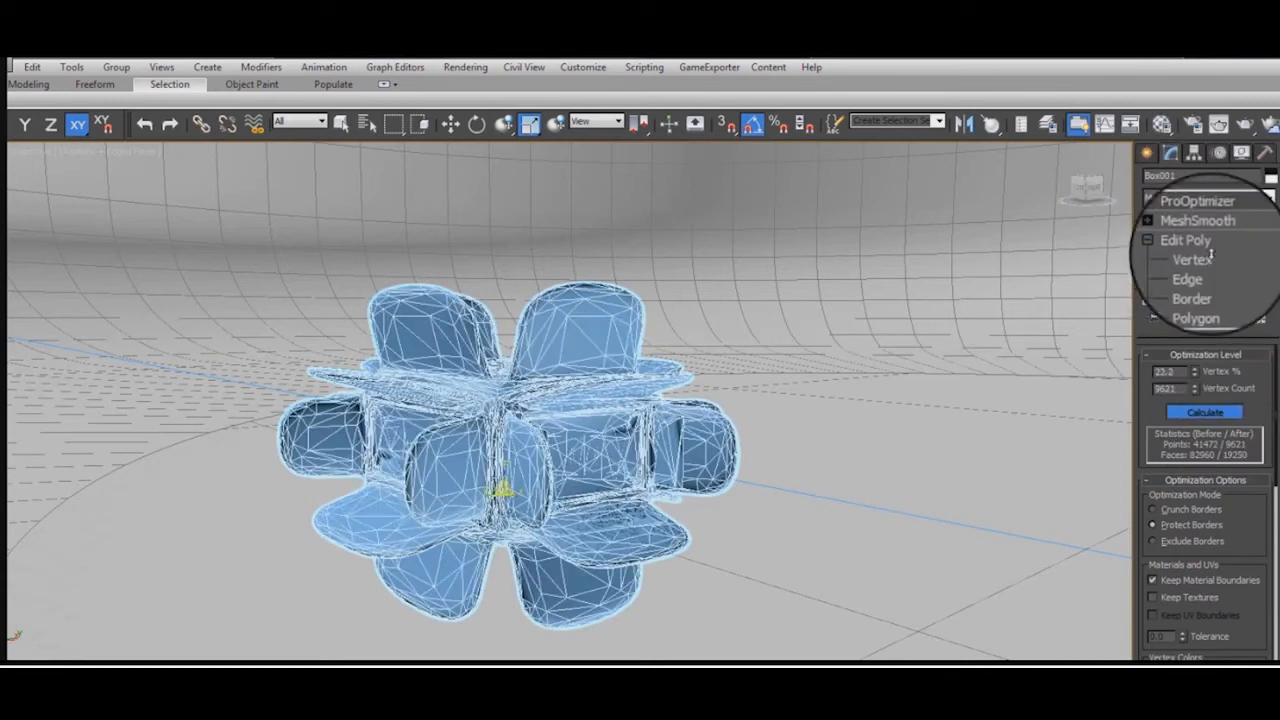
Step: Add a MeshSmooth modifier from the Modifier List to soften the blob
{"action": "left_click", "coordinate": [1204, 176]}
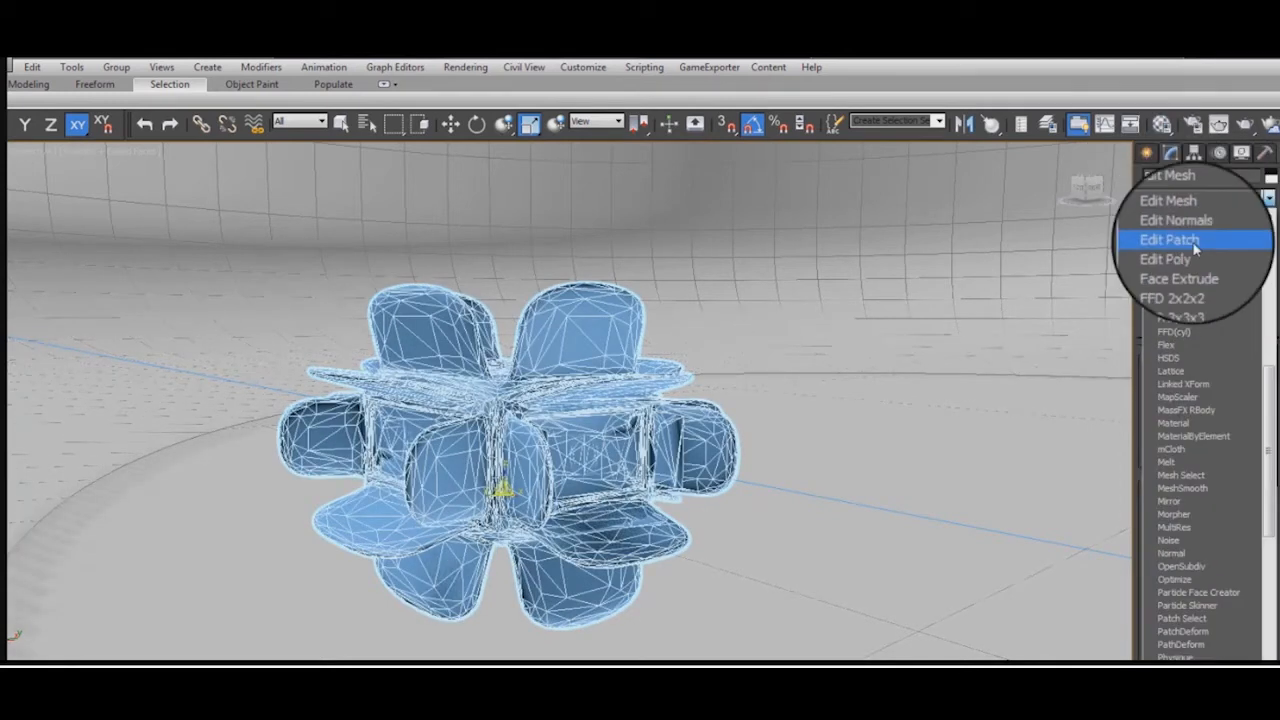
{"action": "left_click", "coordinate": [1164, 260]}
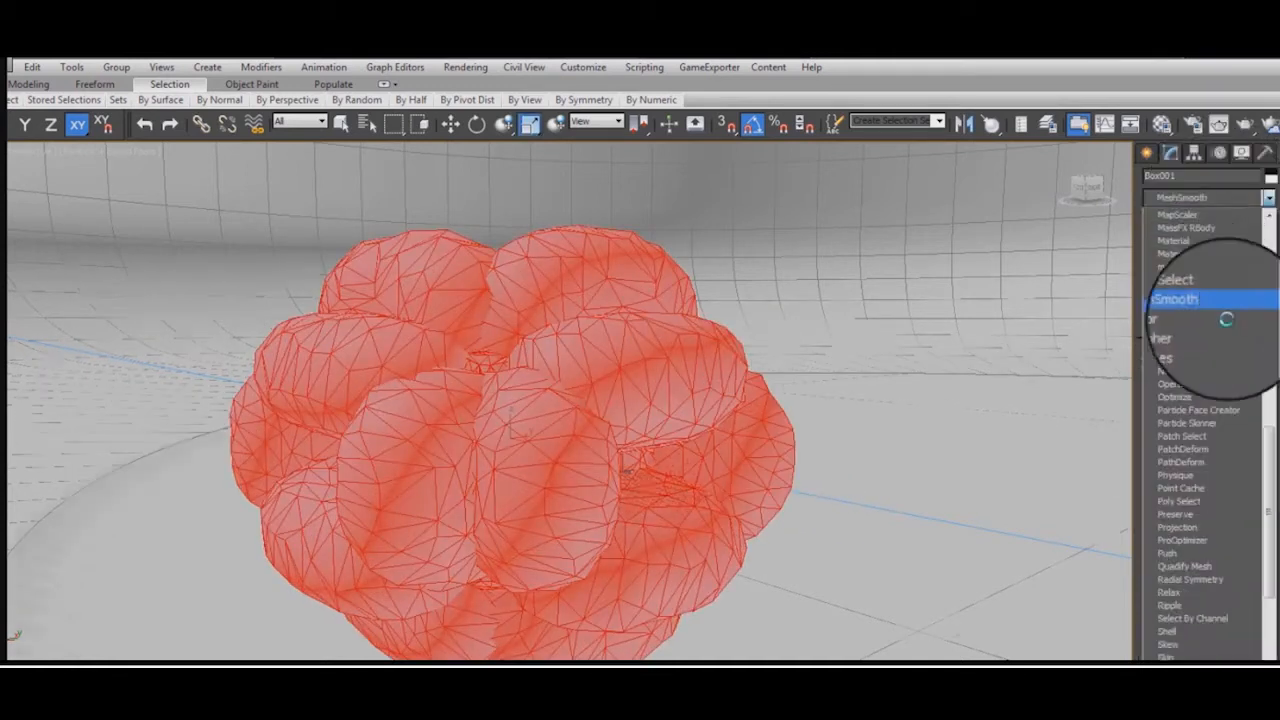
{"action": "left_click", "coordinate": [1174, 298]}
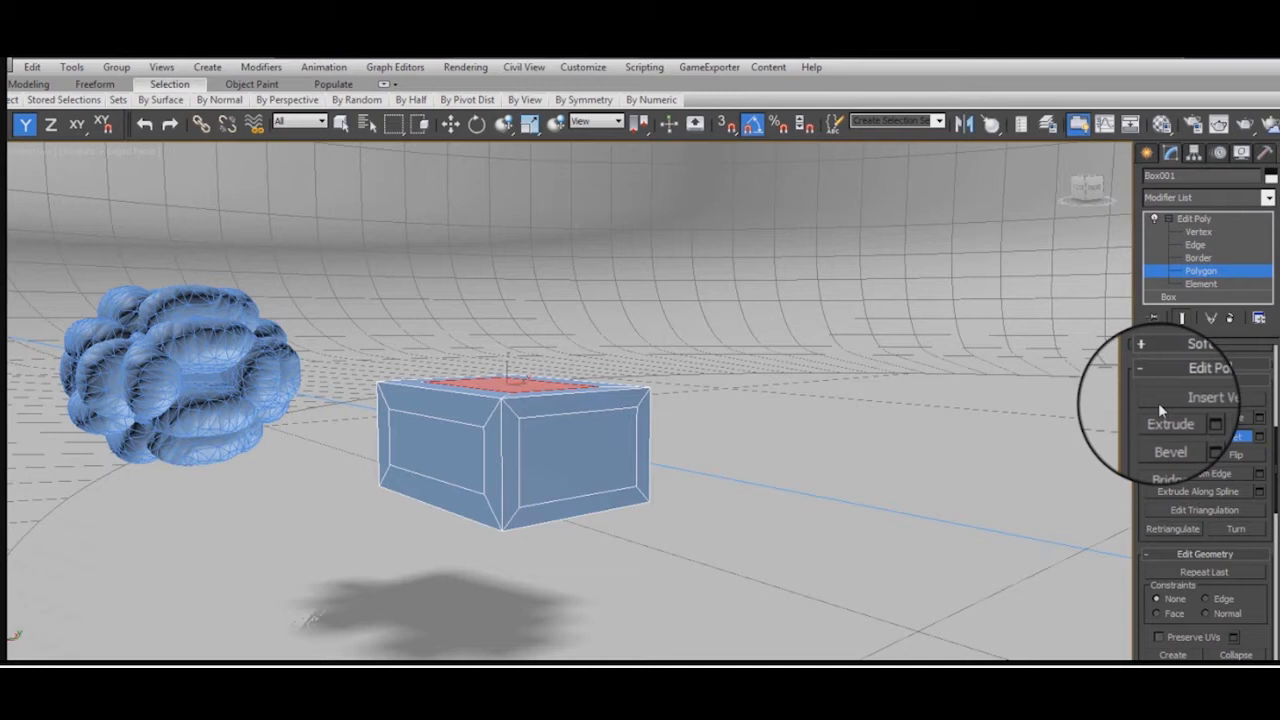
Step: Extrude the box's top and side faces into blocky forms and add MeshSmooth
{"action": "left_click", "coordinate": [1170, 424]}
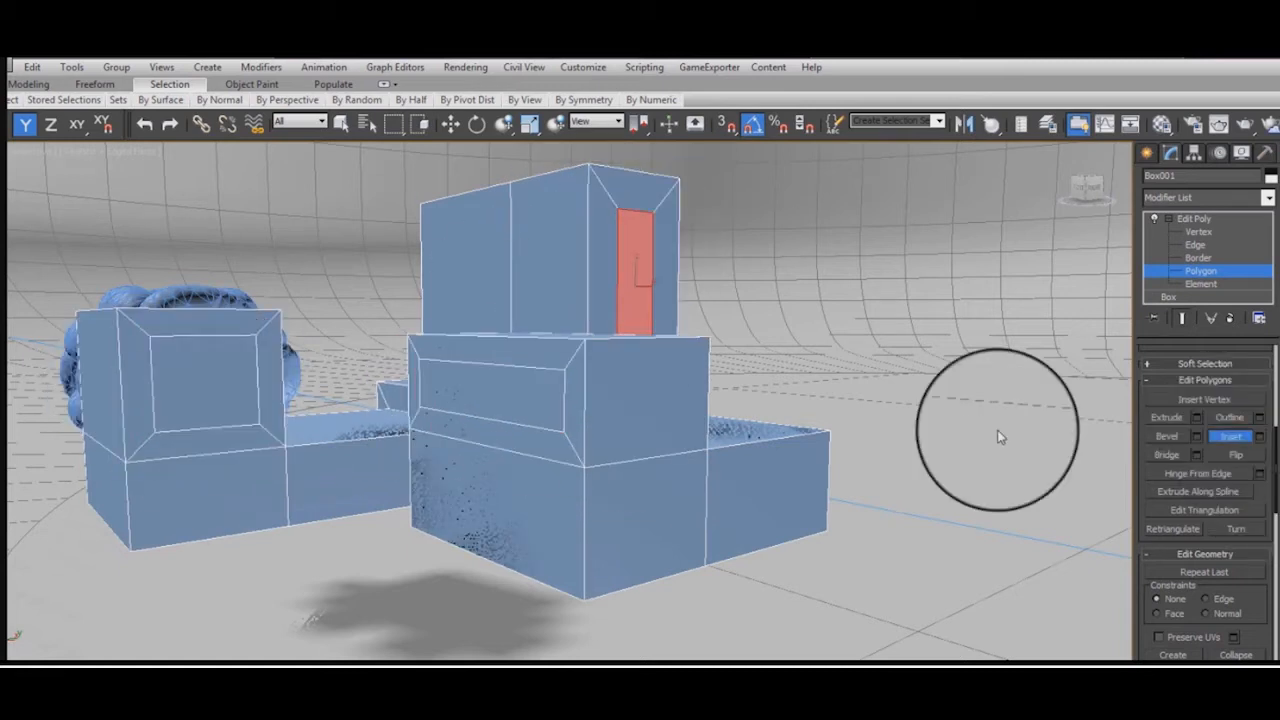
{"action": "left_click", "coordinate": [1204, 198]}
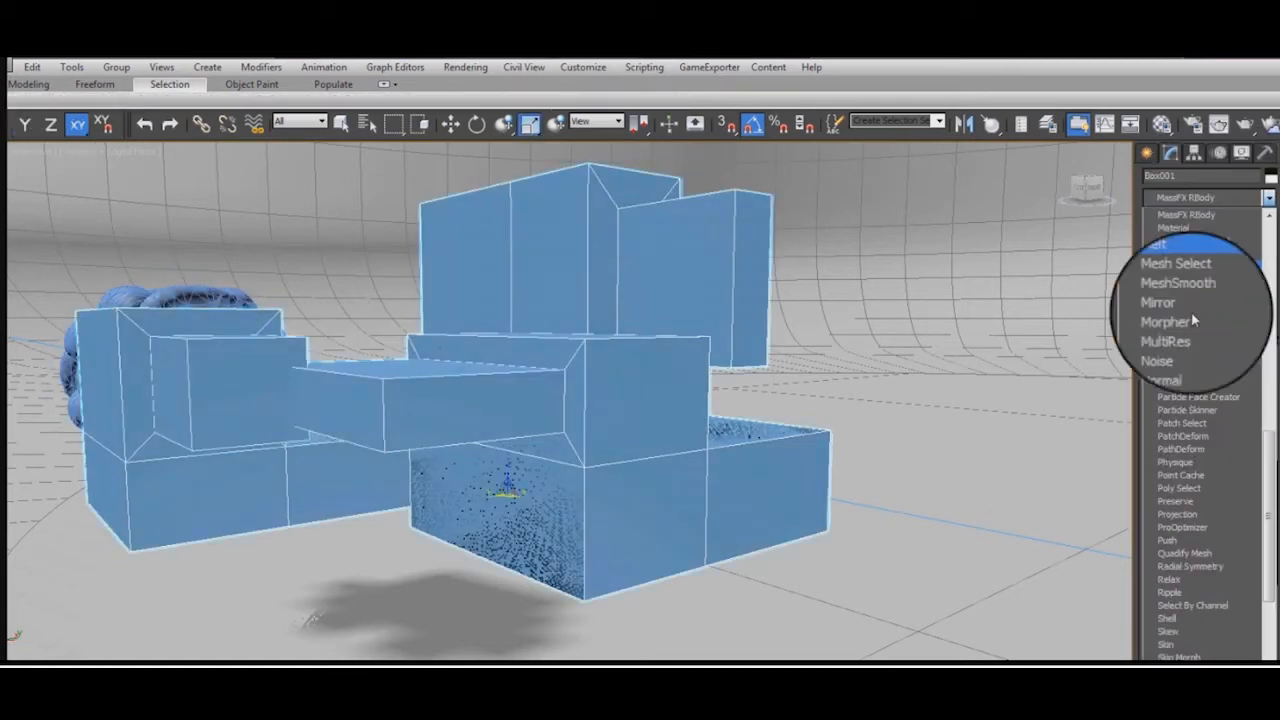
{"action": "left_click", "coordinate": [1178, 282]}
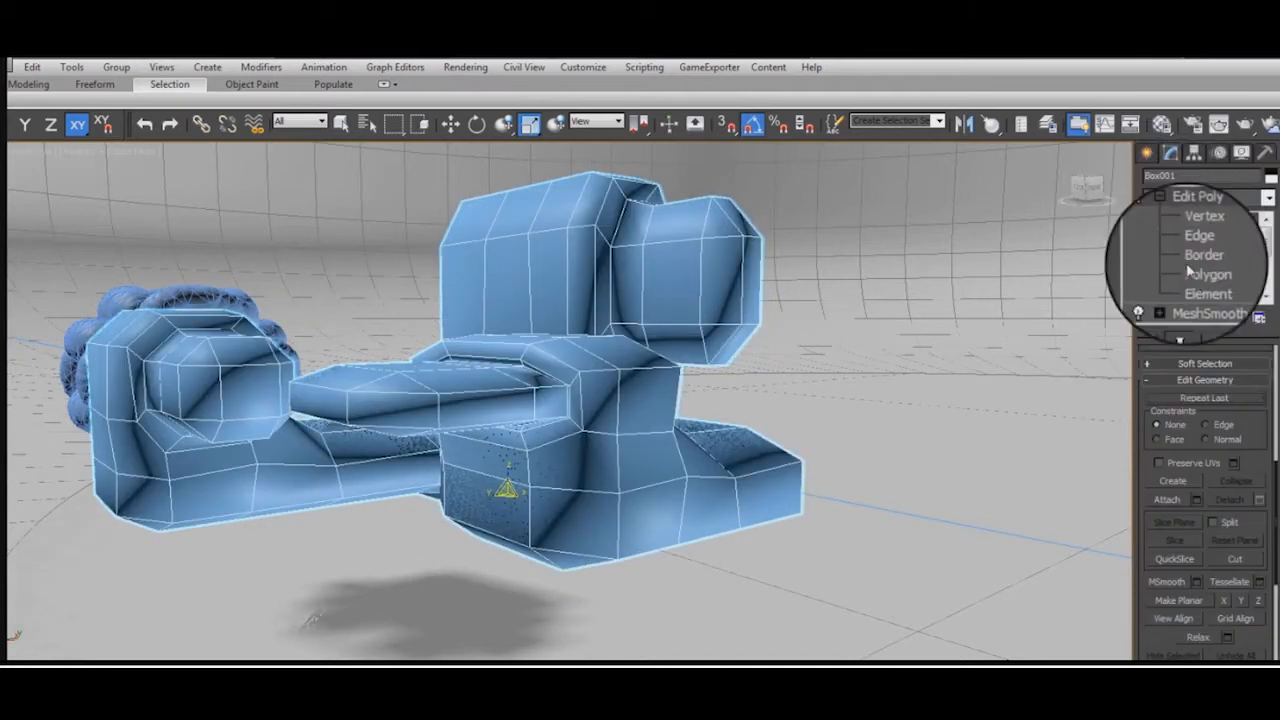
{"action": "left_click", "coordinate": [1210, 274]}
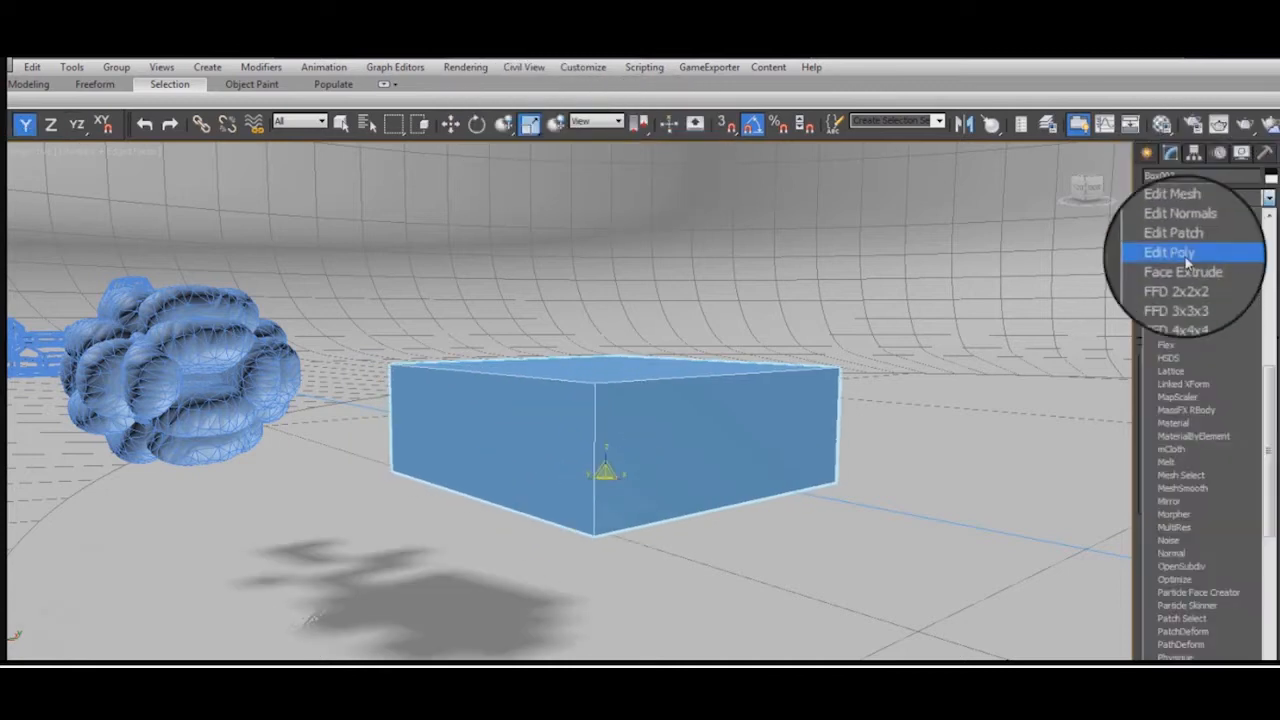
Step: Add Edit Poly to the new box, apply ProOptimizer to the pointed shape and switch to Polygon selection
{"action": "left_click", "coordinate": [1168, 252]}
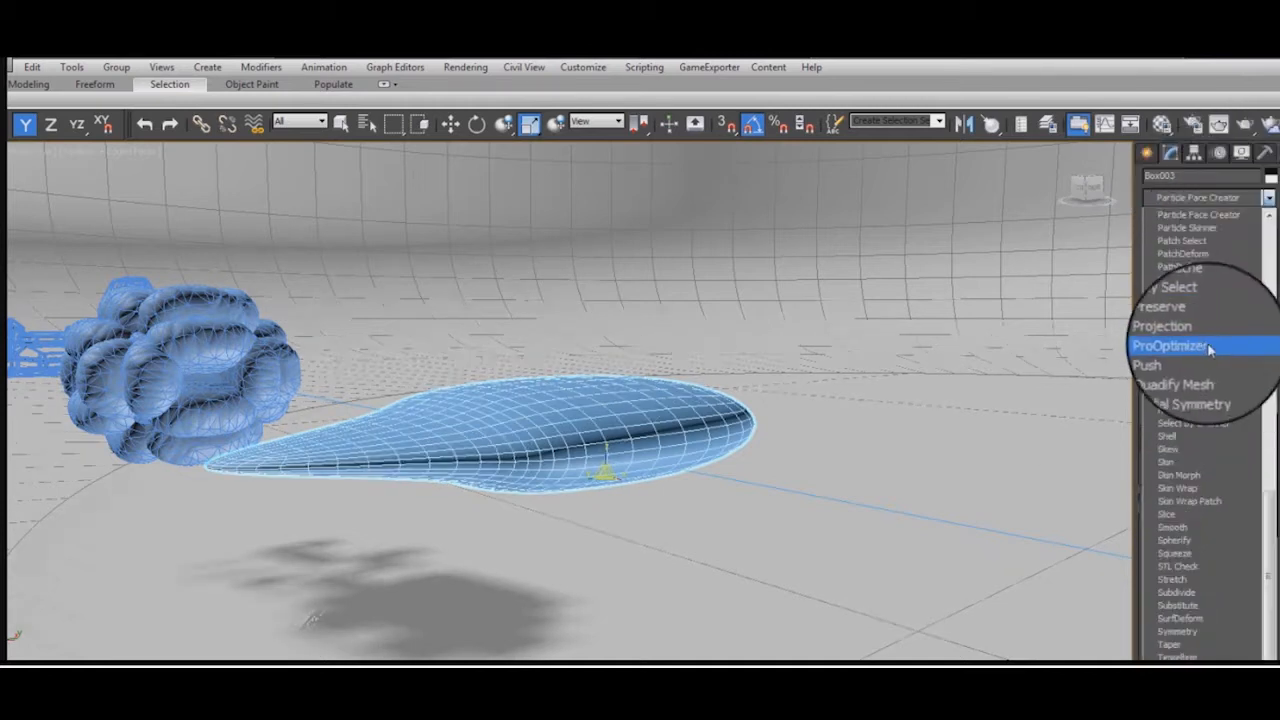
{"action": "left_click", "coordinate": [1172, 344]}
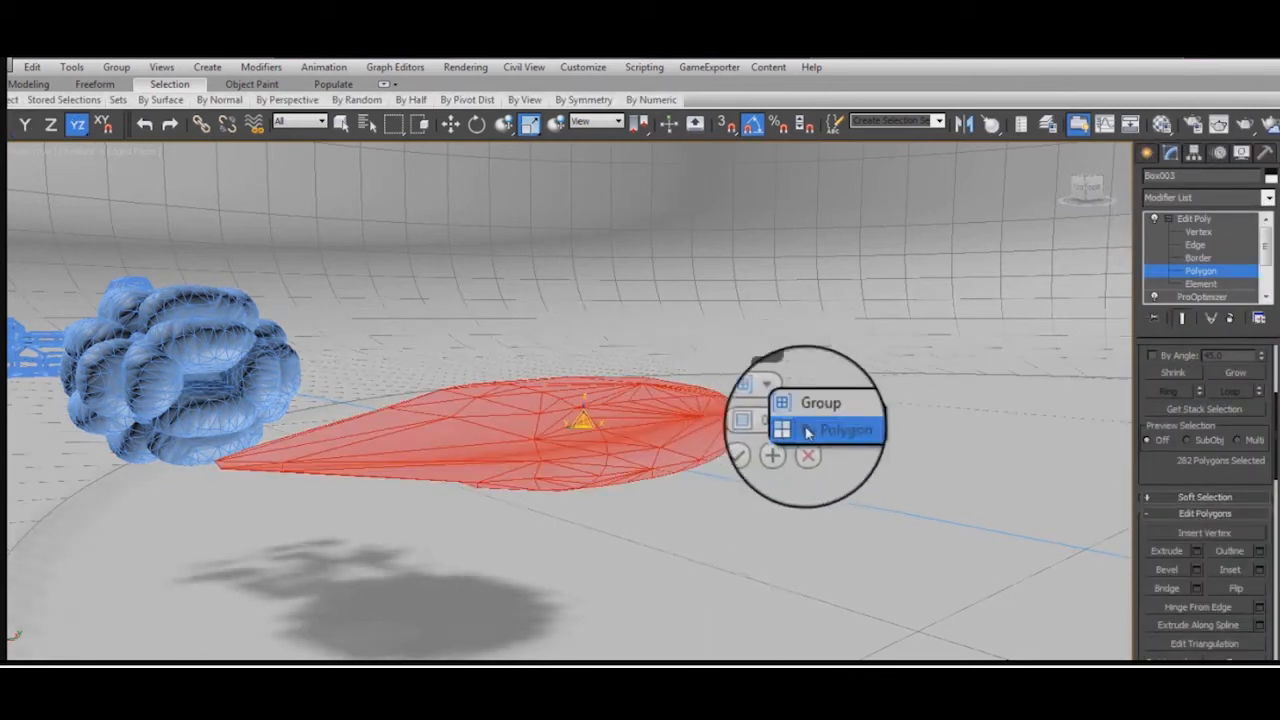
{"action": "left_click", "coordinate": [844, 428]}
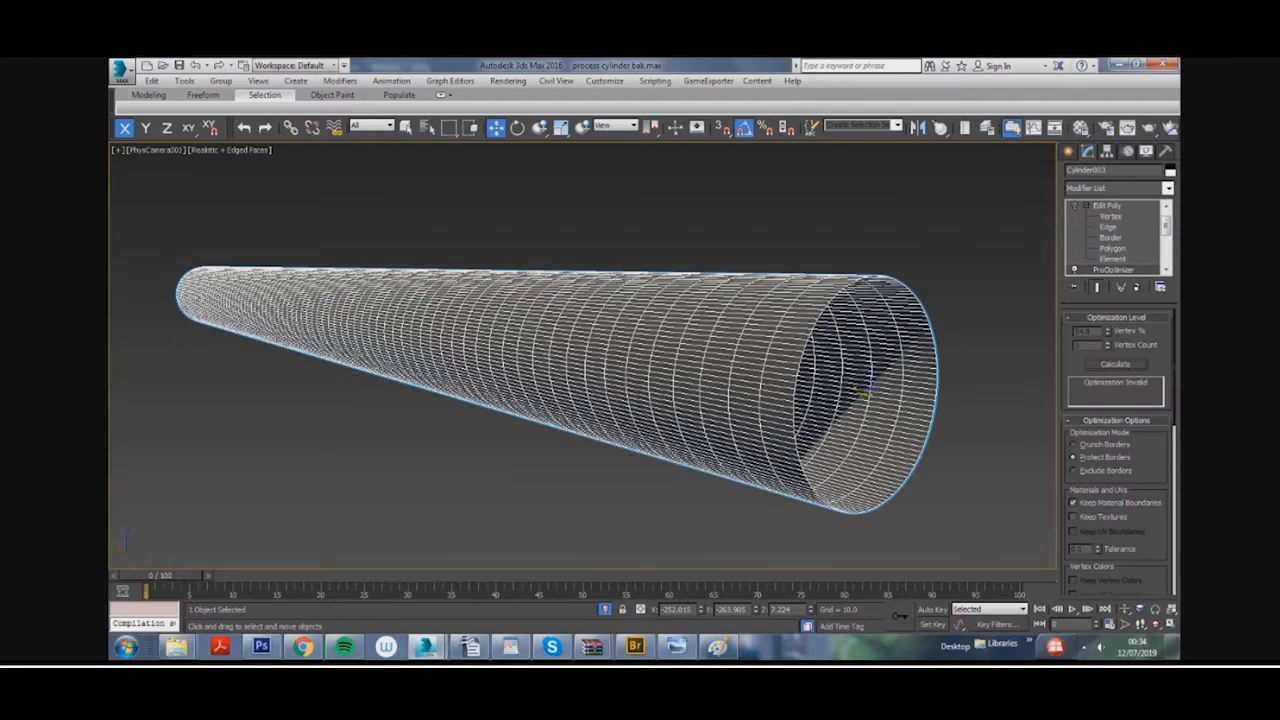
Step: Calculate the ProOptimizer reduction for the dense tube mesh
{"action": "left_click", "coordinate": [1114, 364]}
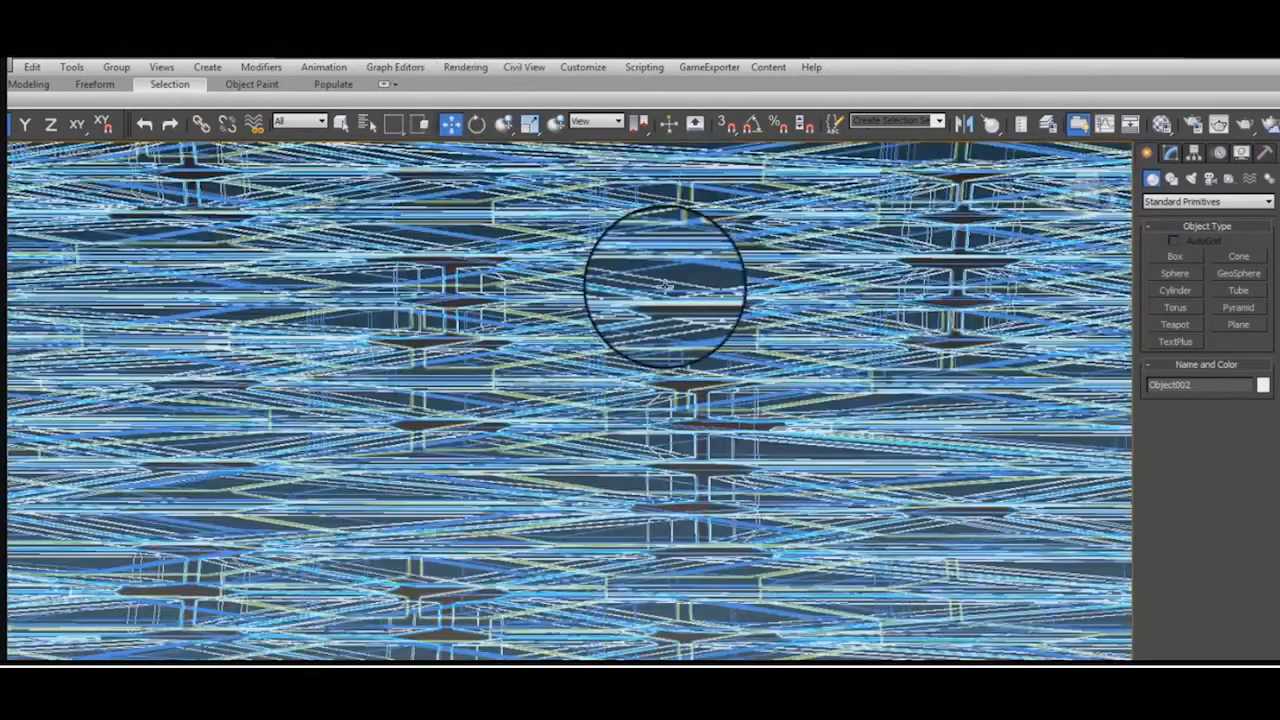
Step: Switch the viewport from wireframe to shaded display (F3)
{"action": "key", "text": "F3"}
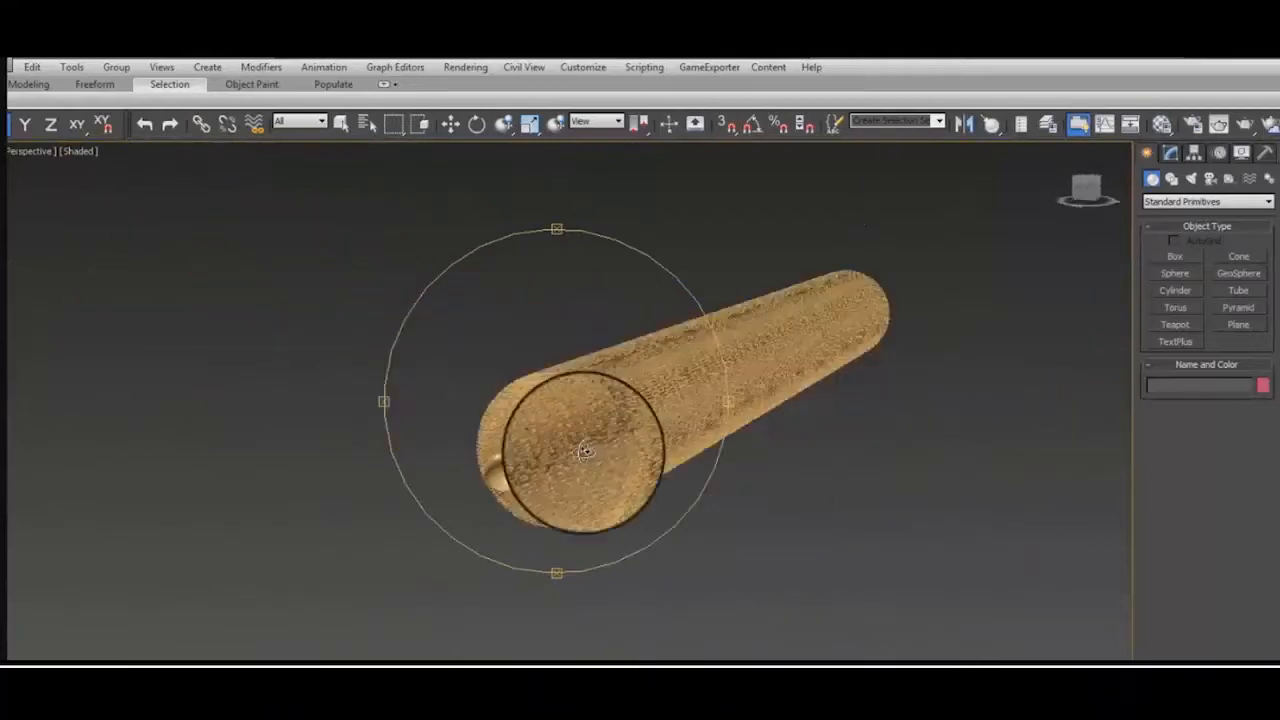
Step: Rotate the wooden cylinder to a new orientation with the rotate gizmo
{"action": "left_click_drag", "start_coordinate": [588, 450], "coordinate": [712, 464]}
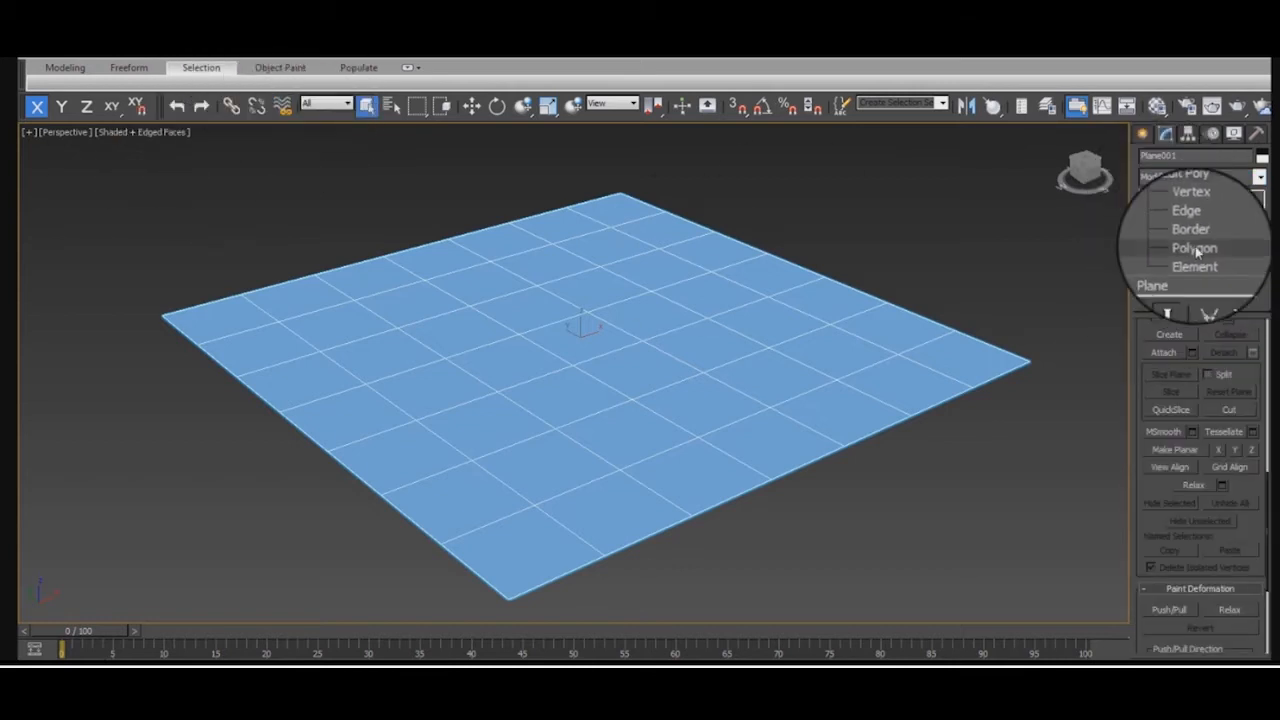
Step: Select random faces of the plane at Polygon level, then narrow to a random few within that selection
{"action": "left_click", "coordinate": [1194, 248]}
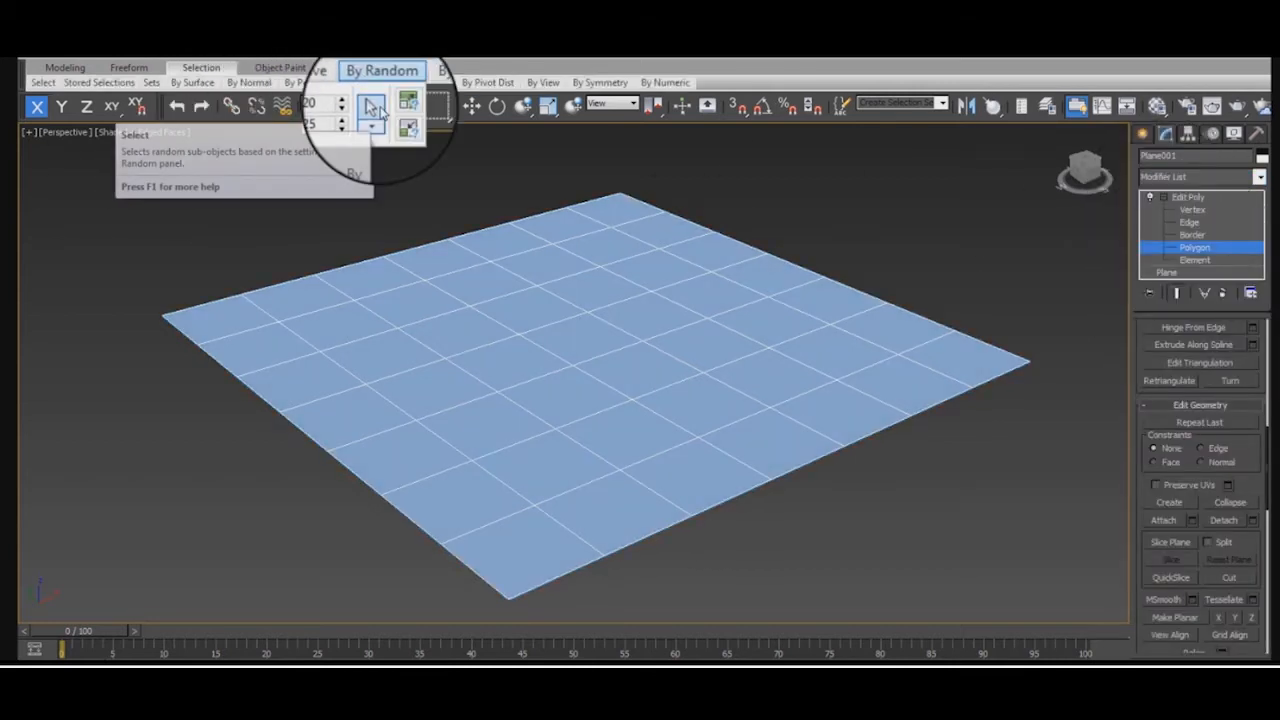
{"action": "left_click", "coordinate": [372, 104]}
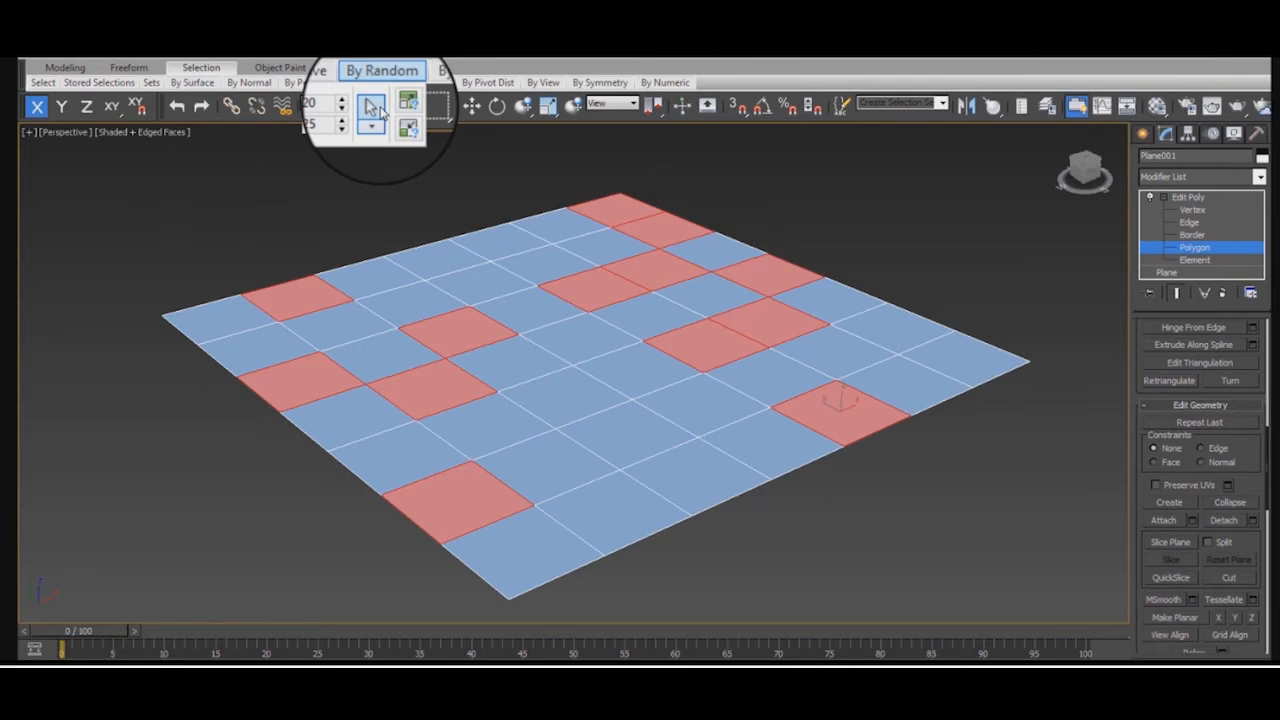
{"action": "left_click", "coordinate": [384, 70]}
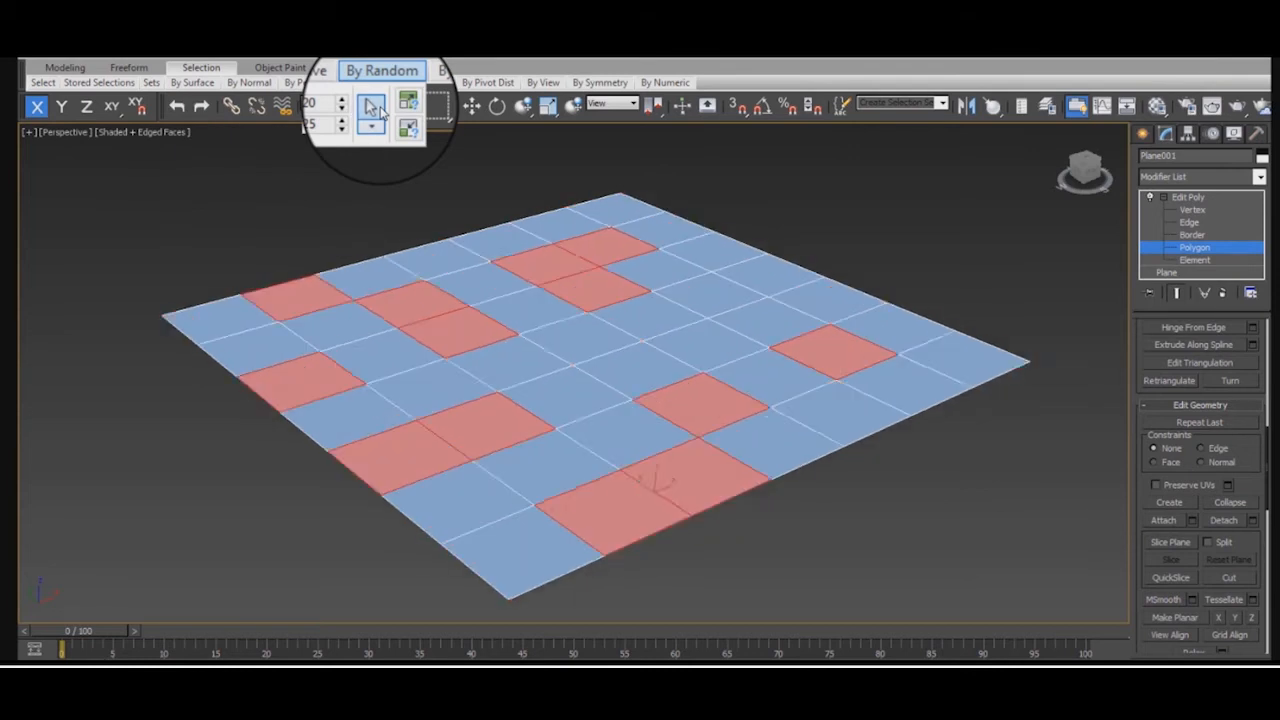
{"action": "left_click", "coordinate": [372, 124]}
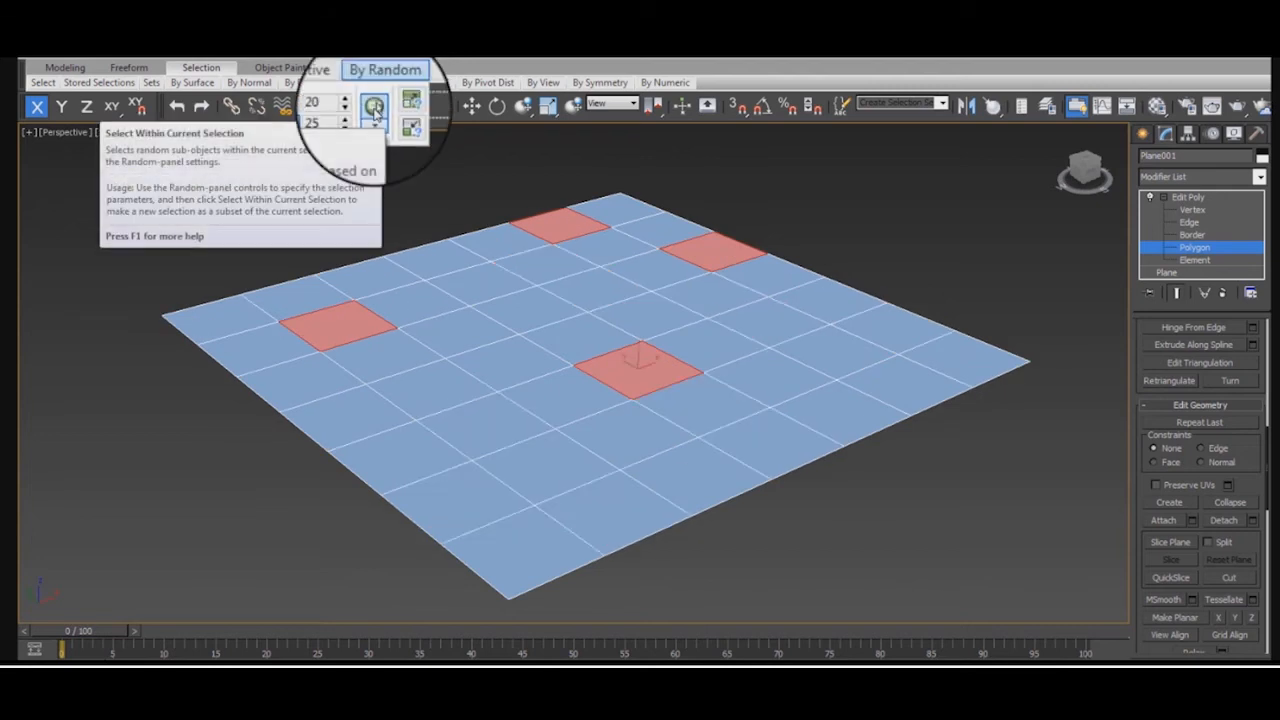
{"action": "left_click", "coordinate": [372, 108]}
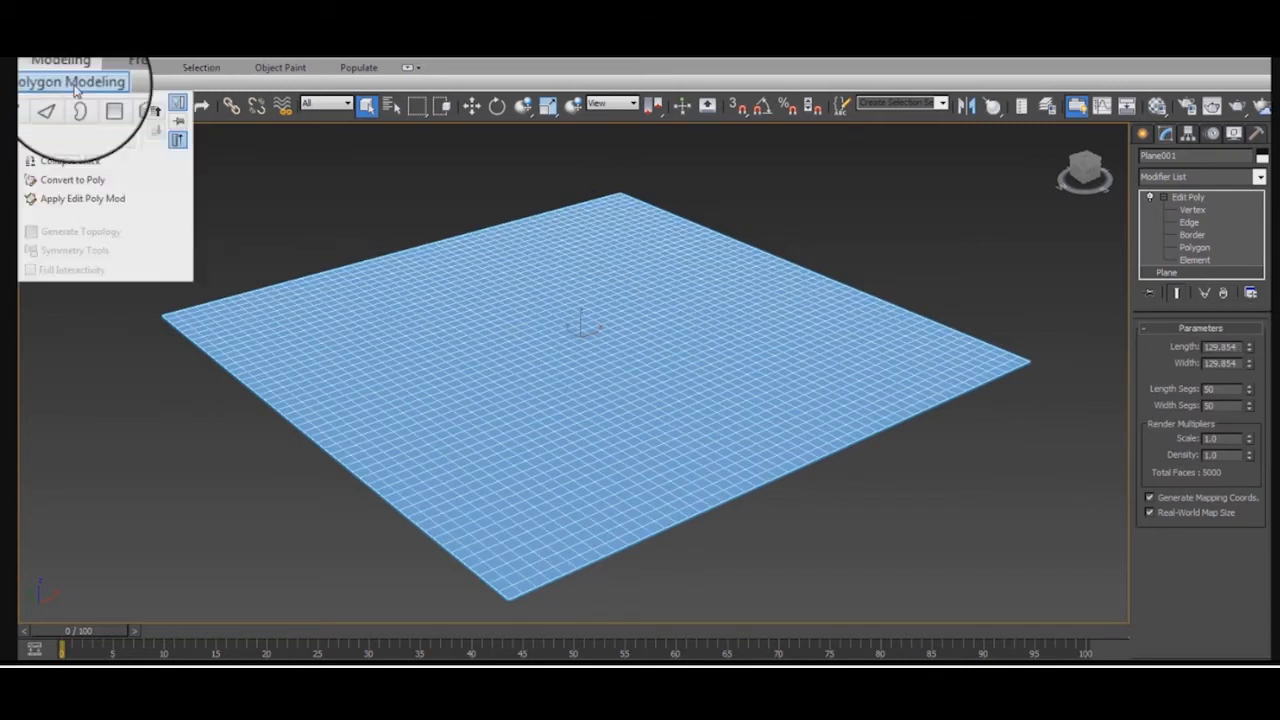
Step: Apply a Generate Topology pattern to break the dense plane into irregular faces
{"action": "left_click", "coordinate": [1194, 248]}
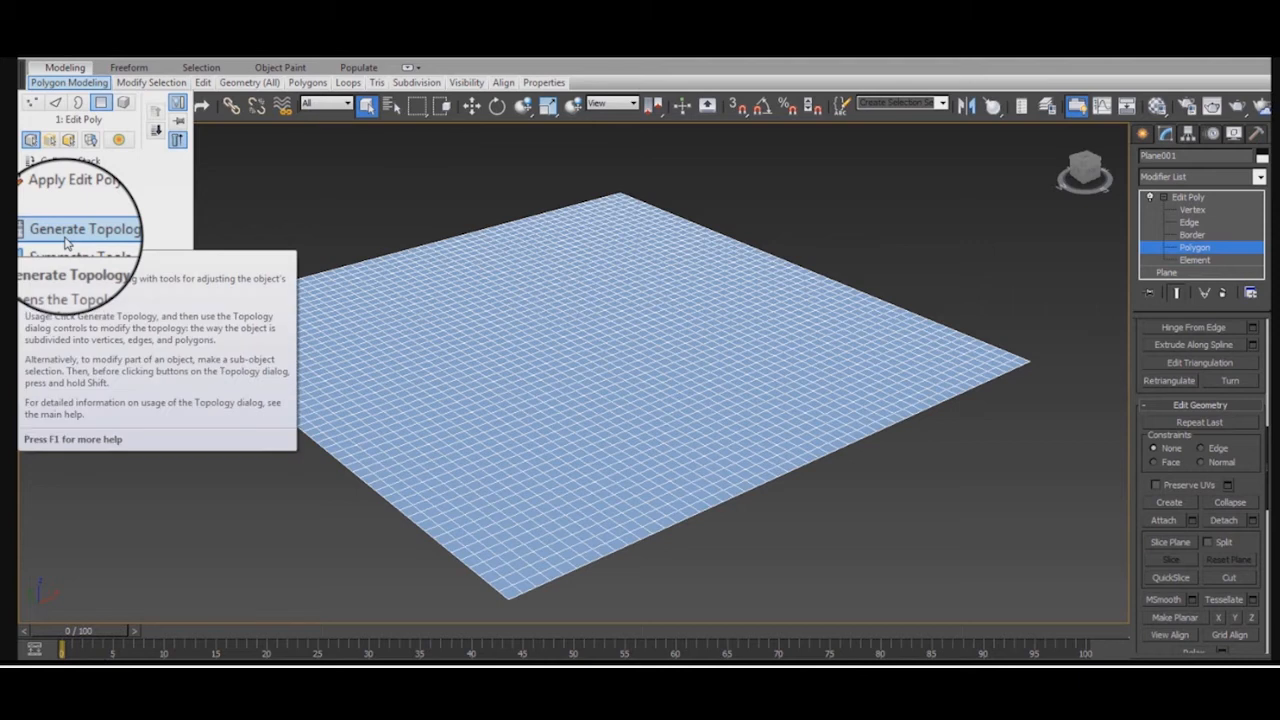
{"action": "left_click", "coordinate": [84, 228]}
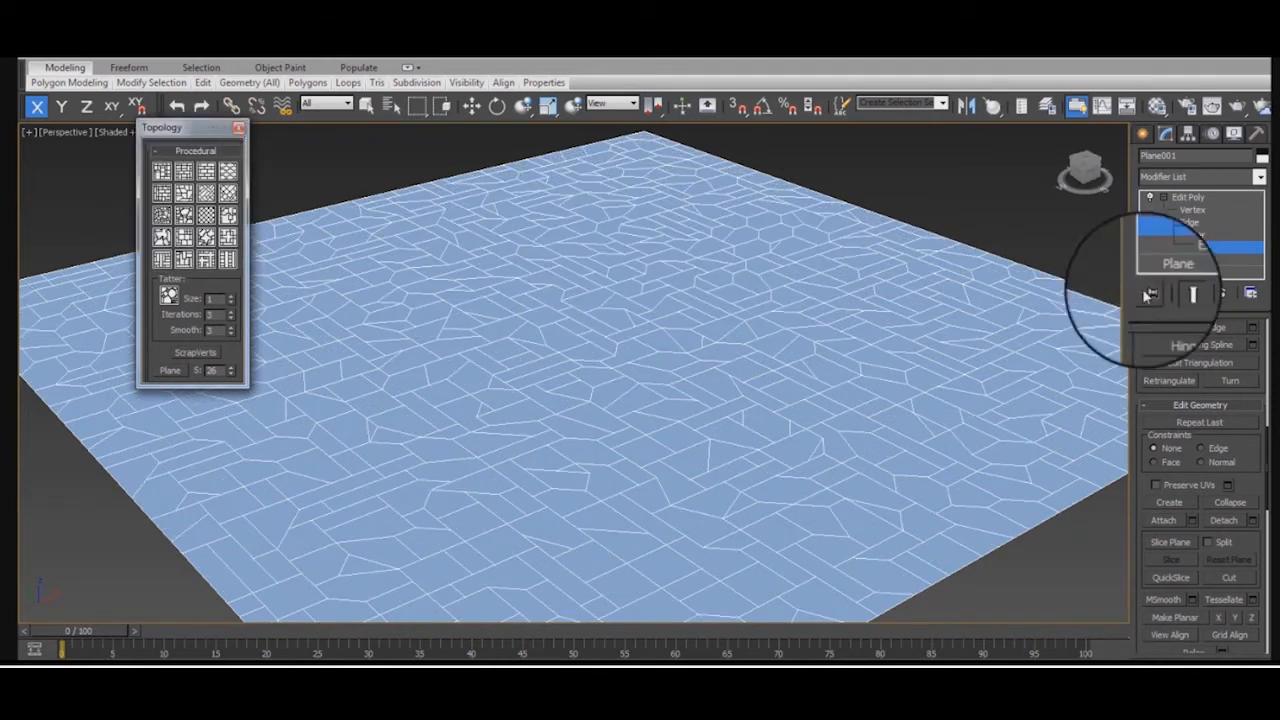
Step: Add a second Edit Poly modifier and bring up the By Random selection panel
{"action": "left_click", "coordinate": [1196, 176]}
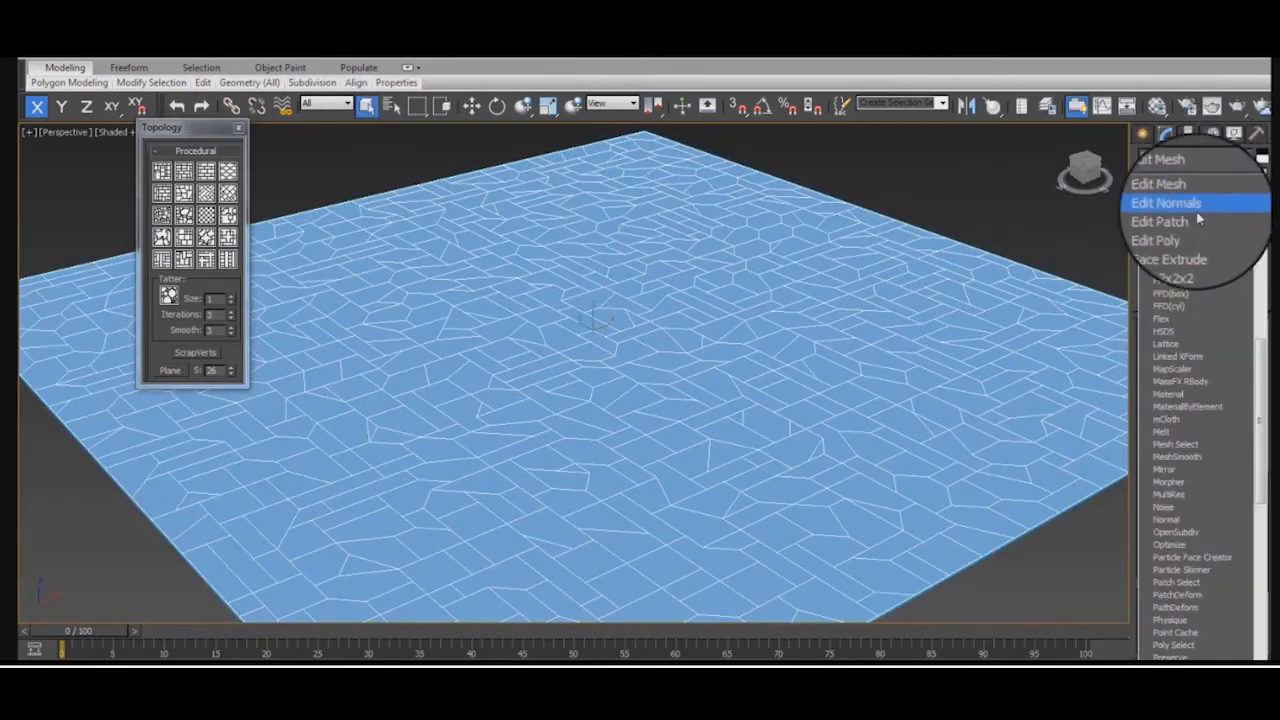
{"action": "left_click", "coordinate": [1156, 240]}
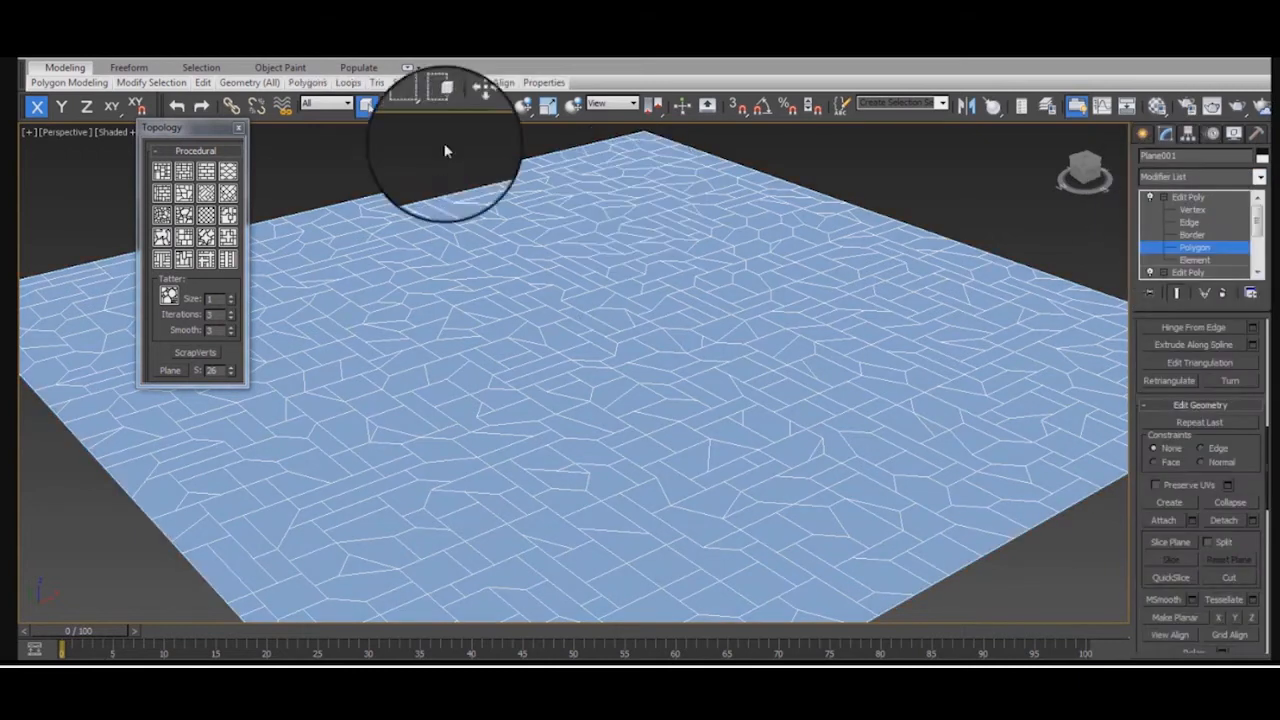
{"action": "left_click", "coordinate": [152, 82]}
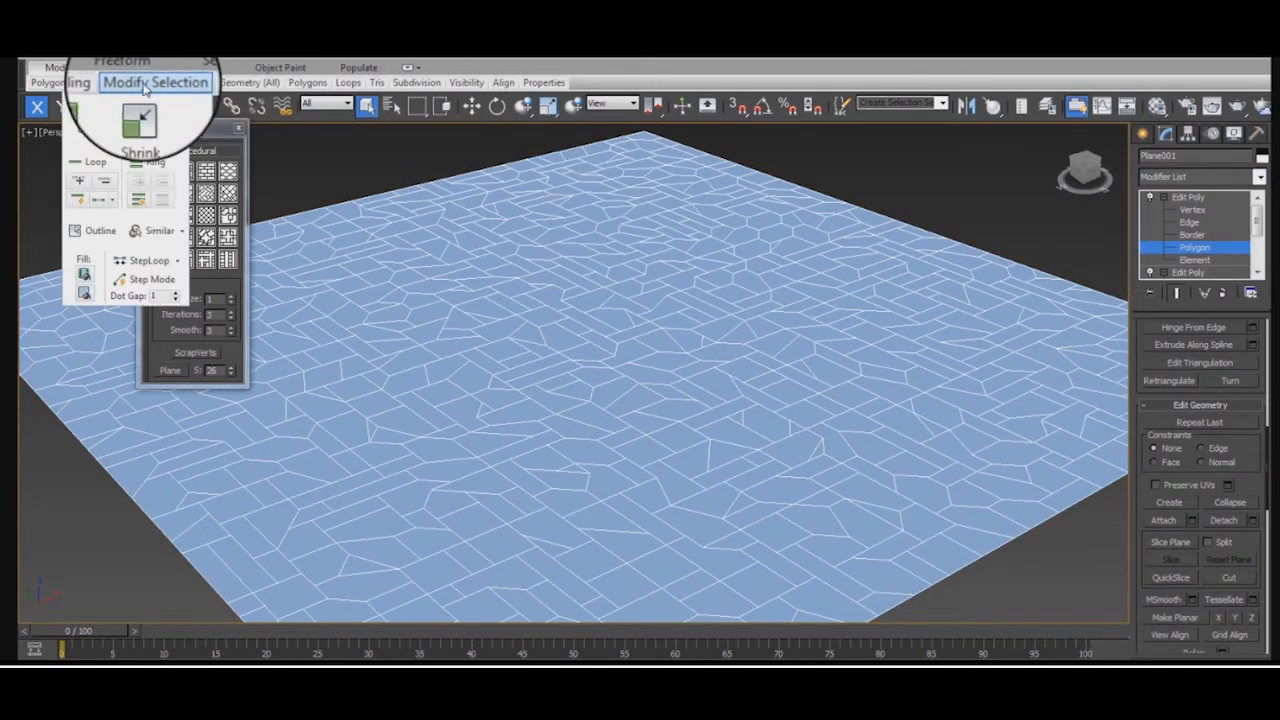
{"action": "left_click", "coordinate": [200, 68]}
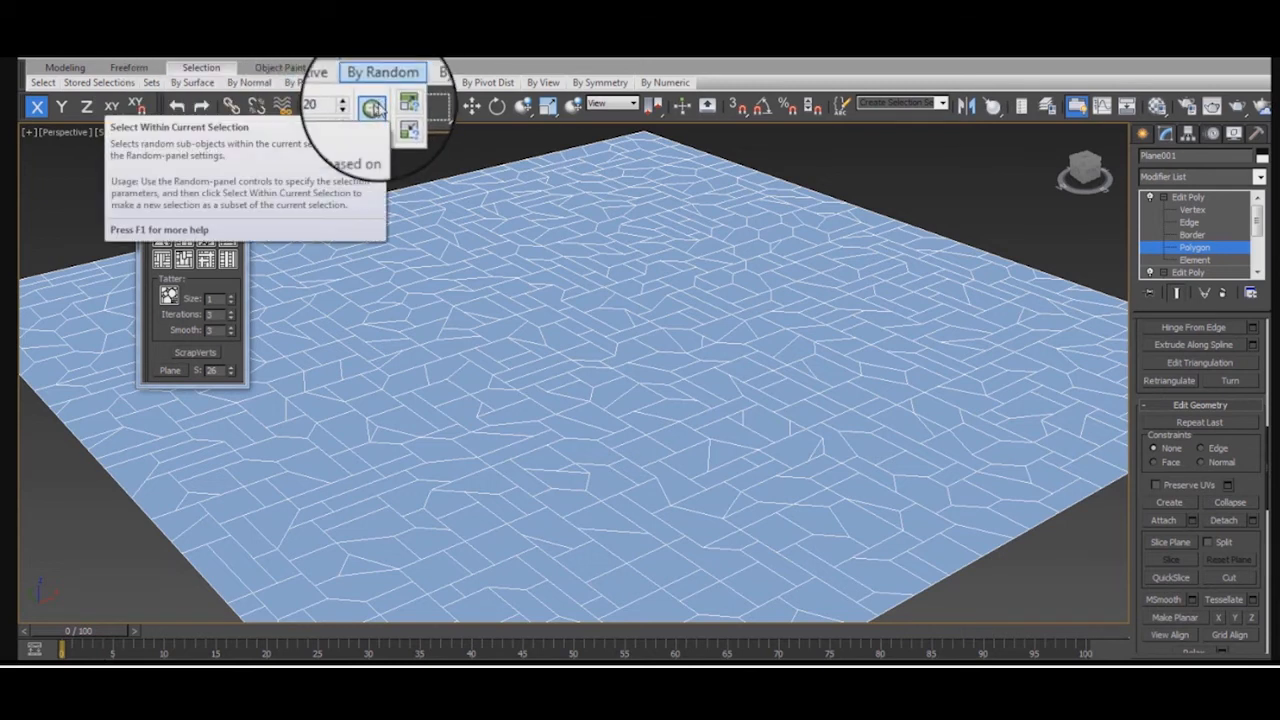
Step: Randomly select a larger share of the patterned plane's faces and enter Polygon level to extrude them
{"action": "left_click", "coordinate": [372, 108]}
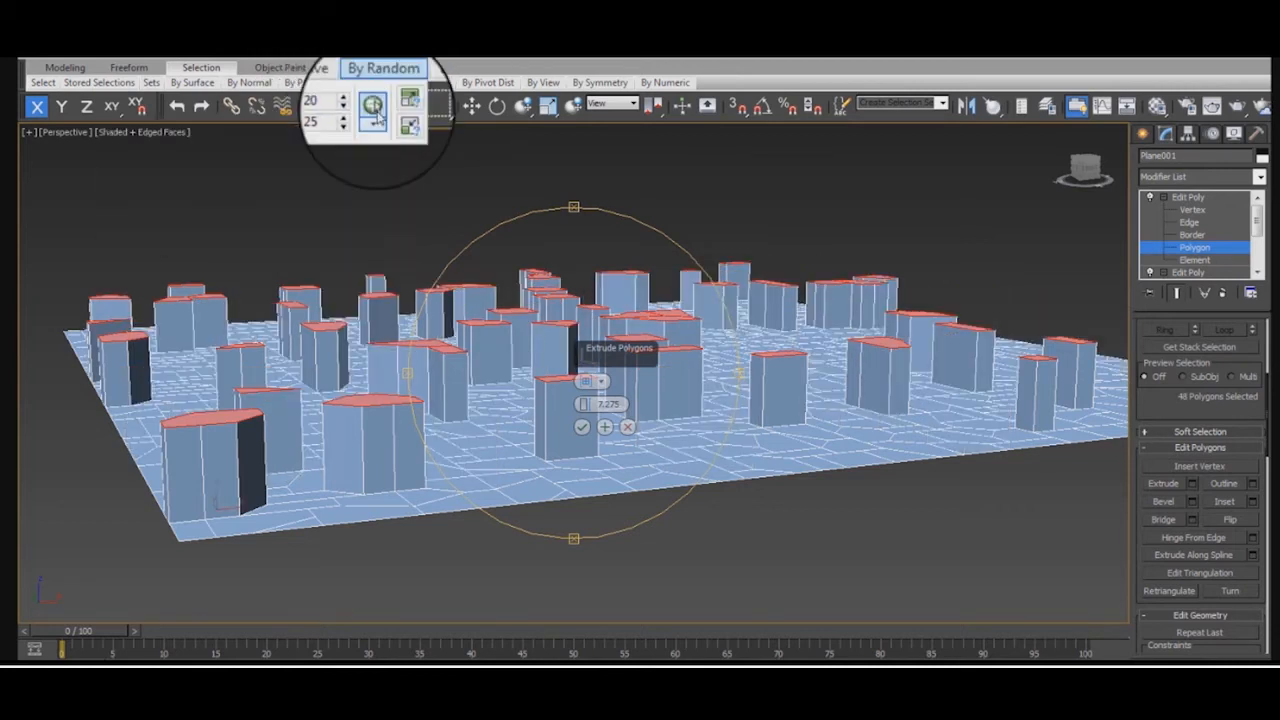
{"action": "left_click", "coordinate": [356, 120]}
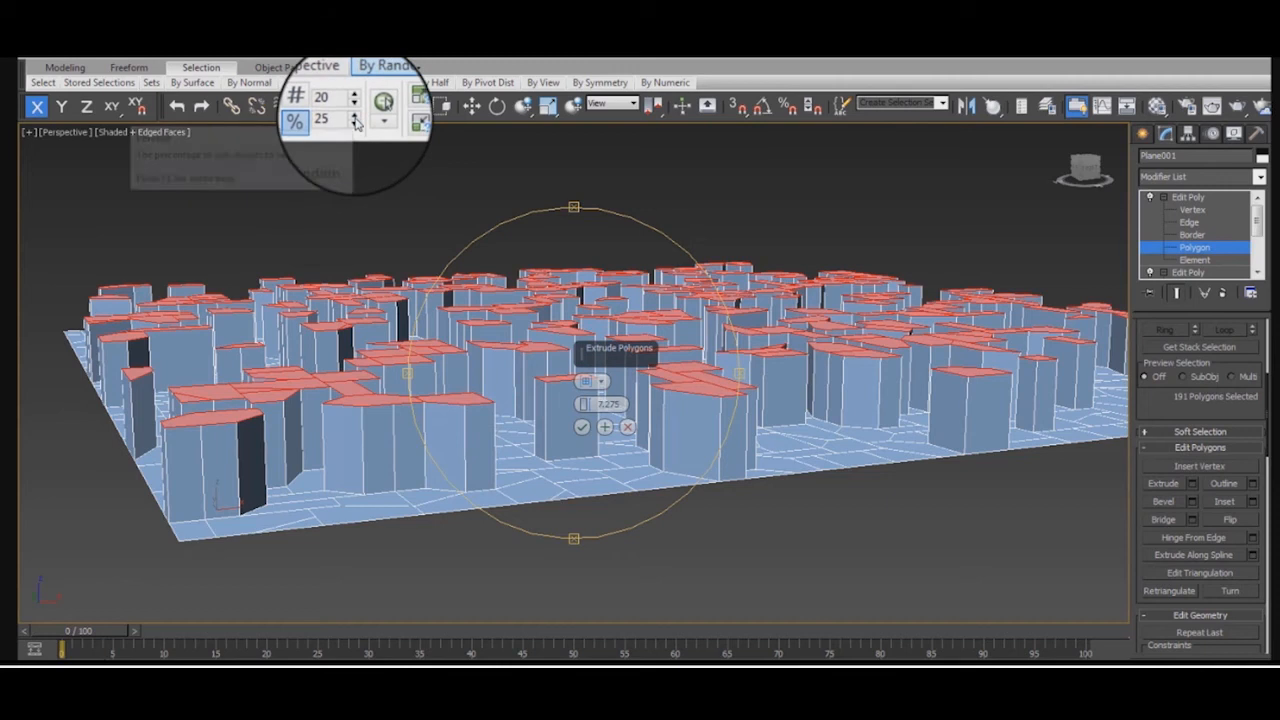
{"action": "left_click", "coordinate": [356, 112]}
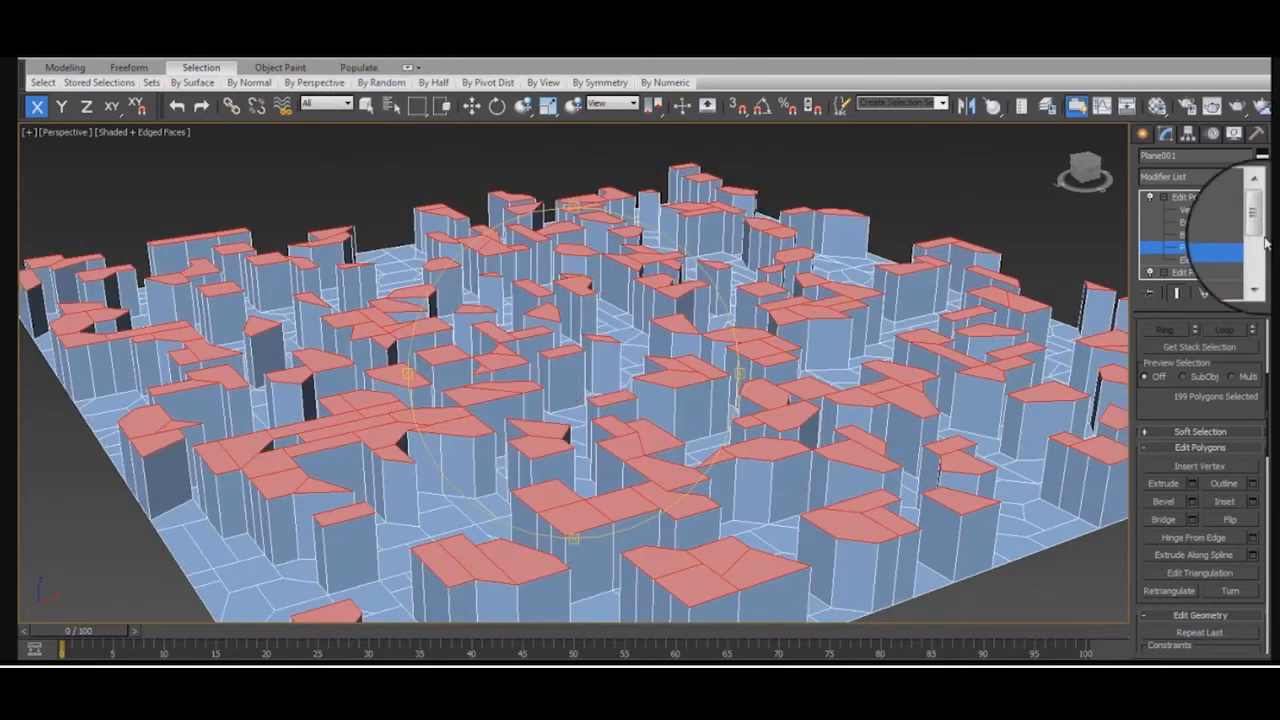
{"action": "left_click", "coordinate": [1196, 176]}
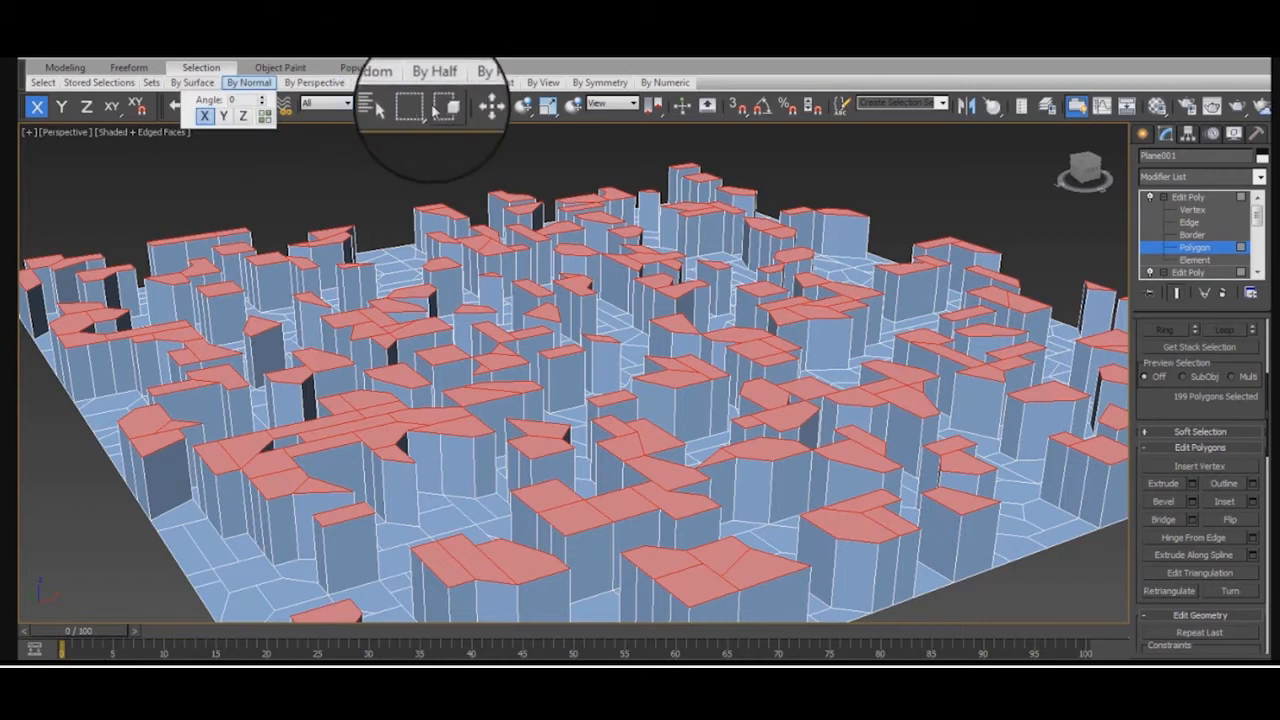
Step: Thin the roof selection by half and at random repeatedly, extruding the remaining tops into taller towers
{"action": "left_click", "coordinate": [382, 68]}
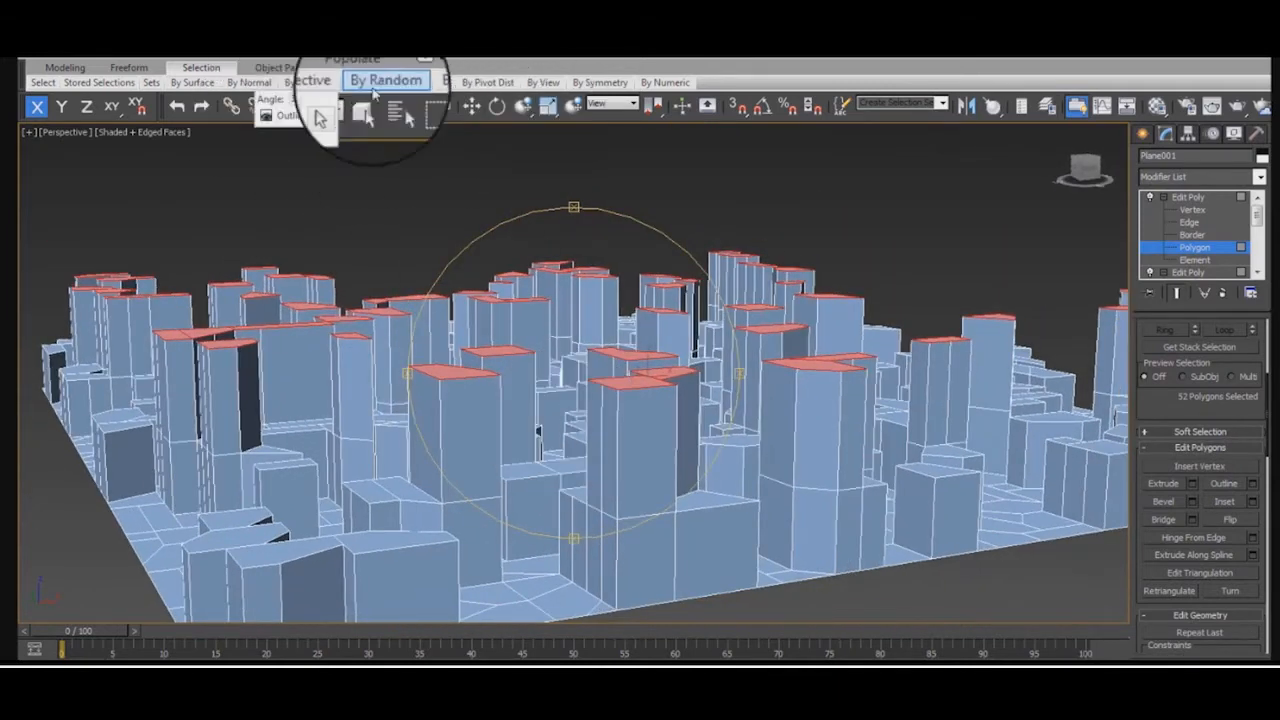
{"action": "left_click", "coordinate": [386, 80]}
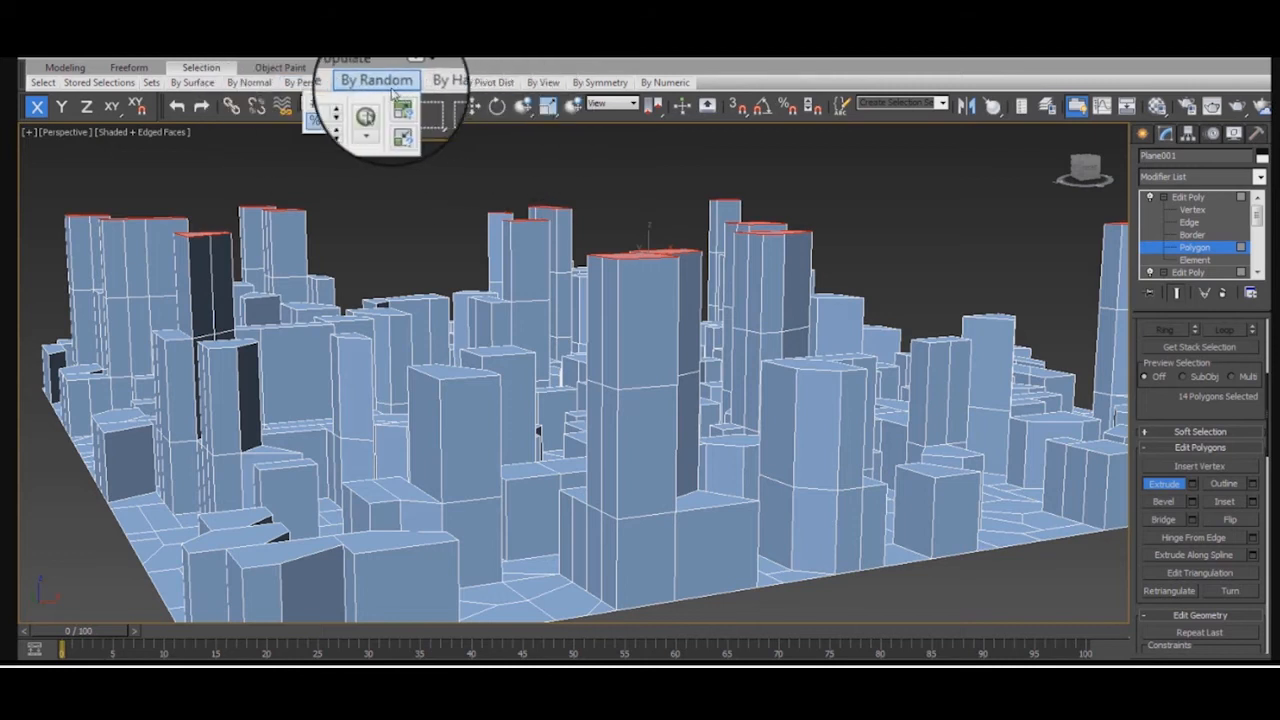
{"action": "left_click", "coordinate": [644, 264]}
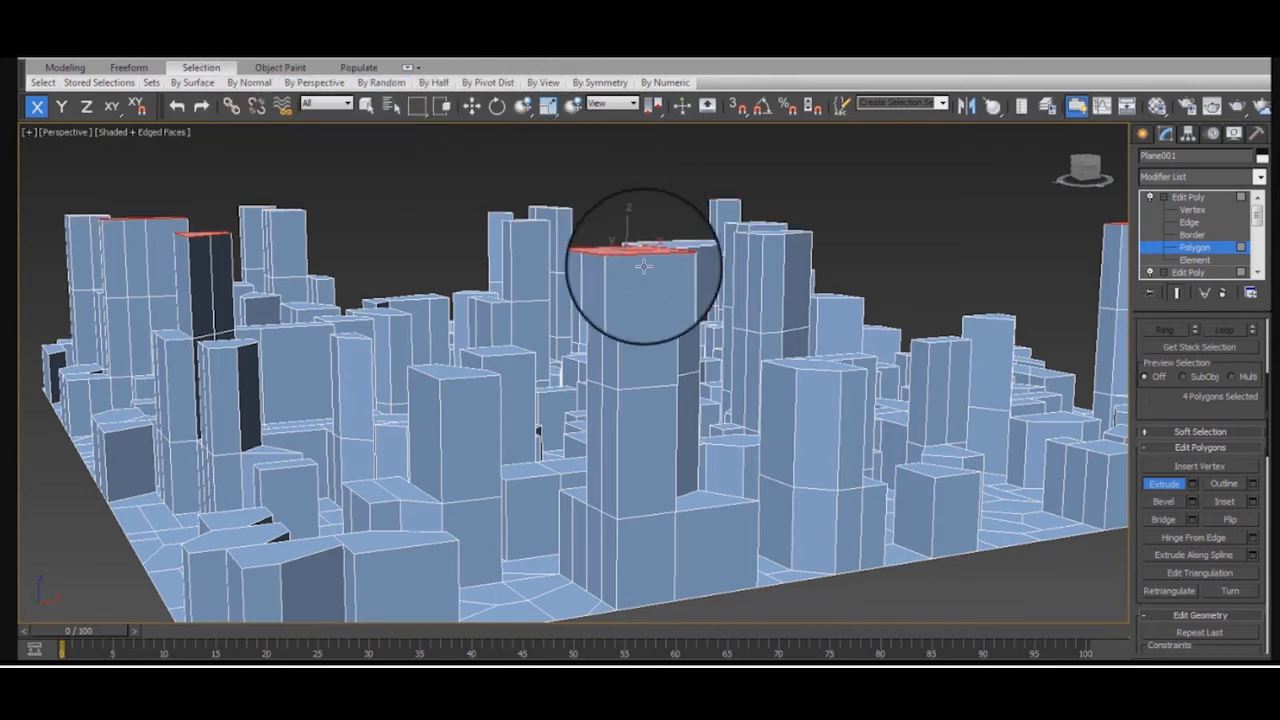
{"action": "left_click", "coordinate": [1164, 484]}
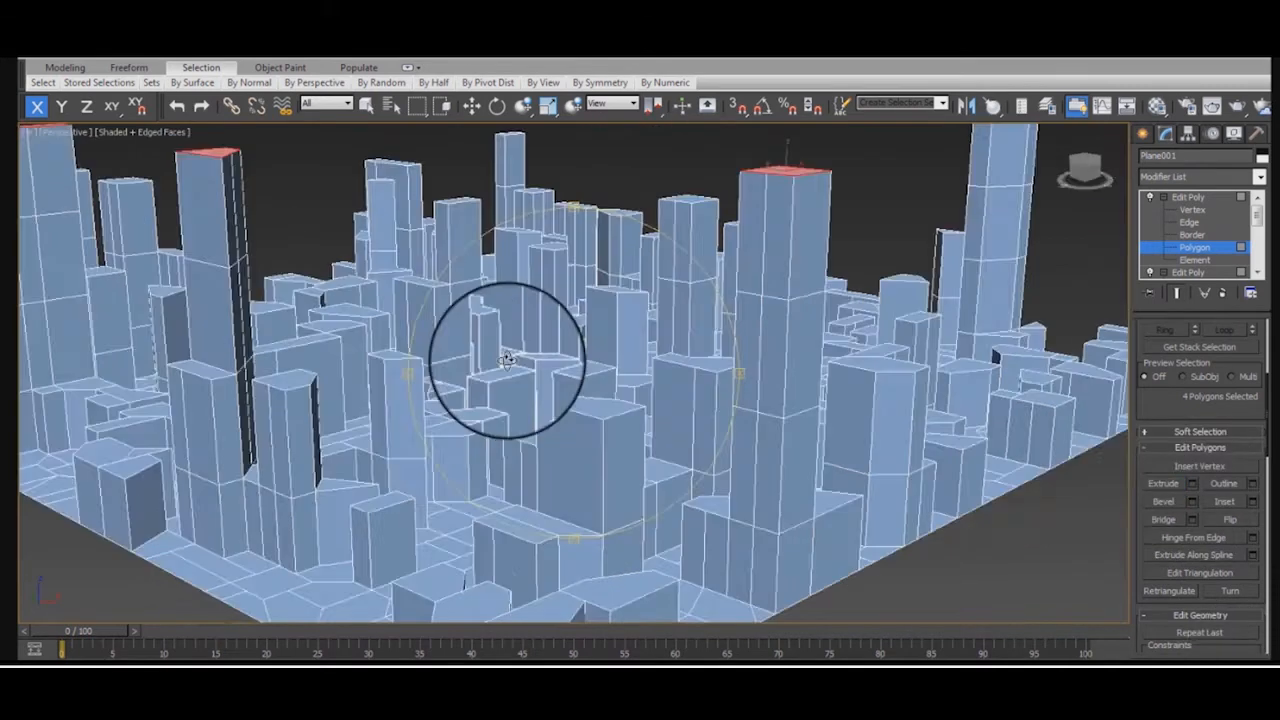
{"action": "left_click_drag", "start_coordinate": [510, 360], "coordinate": [690, 410]}
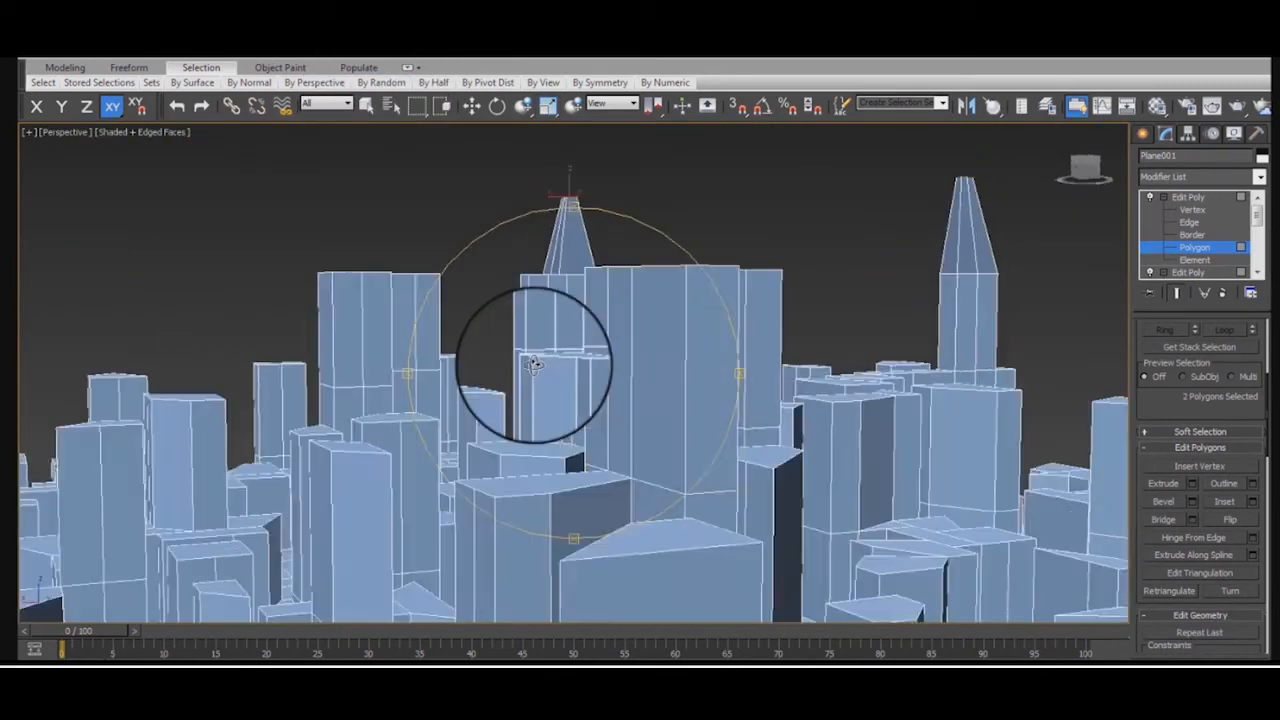
{"action": "left_click_drag", "start_coordinate": [536, 364], "coordinate": [500, 176]}
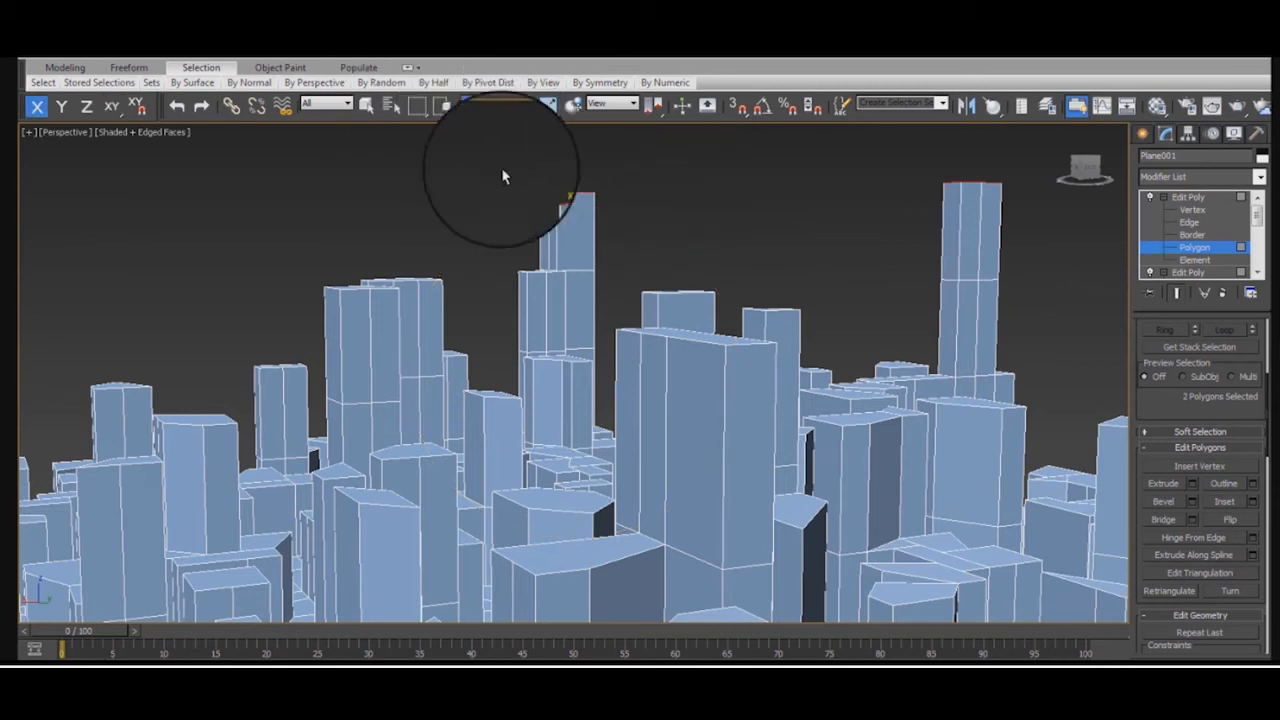
{"action": "left_click", "coordinate": [960, 180]}
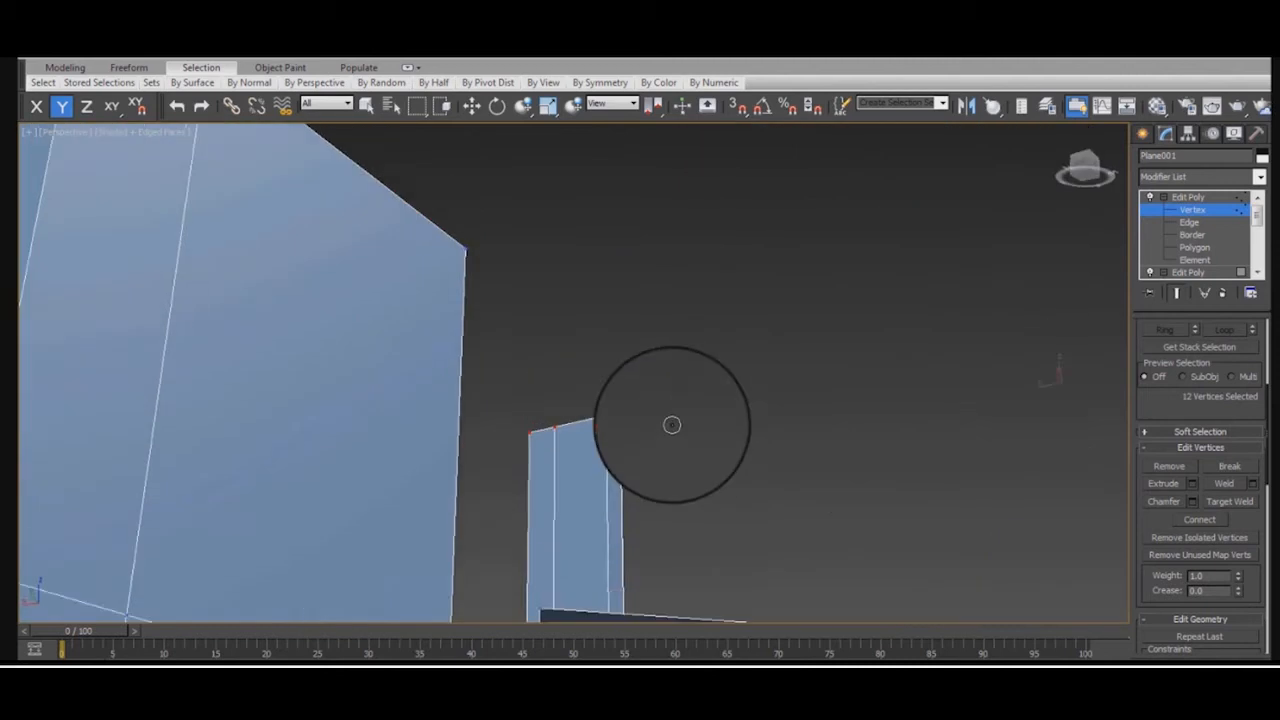
Step: Zoom in and orbit around a tower's base to view its corner vertices
{"action": "left_click_drag", "start_coordinate": [672, 424], "coordinate": [584, 244]}
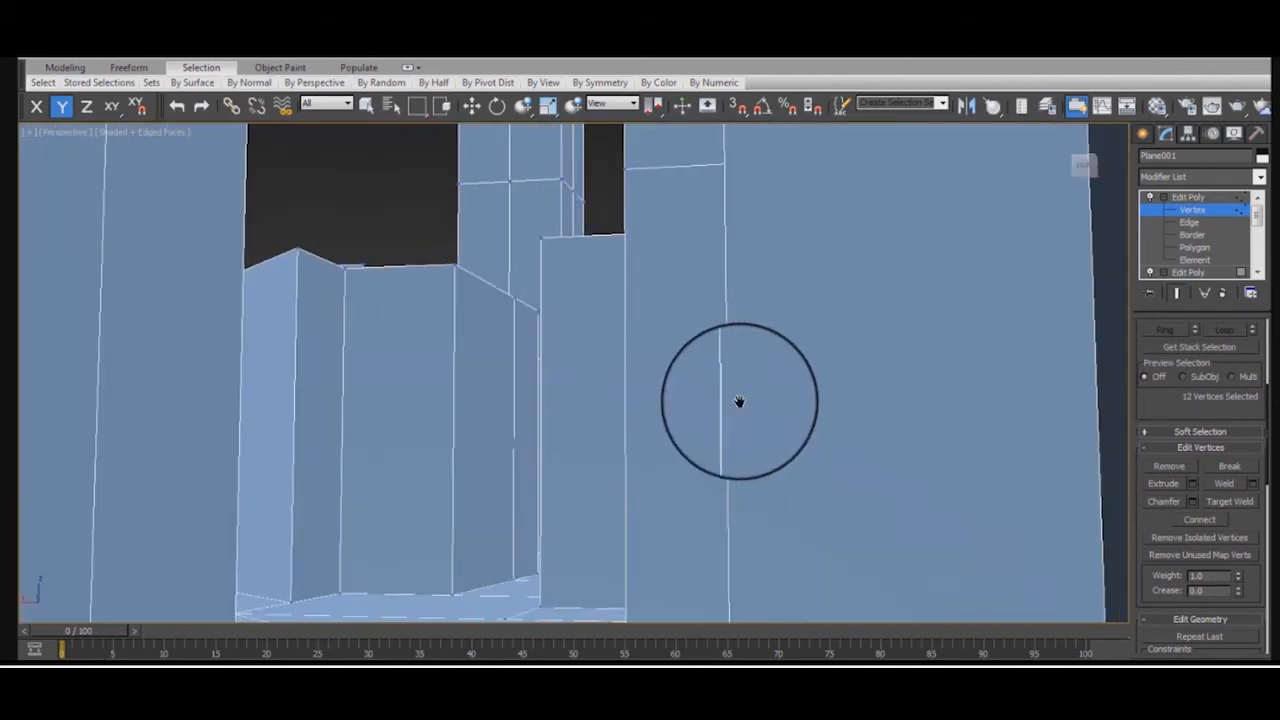
{"action": "left_click_drag", "start_coordinate": [740, 400], "coordinate": [822, 540]}
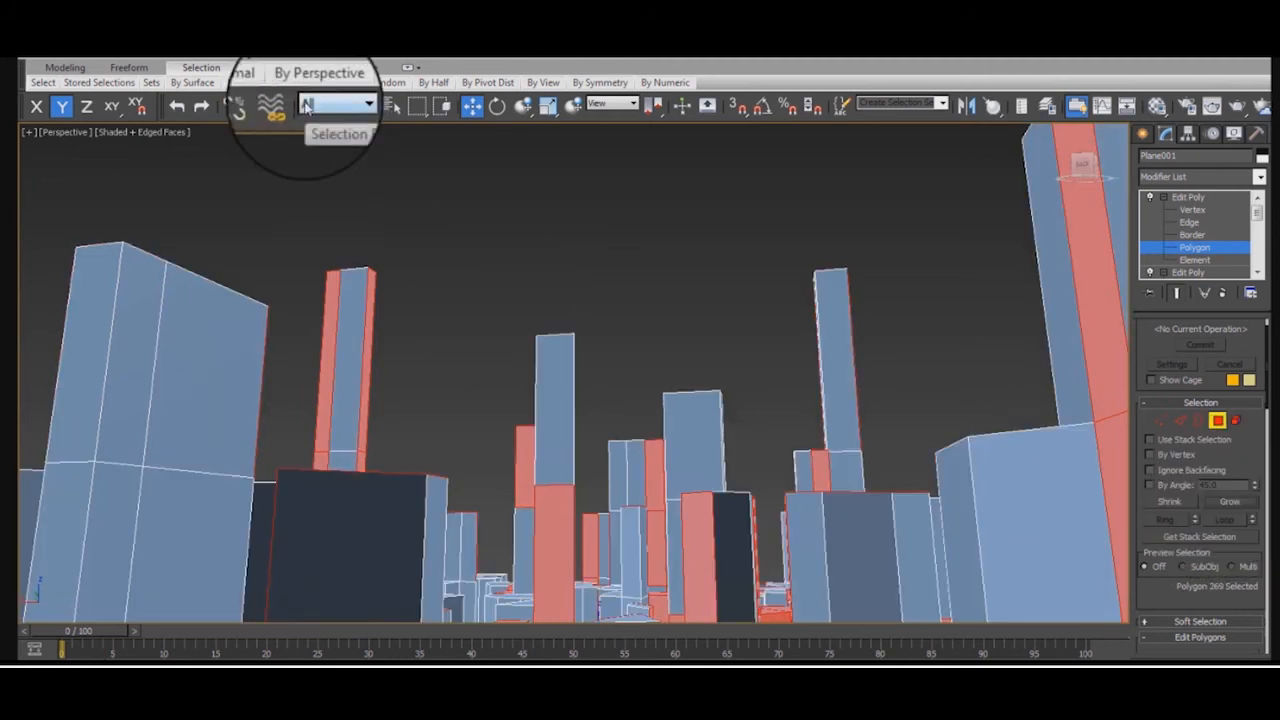
Step: Shrink the polygon selection to chosen towers and apply MeshSmooth to them
{"action": "left_click", "coordinate": [380, 82]}
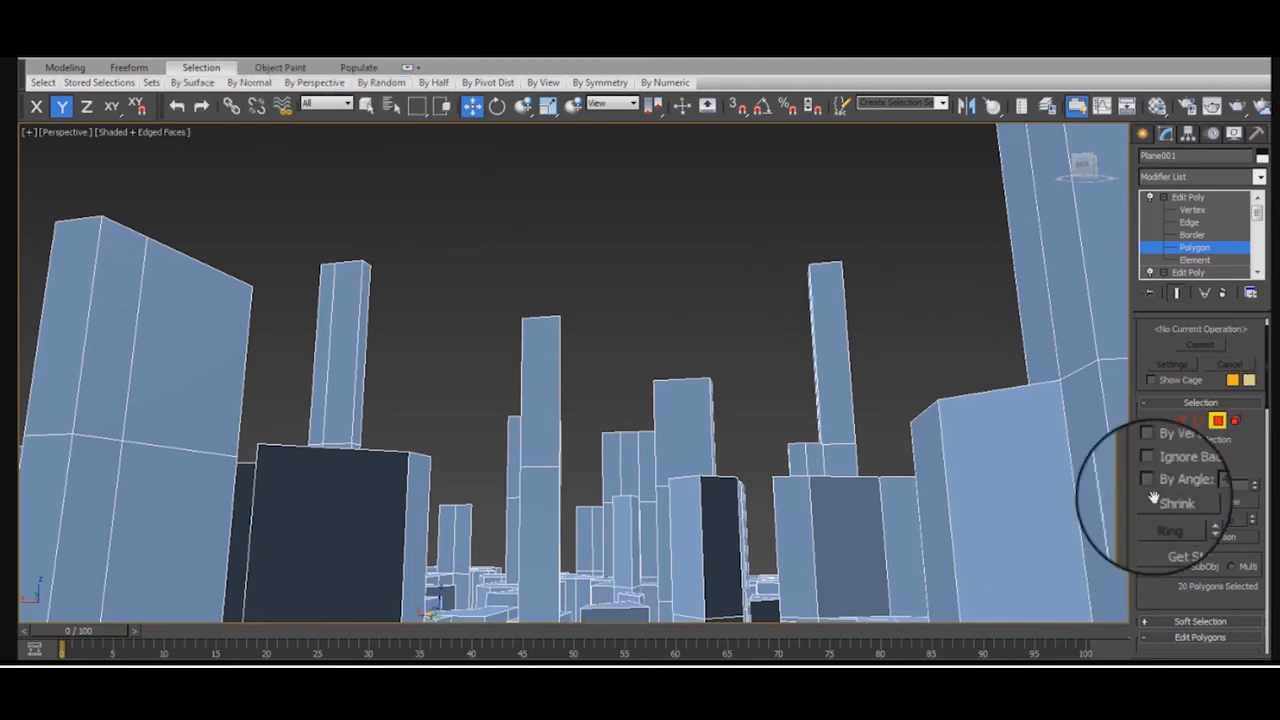
{"action": "left_click", "coordinate": [1236, 506]}
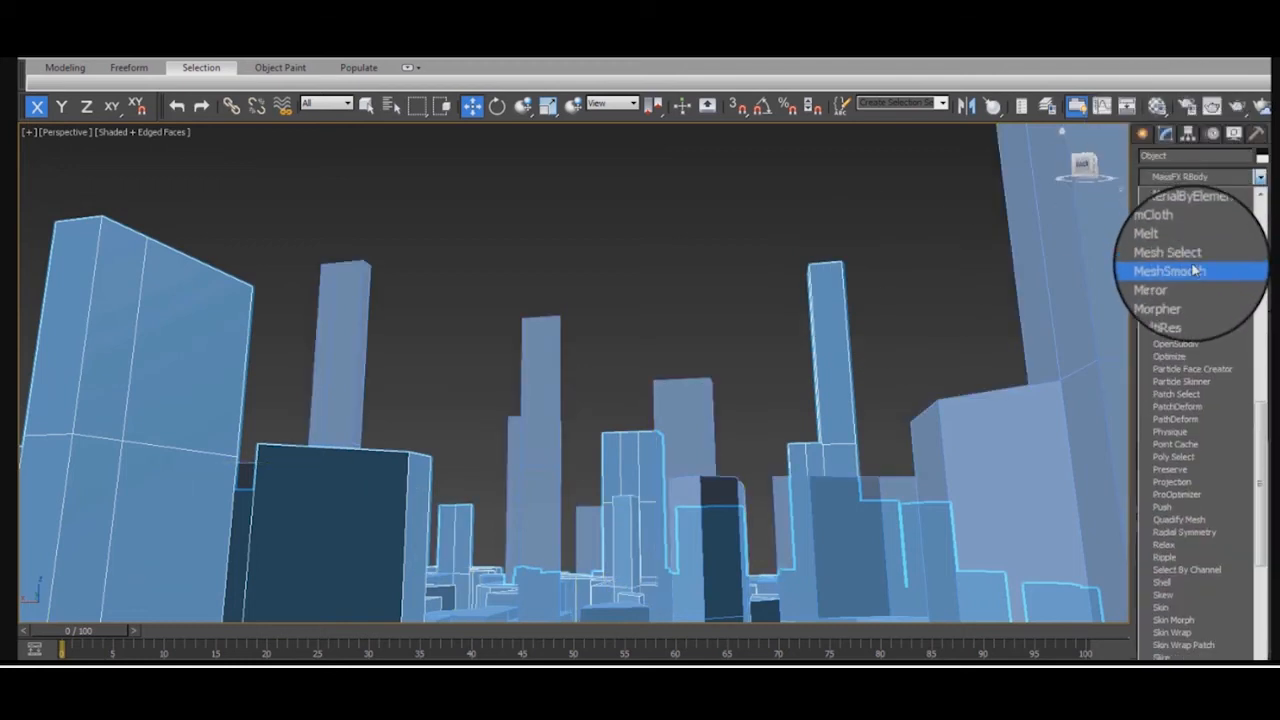
{"action": "left_click", "coordinate": [1168, 272]}
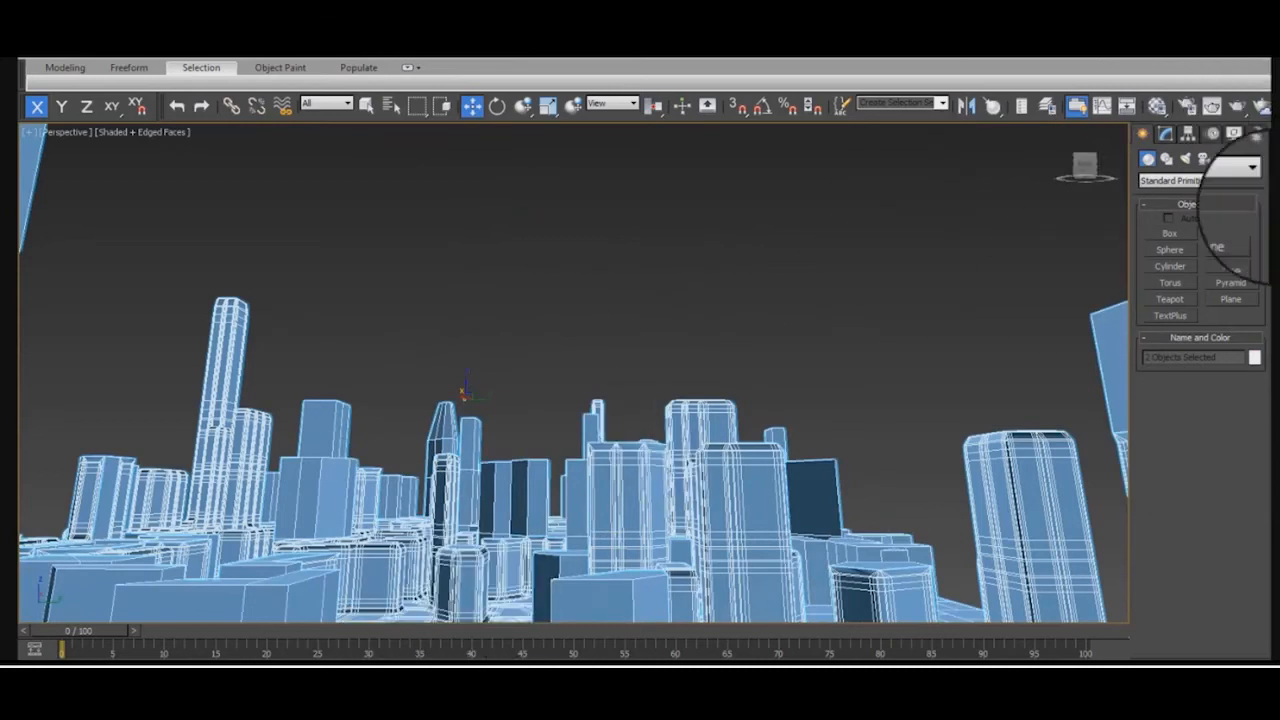
Step: Set the buildings' object colour to grey and confirm an instanced clone of the towers
{"action": "left_click", "coordinate": [1254, 356]}
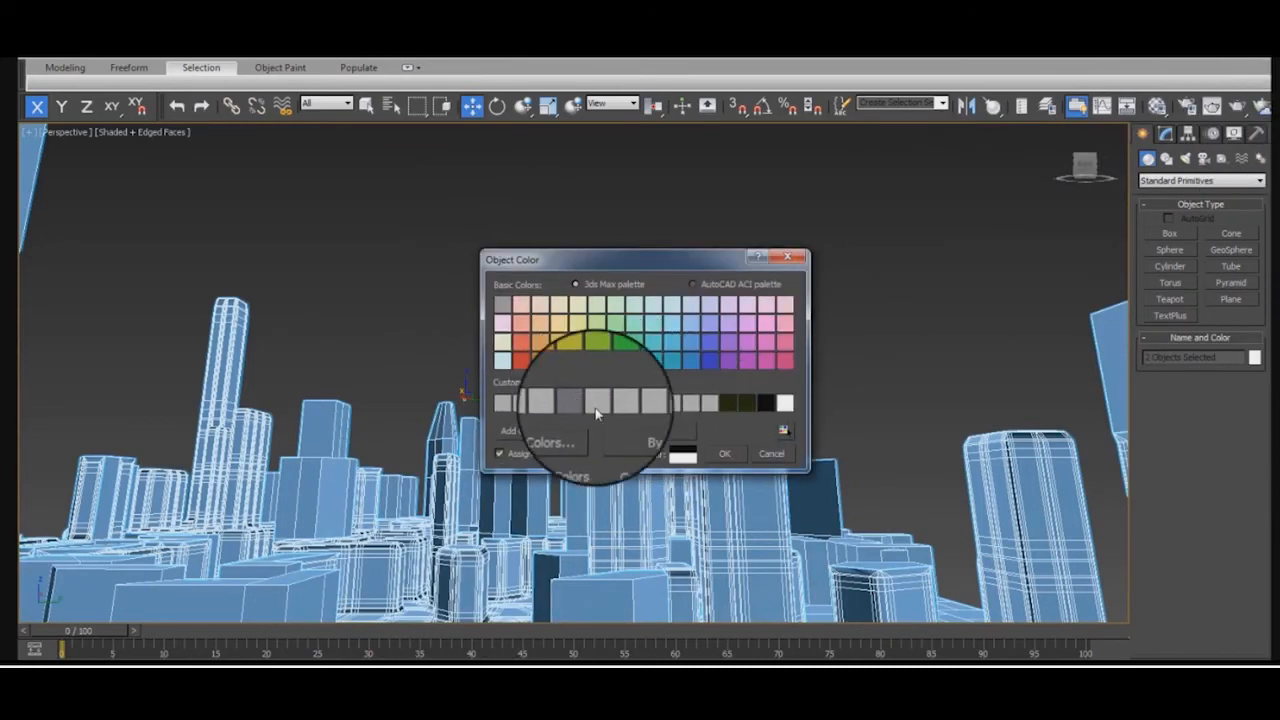
{"action": "left_click", "coordinate": [724, 452]}
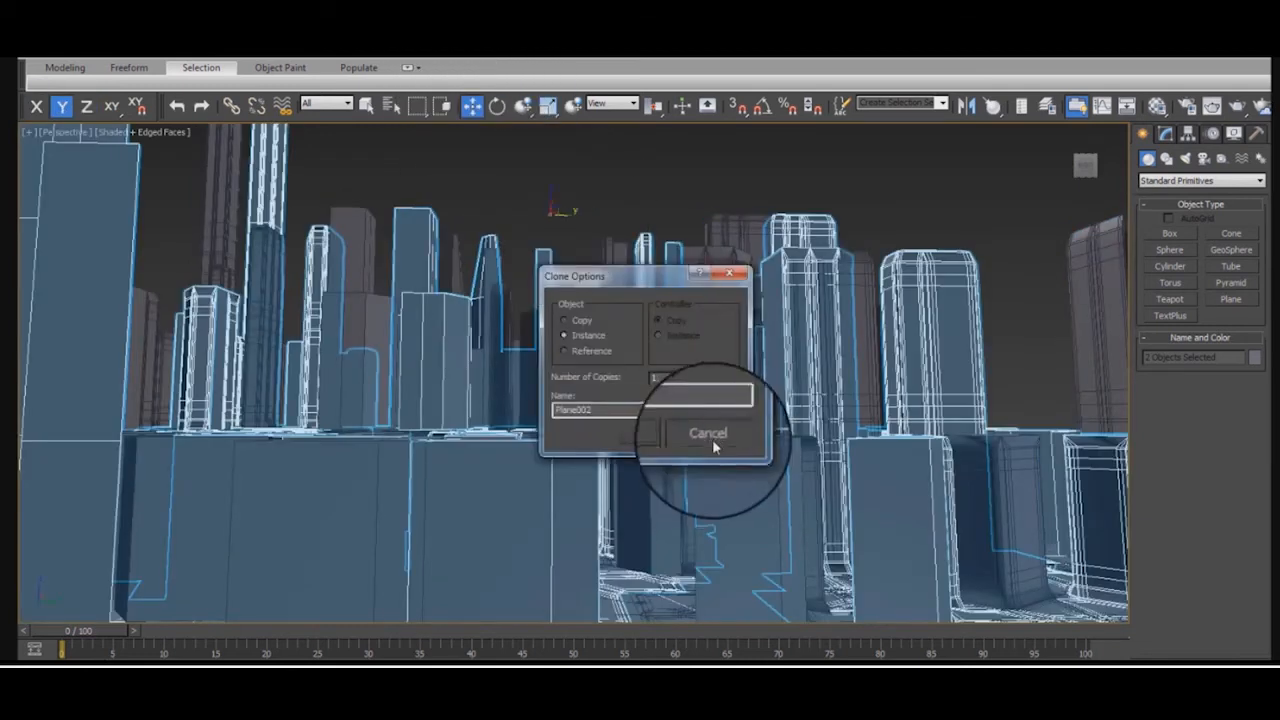
{"action": "left_click", "coordinate": [708, 432]}
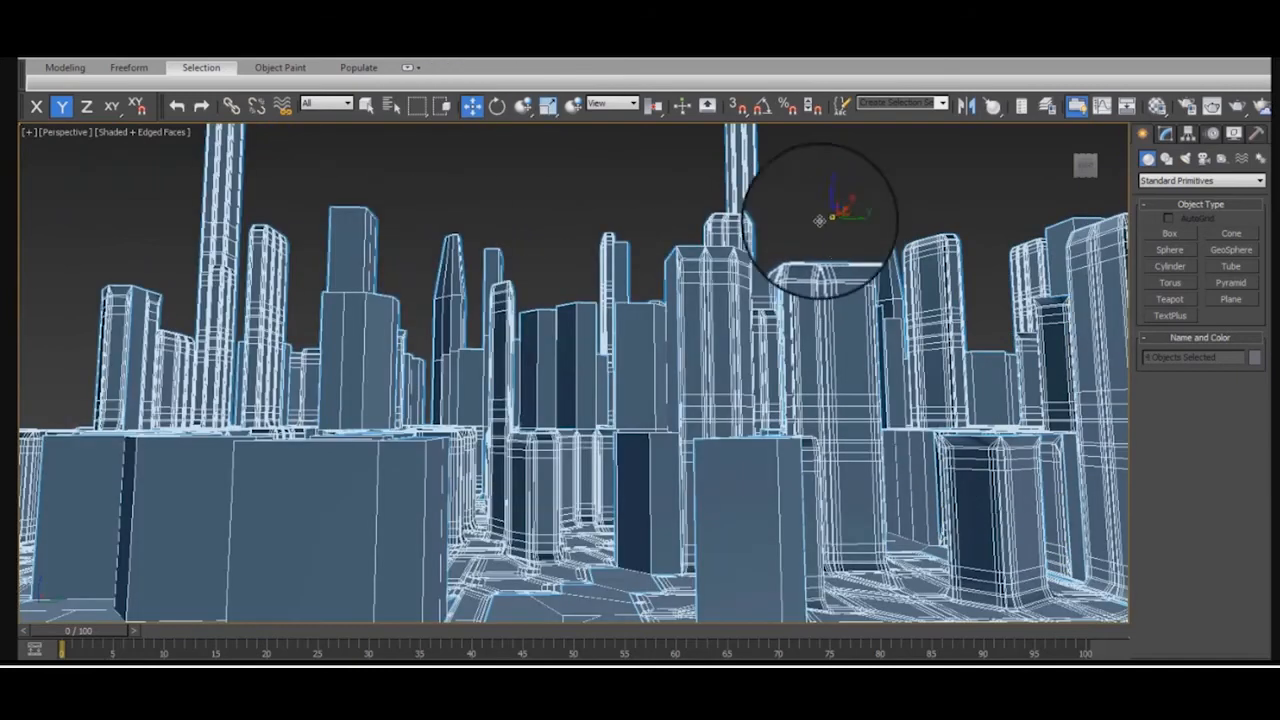
{"action": "left_click", "coordinate": [476, 104]}
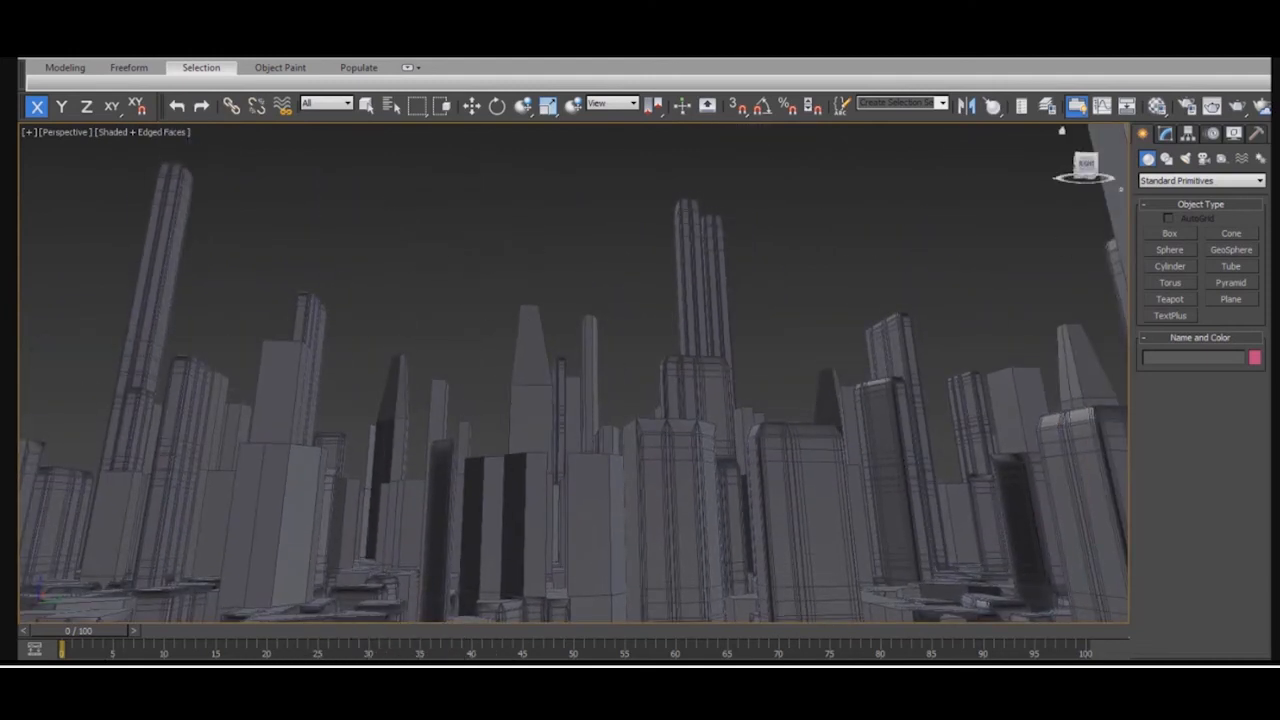
Step: Add a daylight system with sun and the automatic mr Physical Sky environment
{"action": "left_click", "coordinate": [1168, 266]}
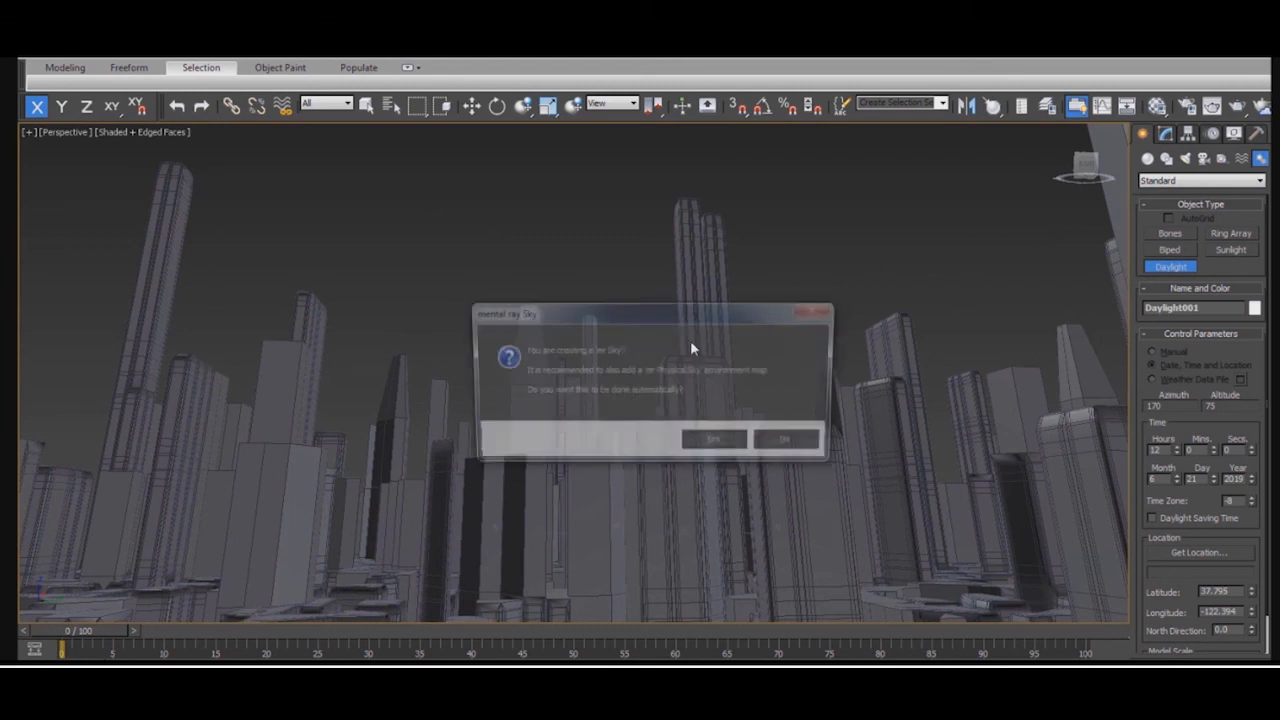
{"action": "left_click", "coordinate": [712, 440]}
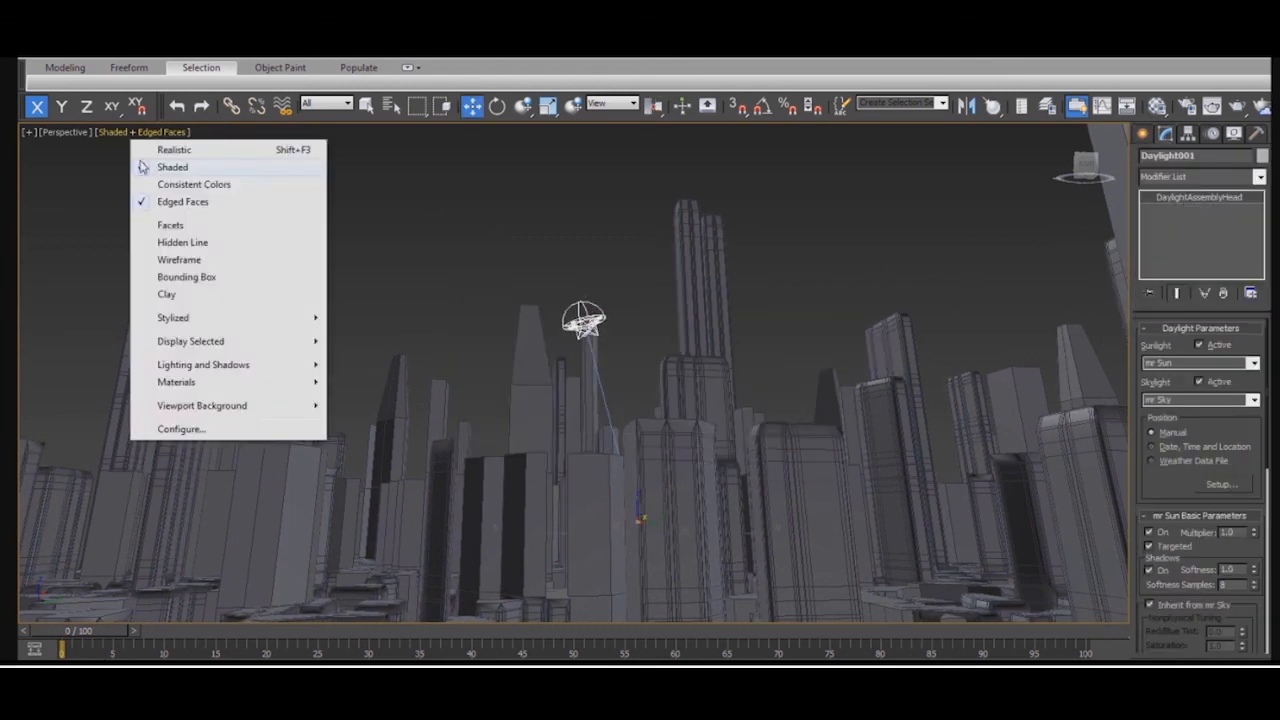
Step: Show the city in Realistic shading with the sky background, viewed looking up past the towers
{"action": "left_click", "coordinate": [174, 148]}
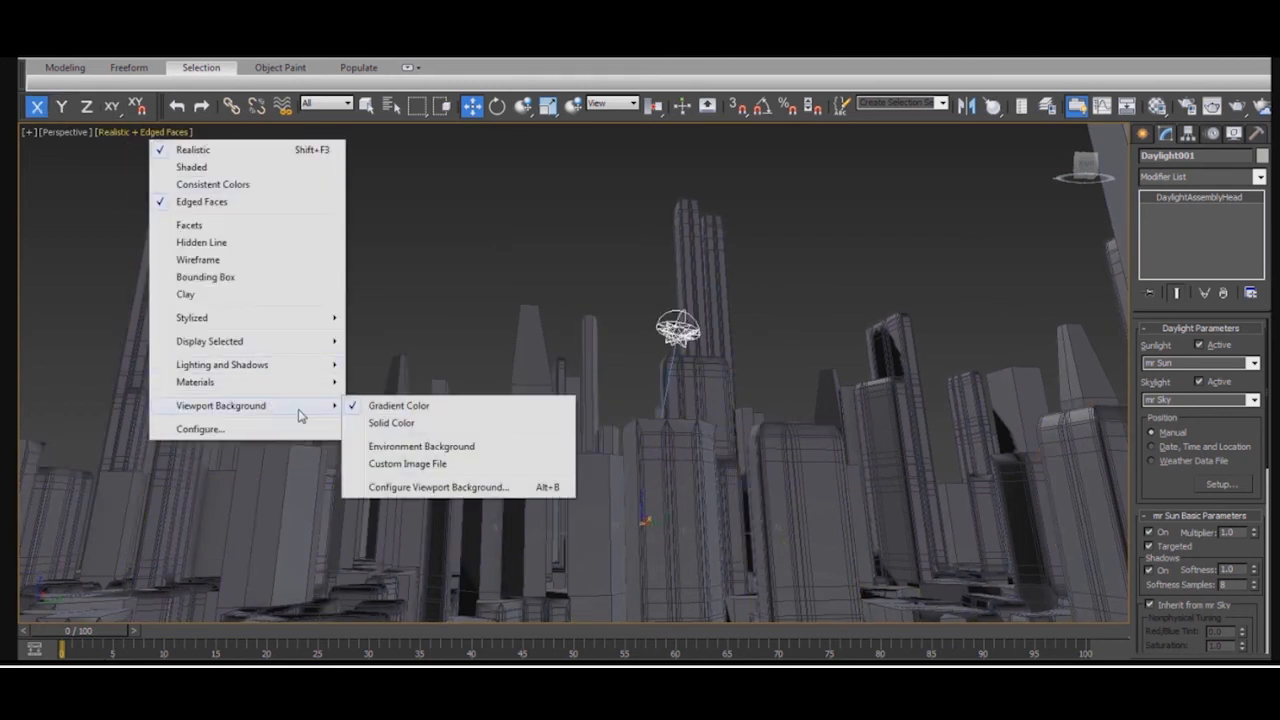
{"action": "left_click", "coordinate": [398, 404]}
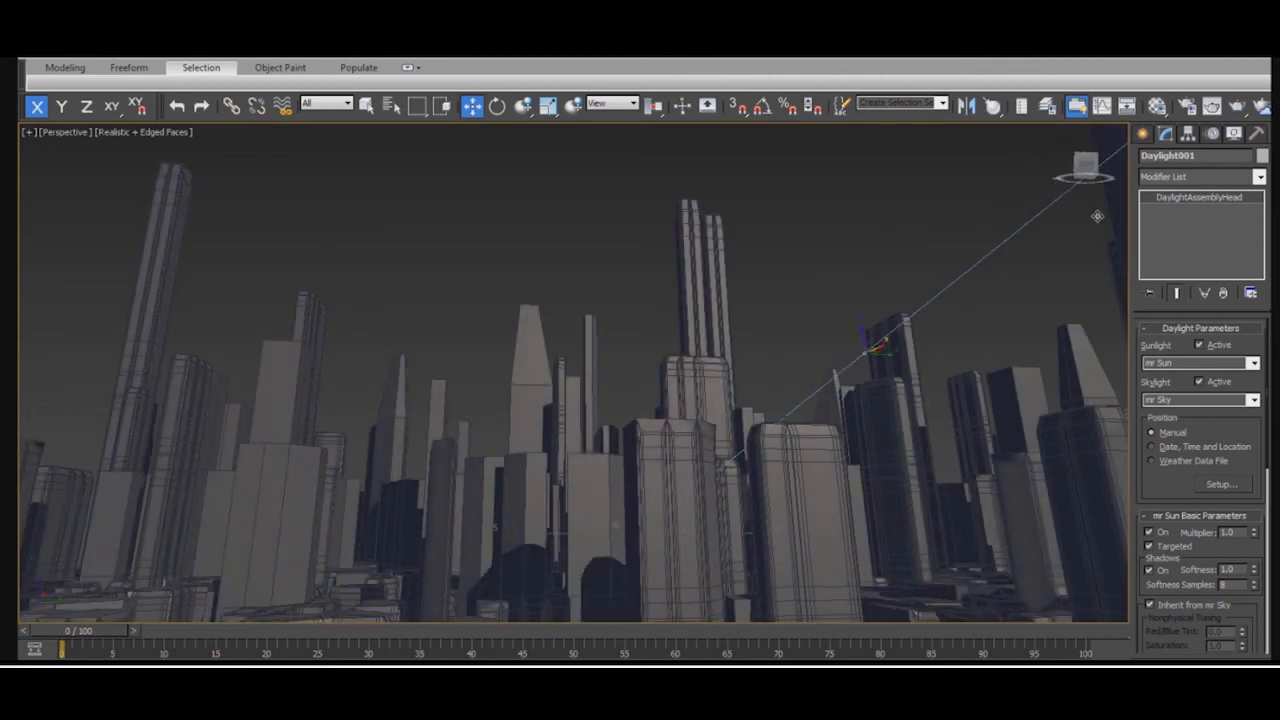
{"action": "left_click_drag", "start_coordinate": [1096, 216], "coordinate": [866, 454]}
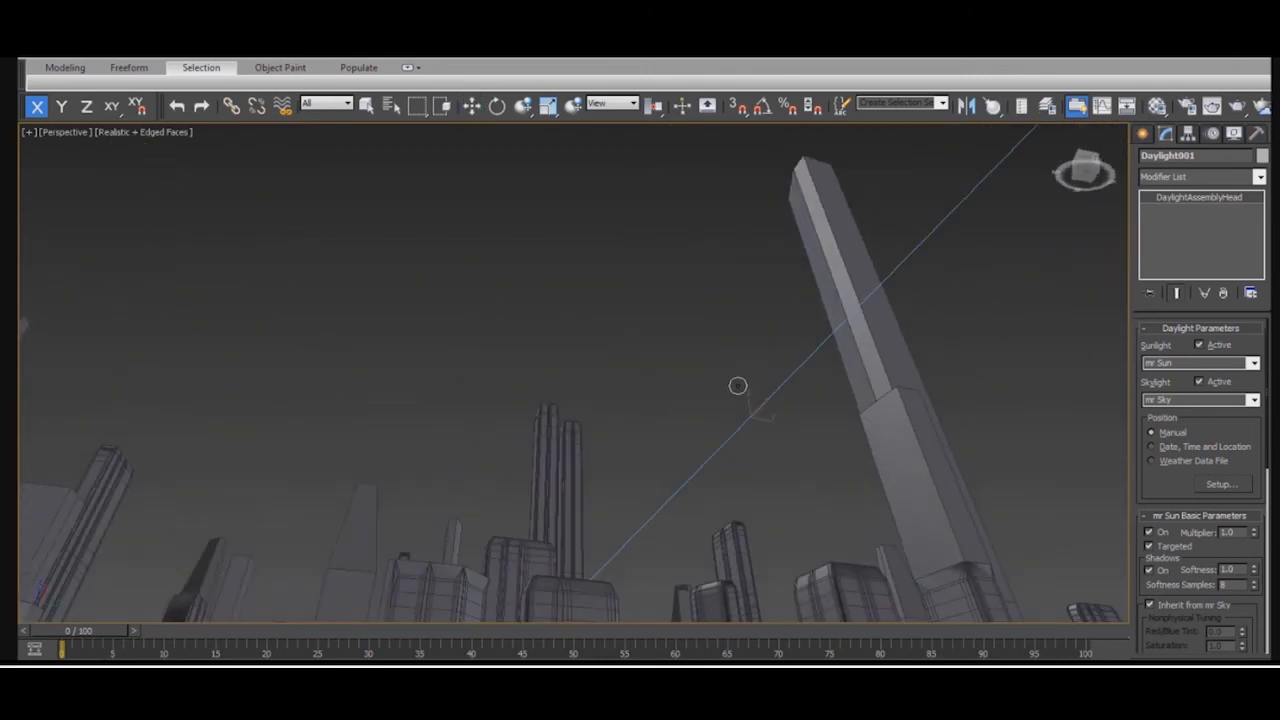
{"action": "left_click_drag", "start_coordinate": [738, 386], "coordinate": [688, 372]}
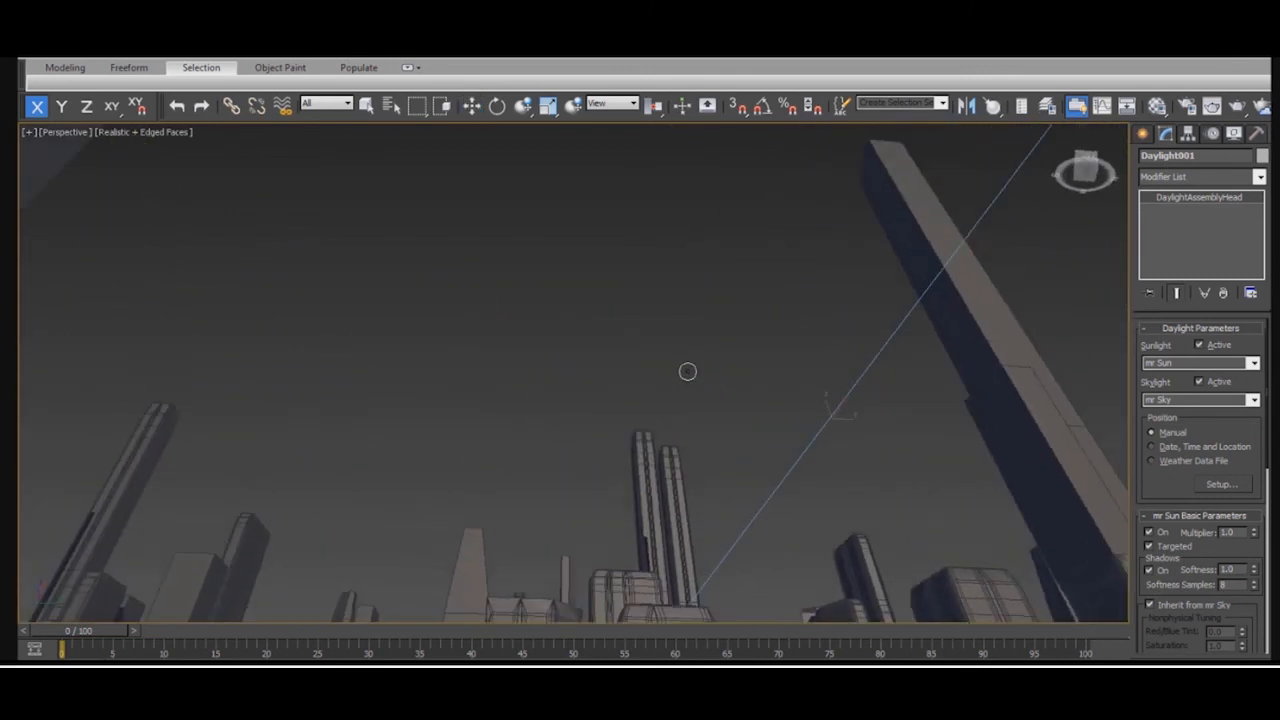